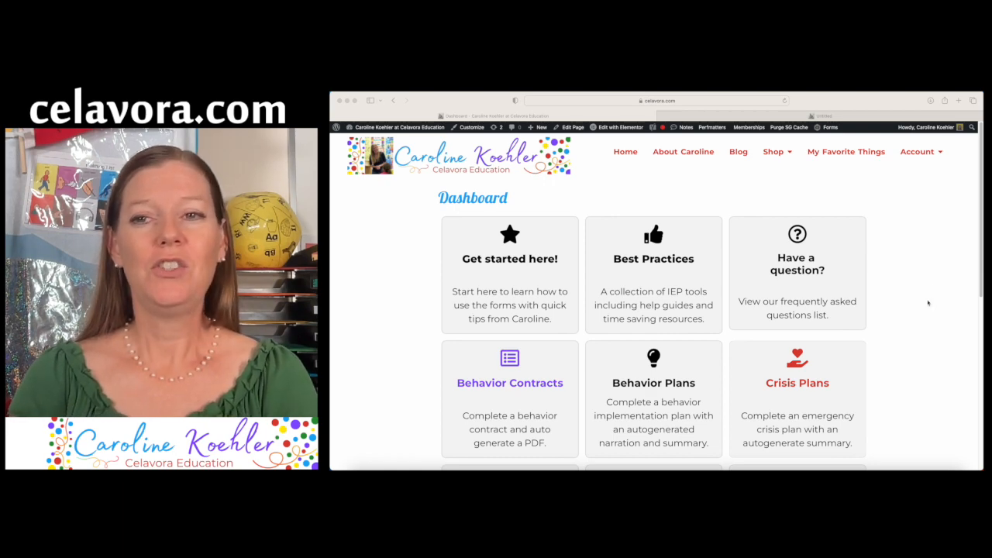
Step: Reach the 'Functional Behavior Assessments - FBA' card on the dashboard and enter that section
scroll(down, 3)
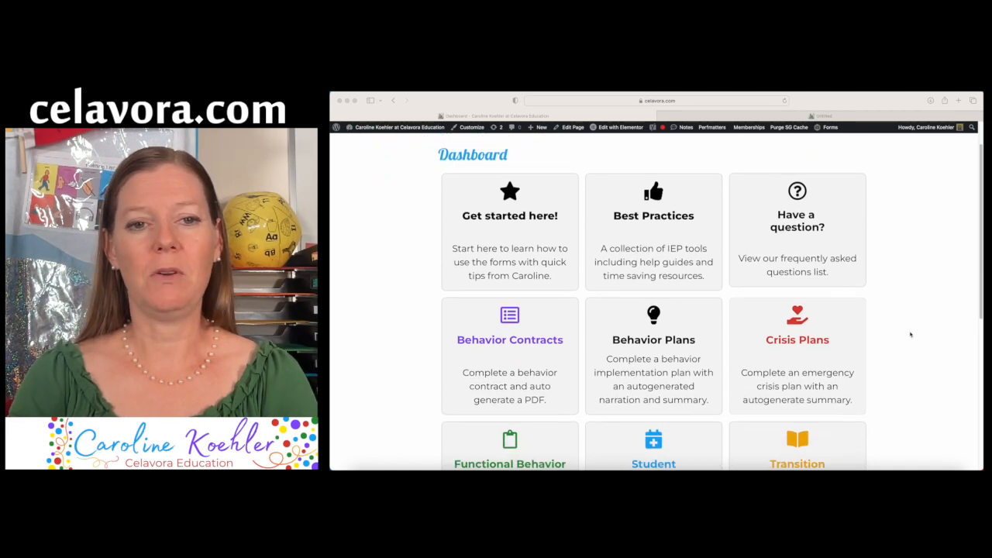
scroll(down, 3)
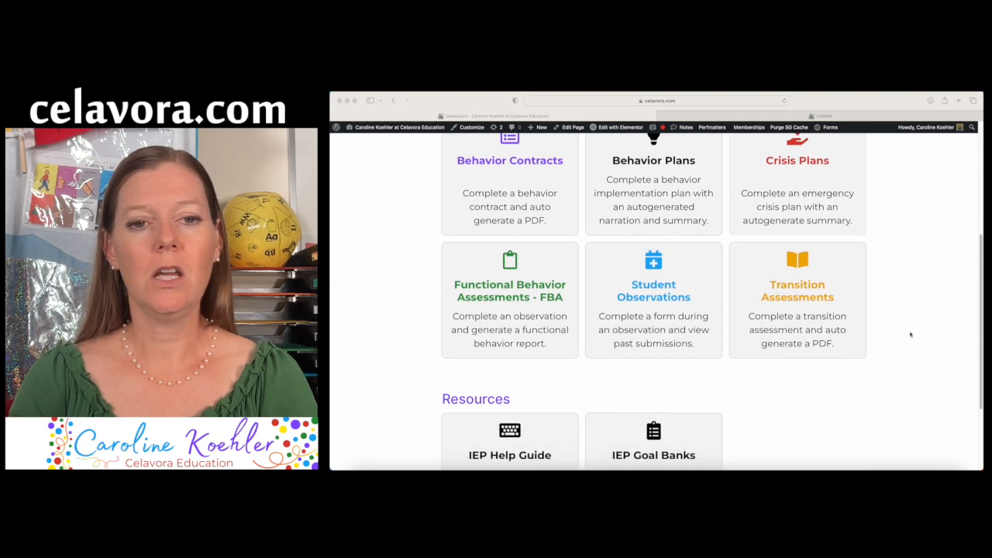
scroll(down, 3)
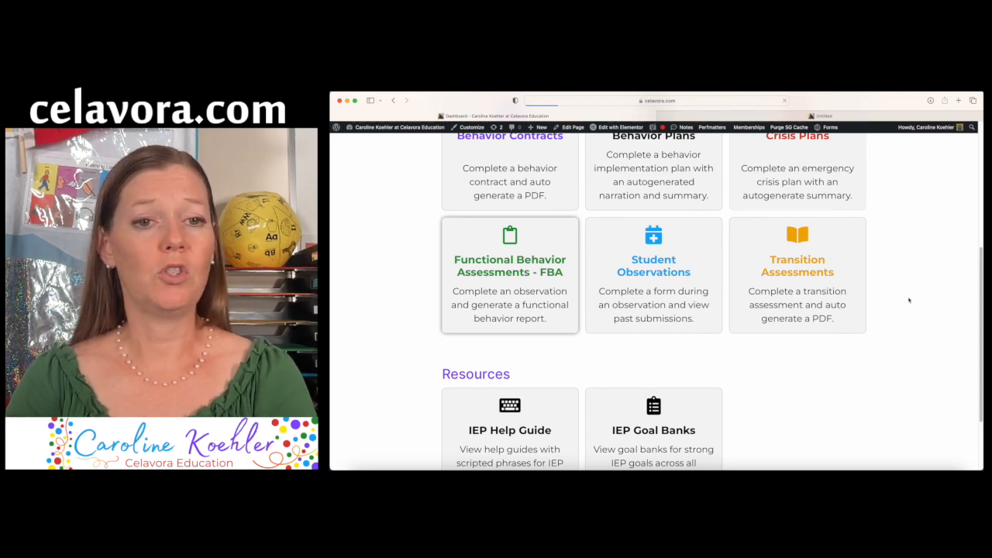
click(509, 267)
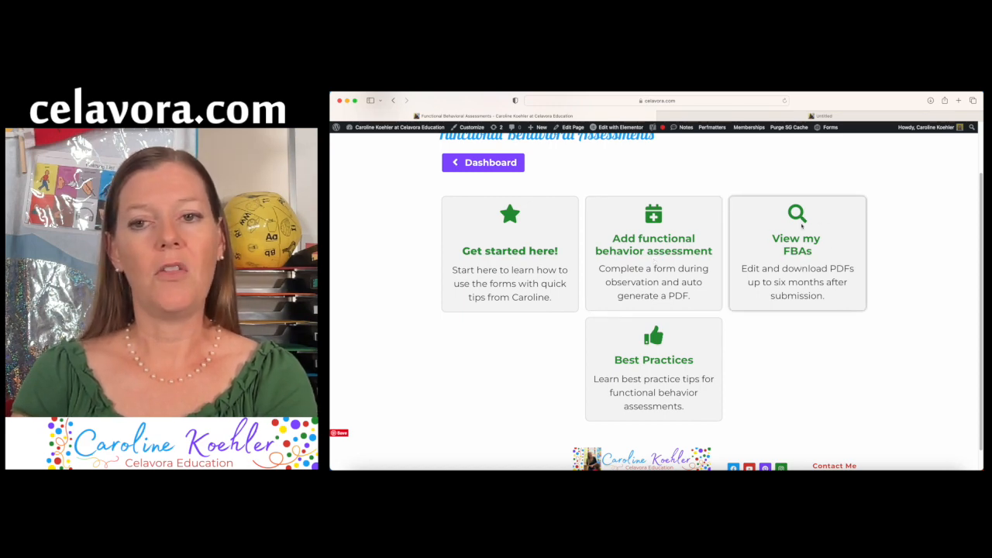
mouse_move(634, 368)
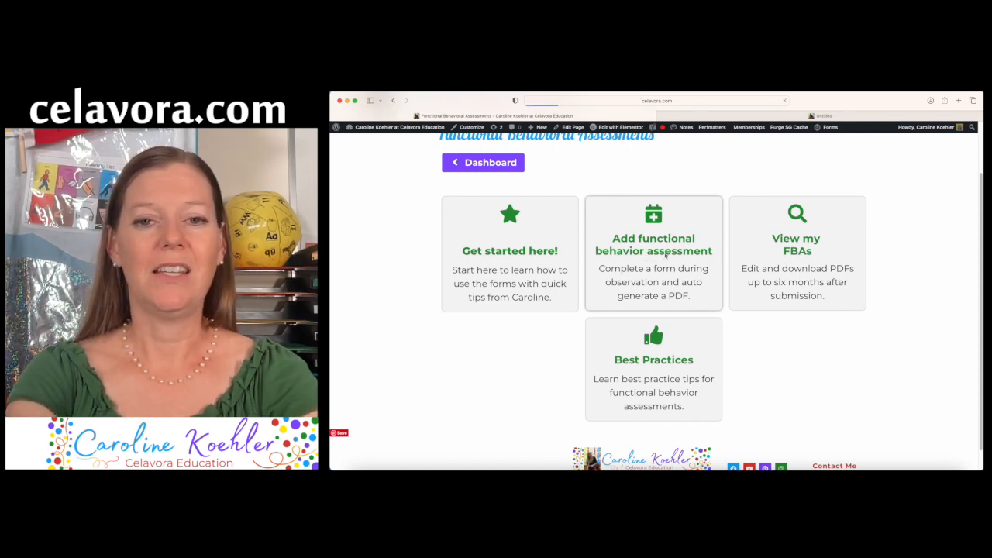
Step: Add a functional behavior assessment using the 'frequency analysis observation along with summary' report type
click(654, 245)
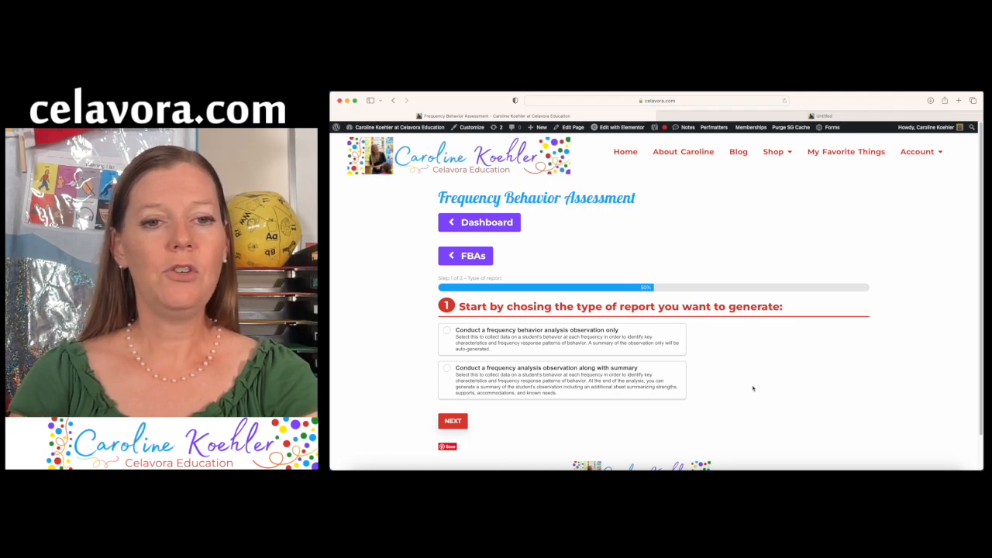
scroll(down, 3)
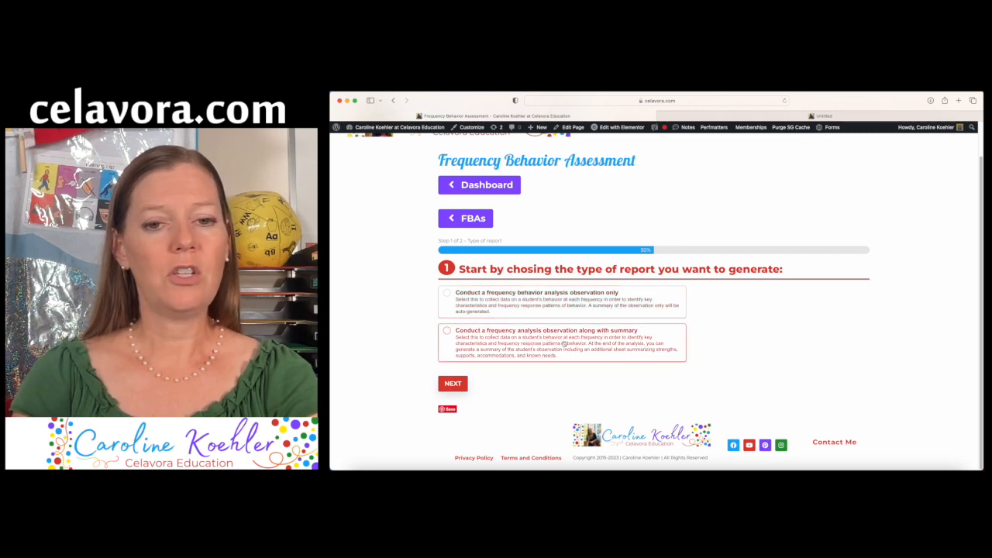
mouse_move(574, 358)
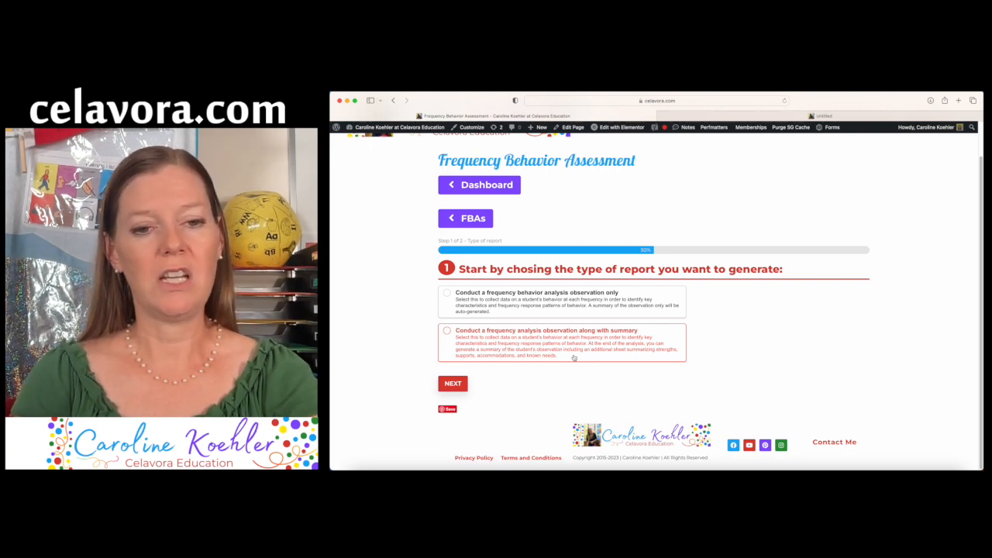
click(446, 330)
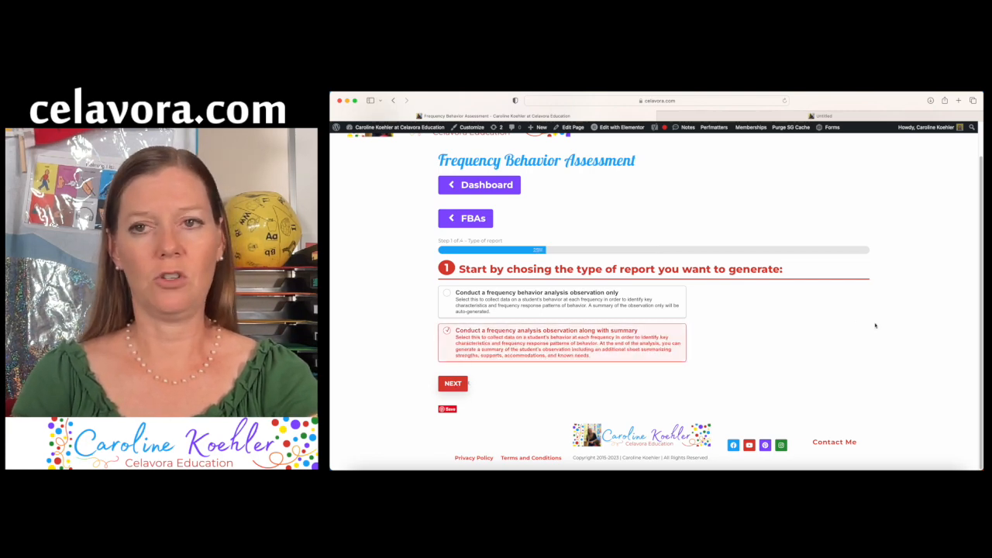
Step: Enter student details: first name Jack, last name Horner, pronouns, and Third grade
click(452, 383)
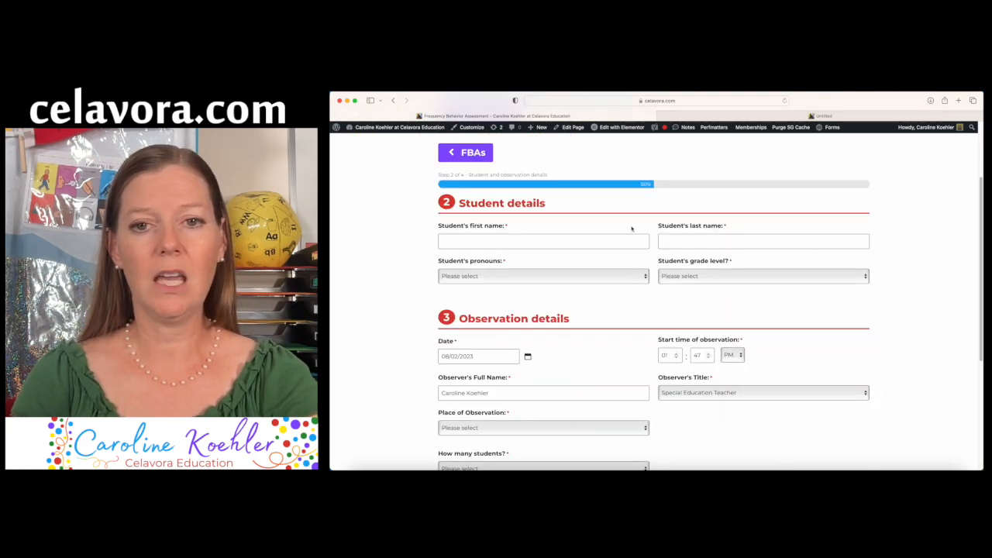
click(543, 242)
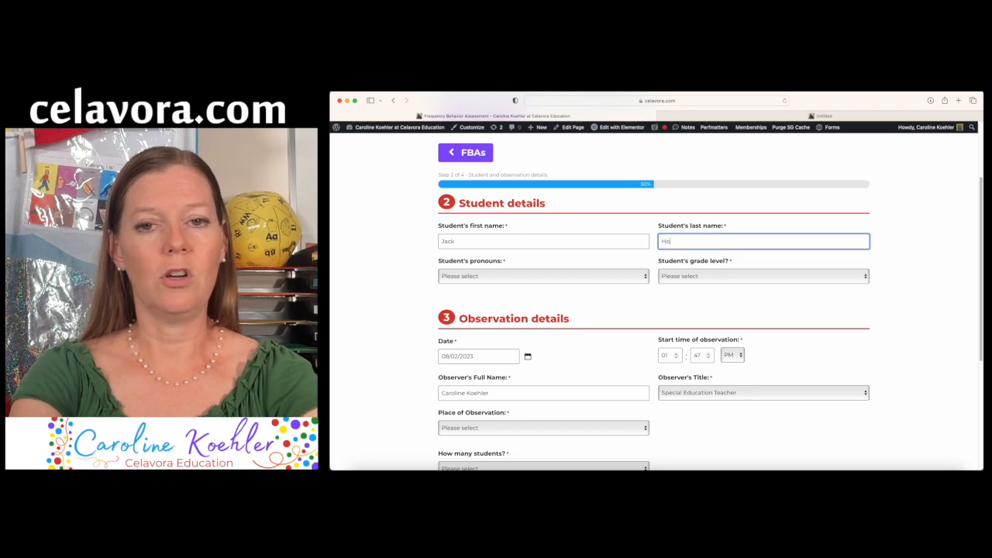
click(542, 275)
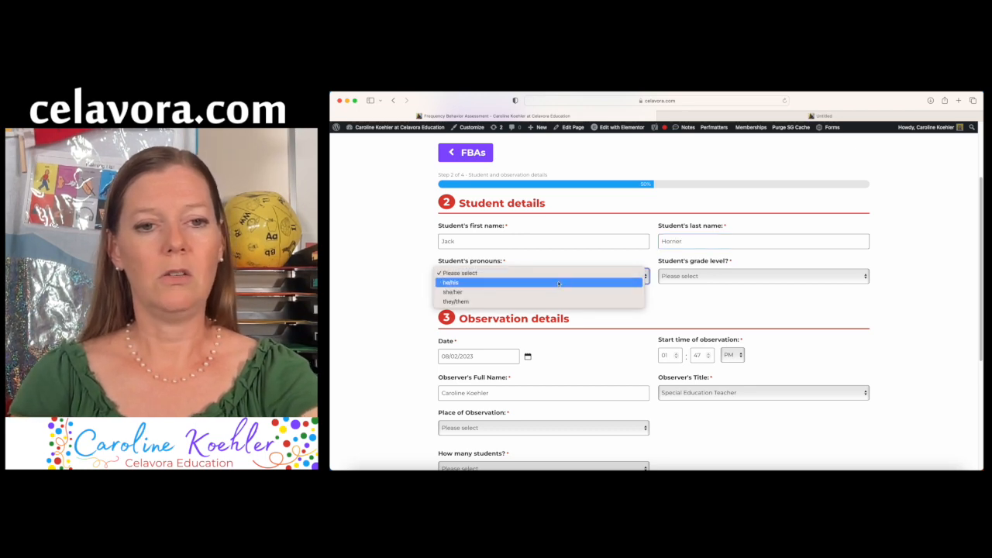
click(763, 275)
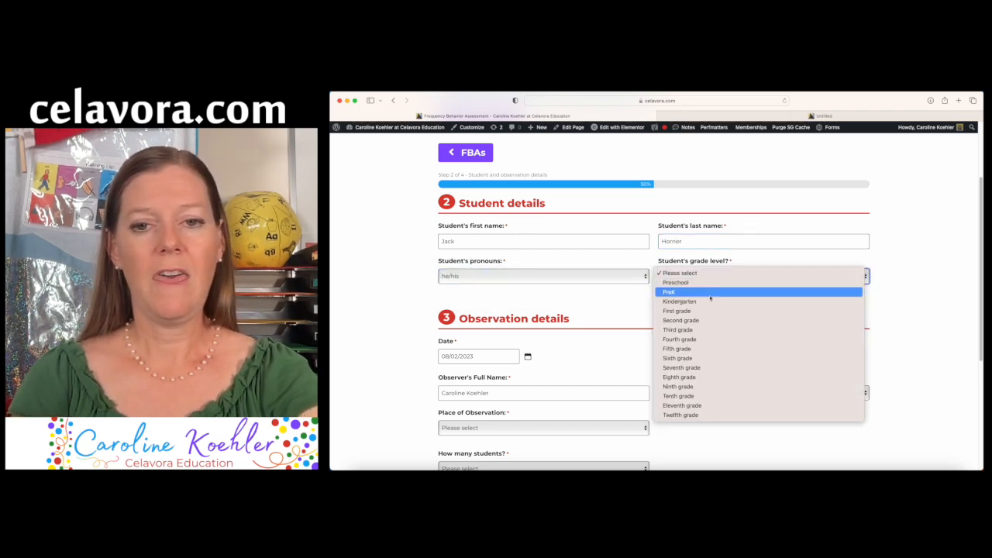
click(677, 328)
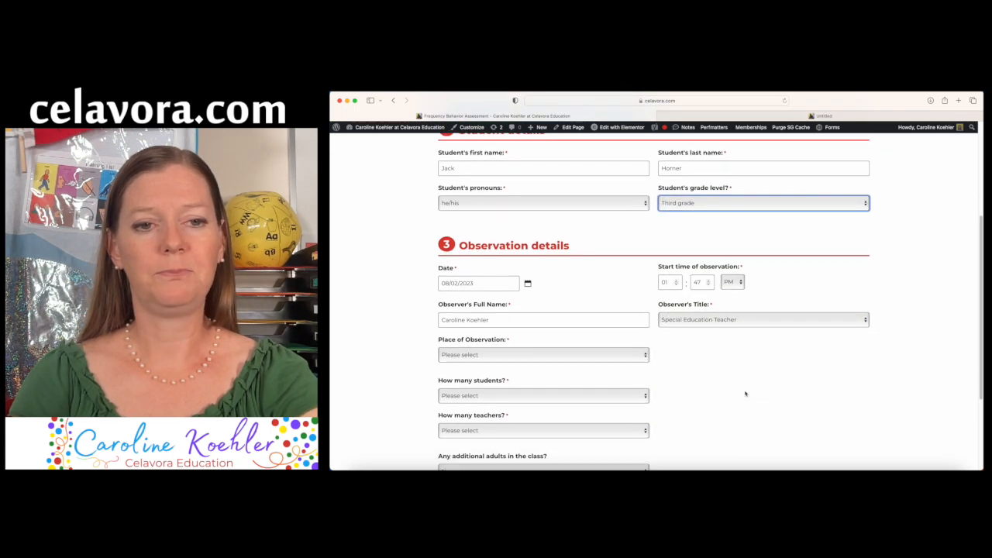
Step: Fill observation details: observer name, place, student and teacher counts, one additional adult with role 'instructional assistant'
scroll(down, 3)
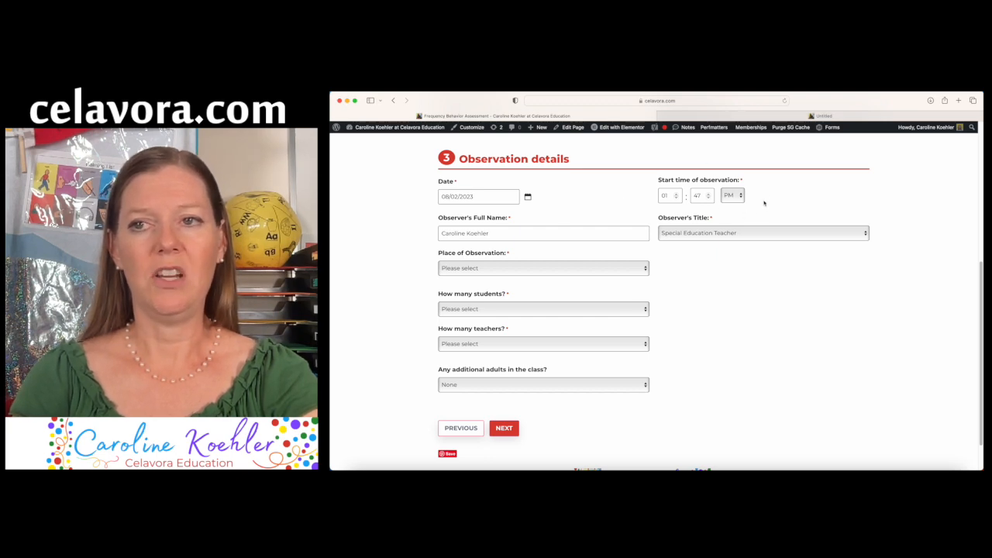
scroll(down, 3)
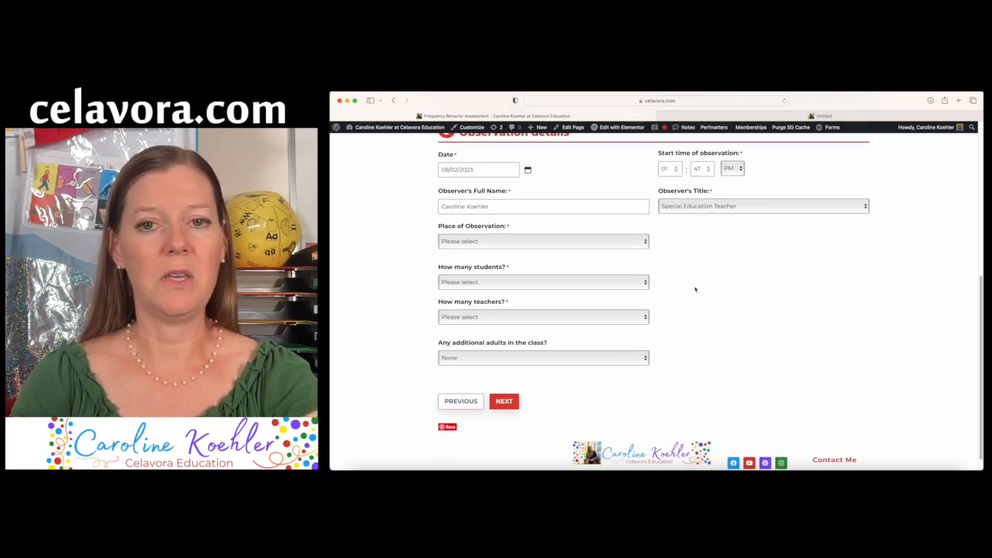
click(542, 206)
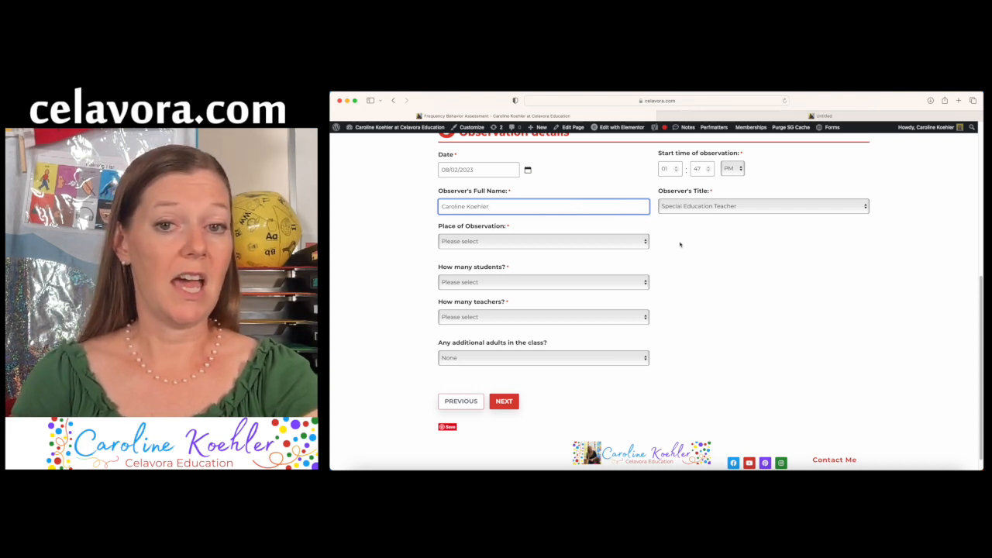
click(543, 241)
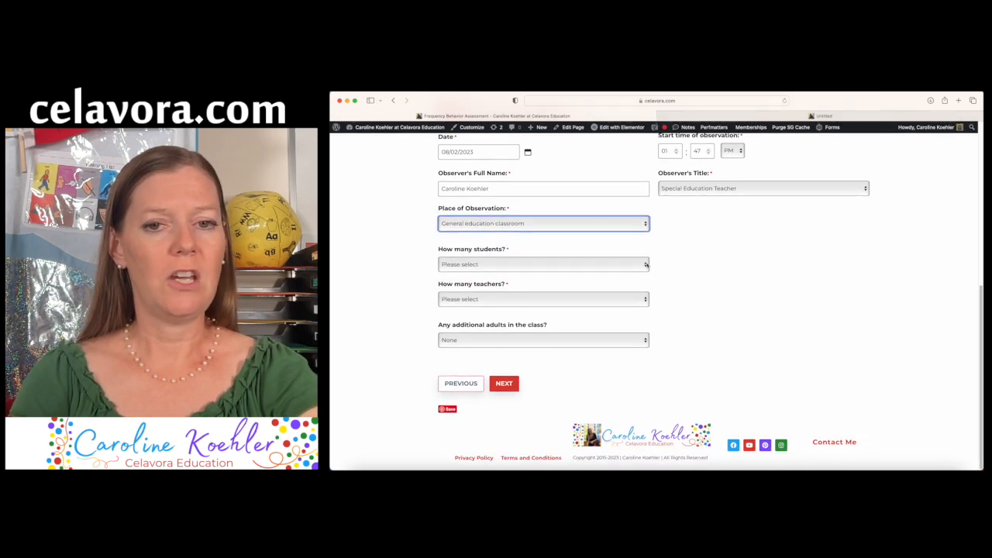
click(542, 263)
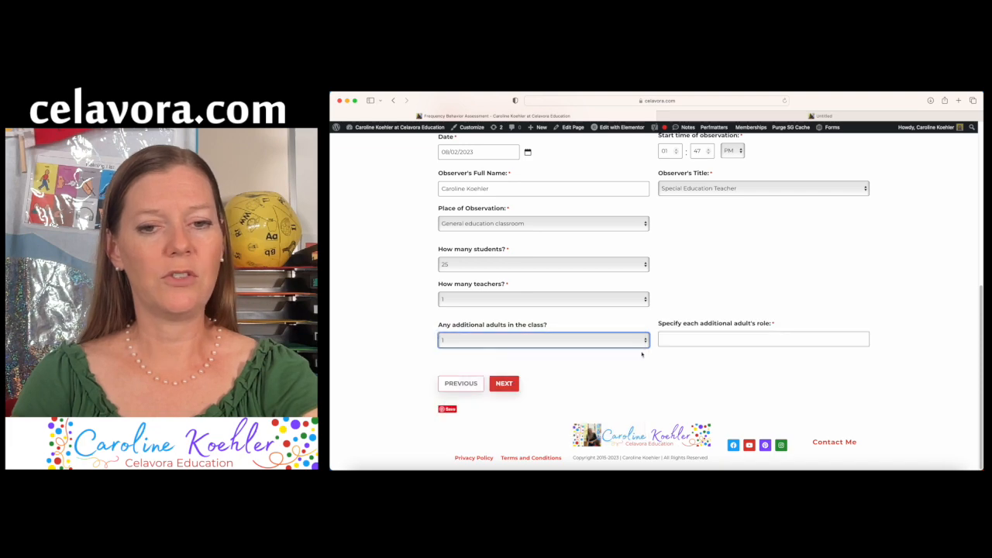
text(instr)
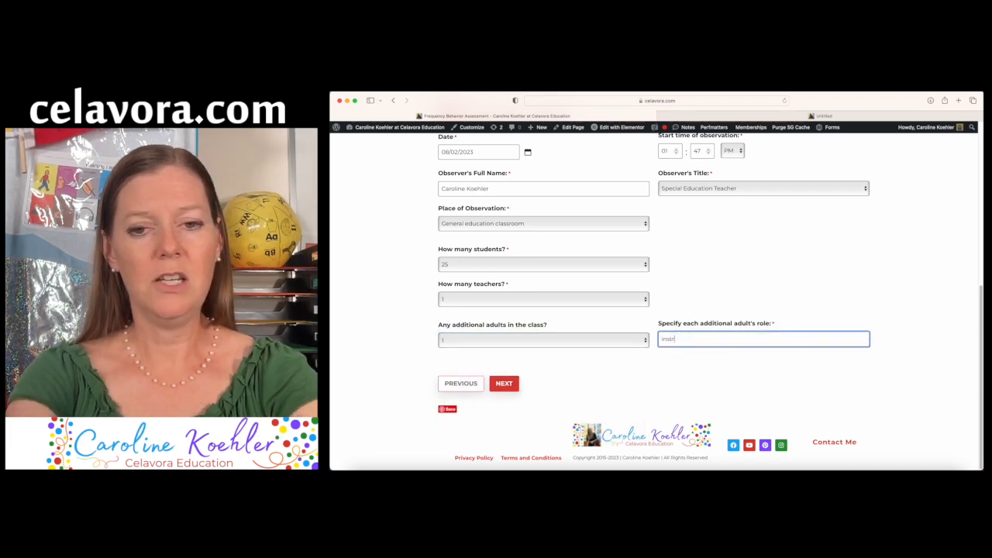
text(uctional assistant)
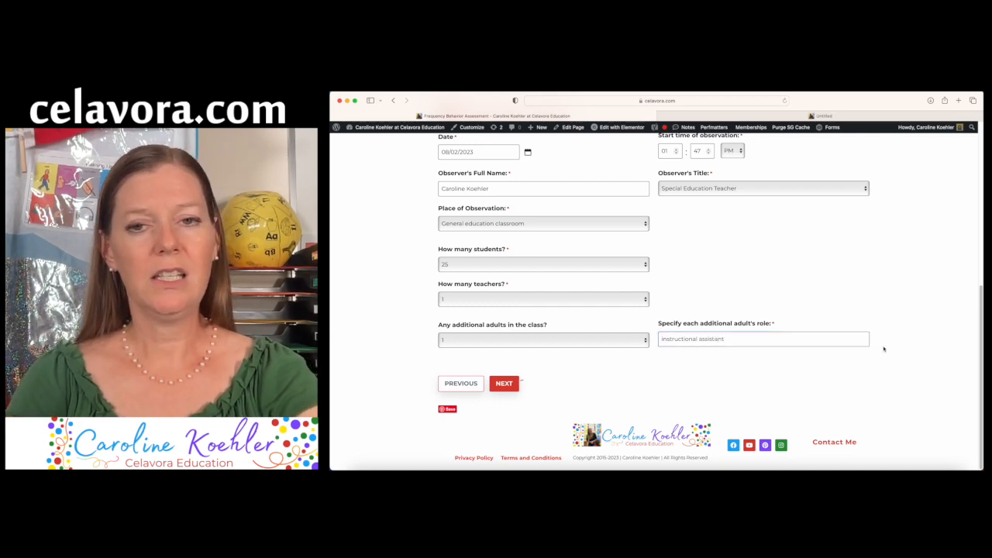
Step: Advance to subjects and behaviors and mark English as observed with its start time
click(503, 383)
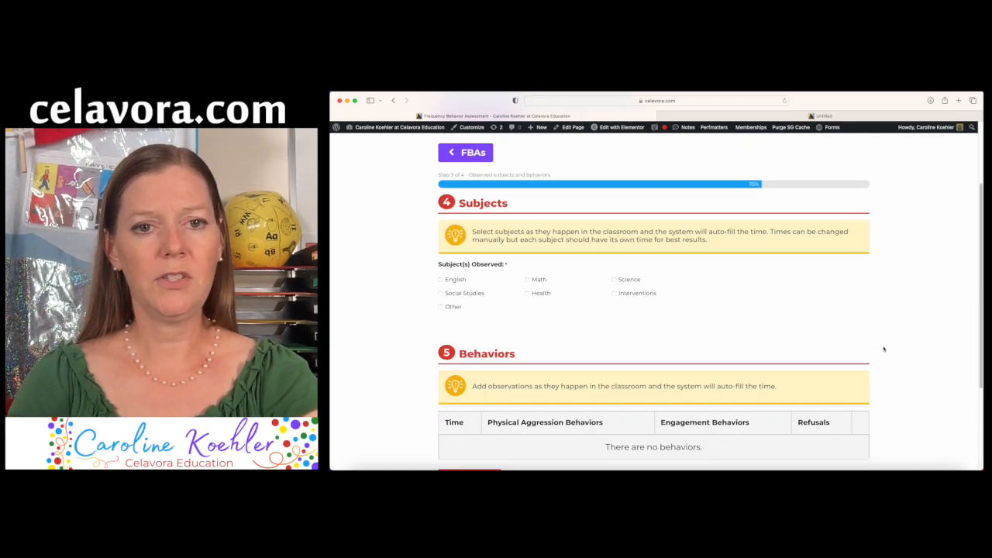
scroll(down, 3)
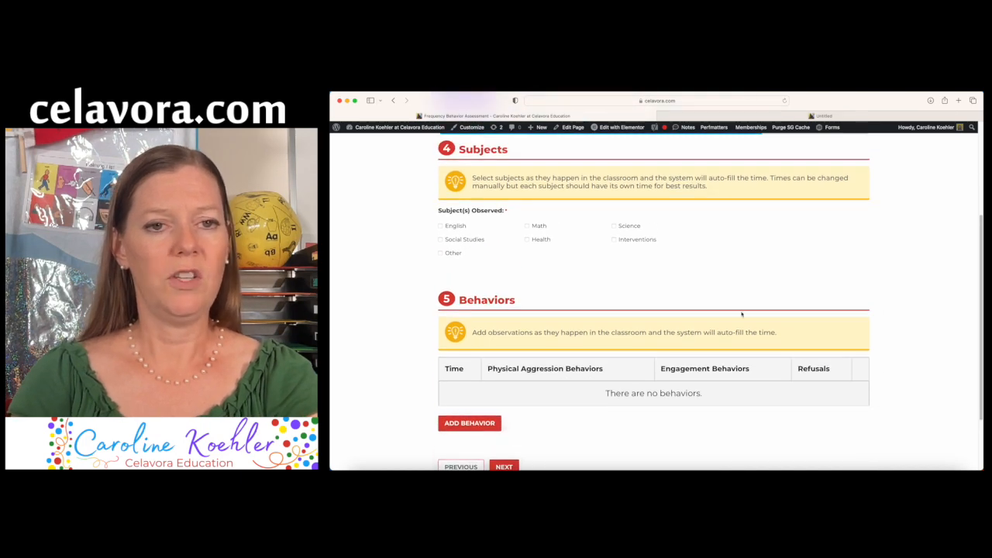
mouse_move(509, 276)
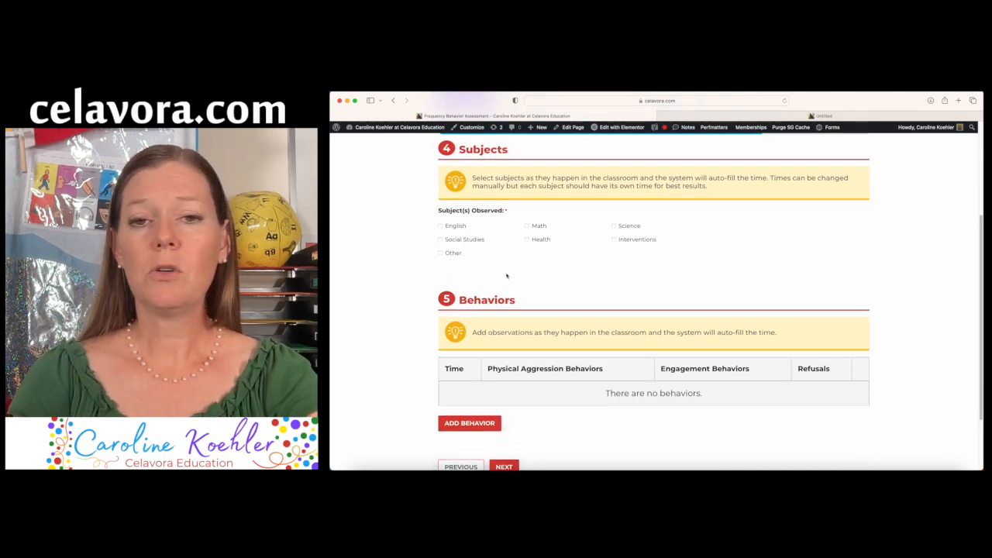
click(440, 226)
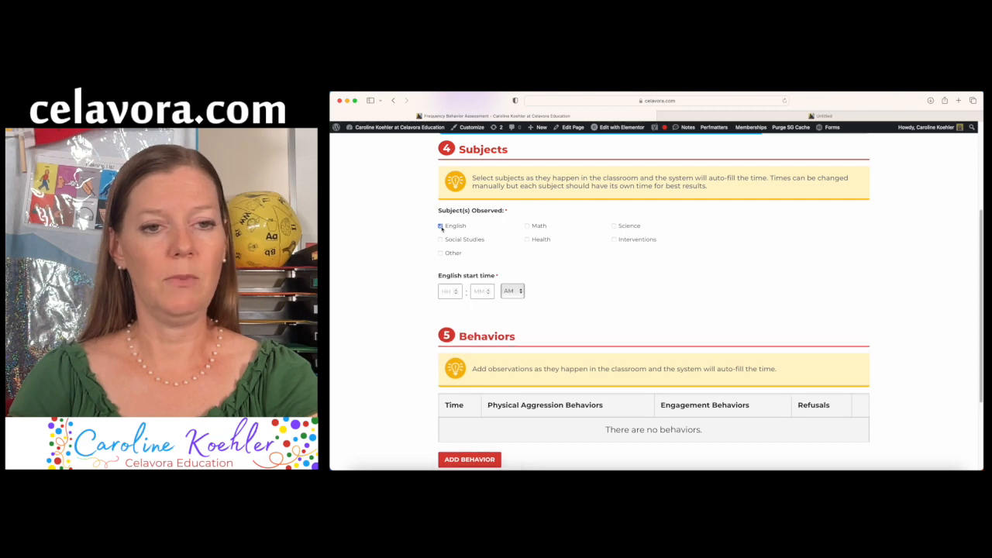
click(440, 226)
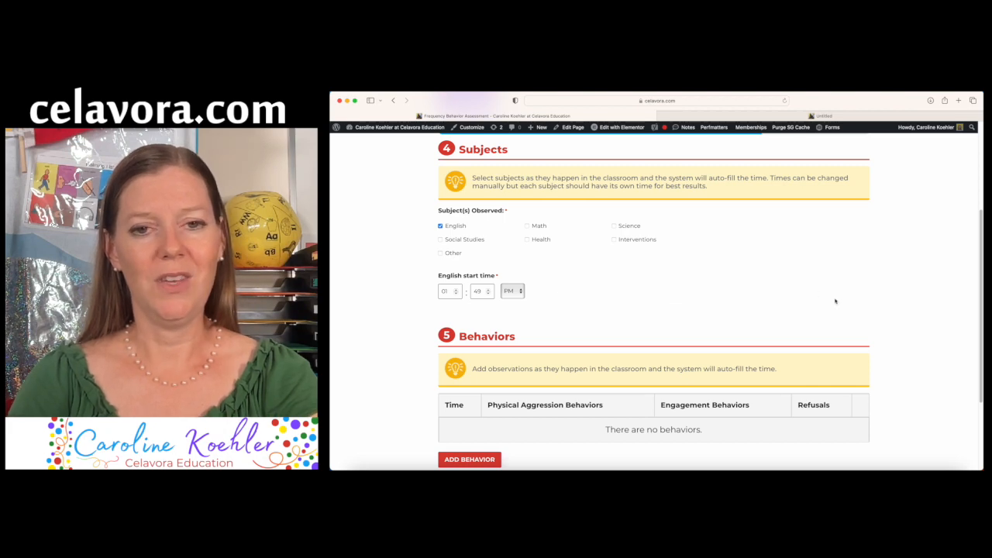
scroll(down, 3)
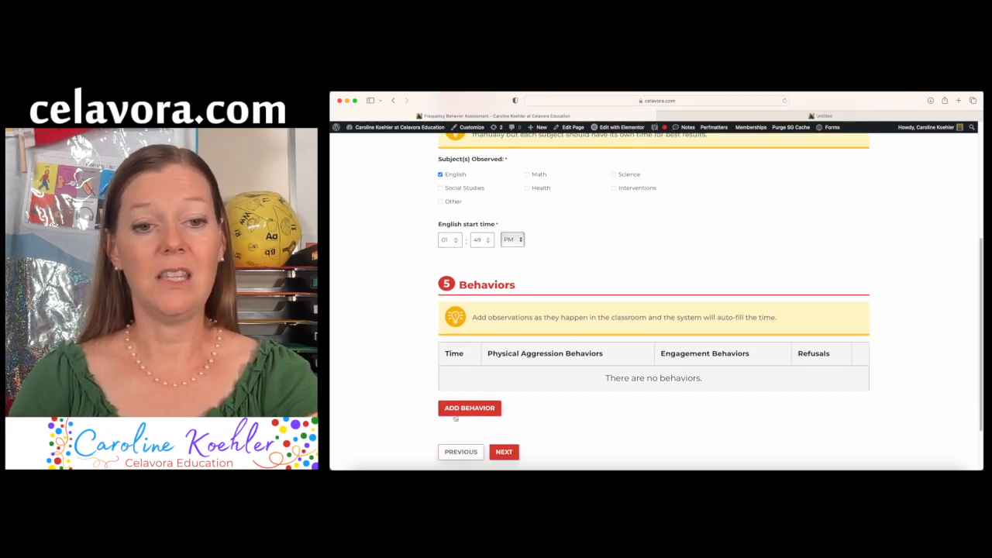
Step: Begin a behavior entry under Physical Aggression > hitting self with demand antecedent and assistance consequence
click(468, 407)
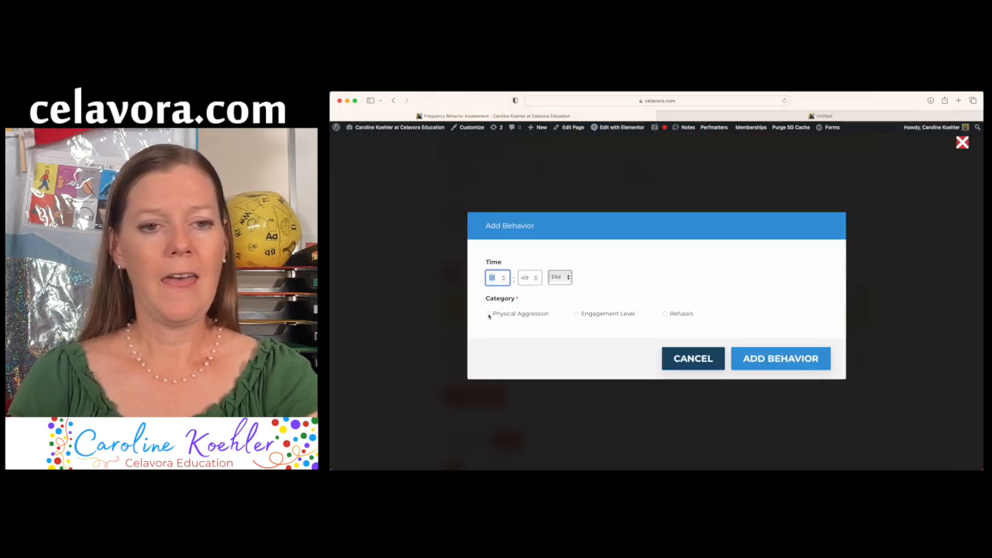
click(486, 313)
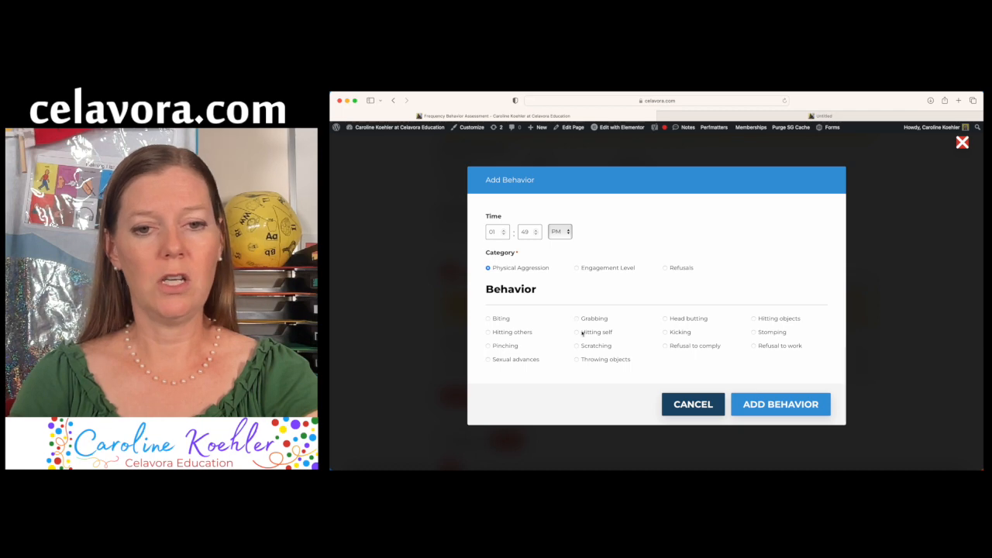
click(577, 332)
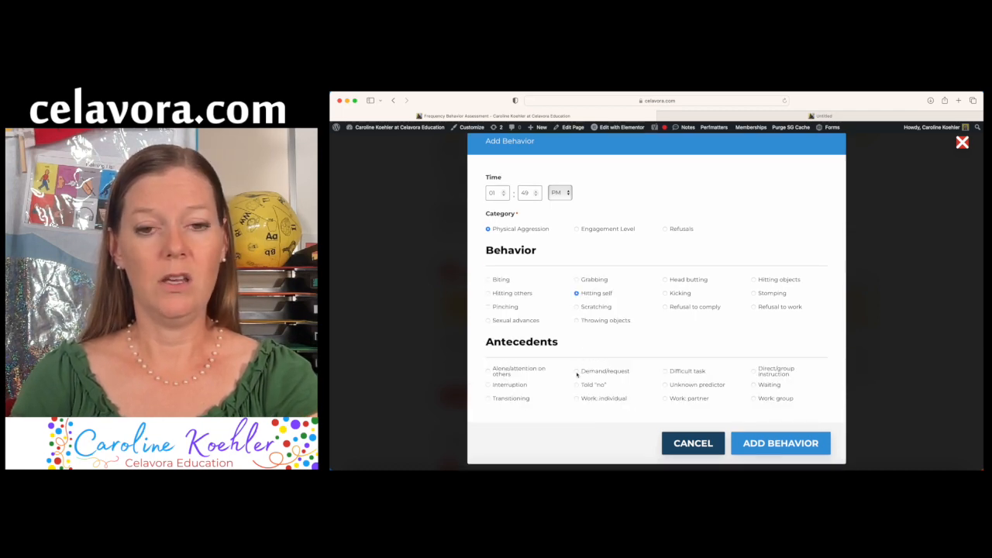
scroll(down, 3)
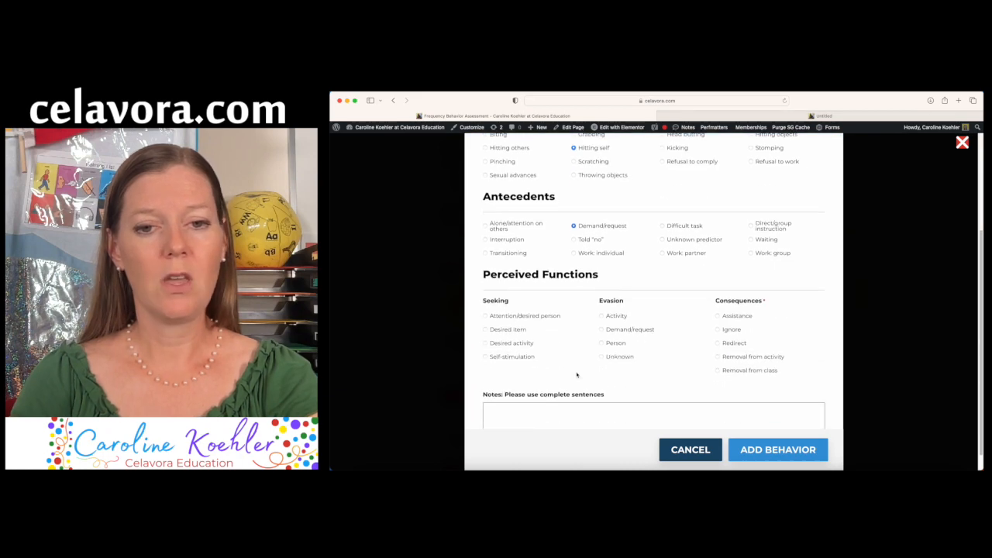
scroll(down, 3)
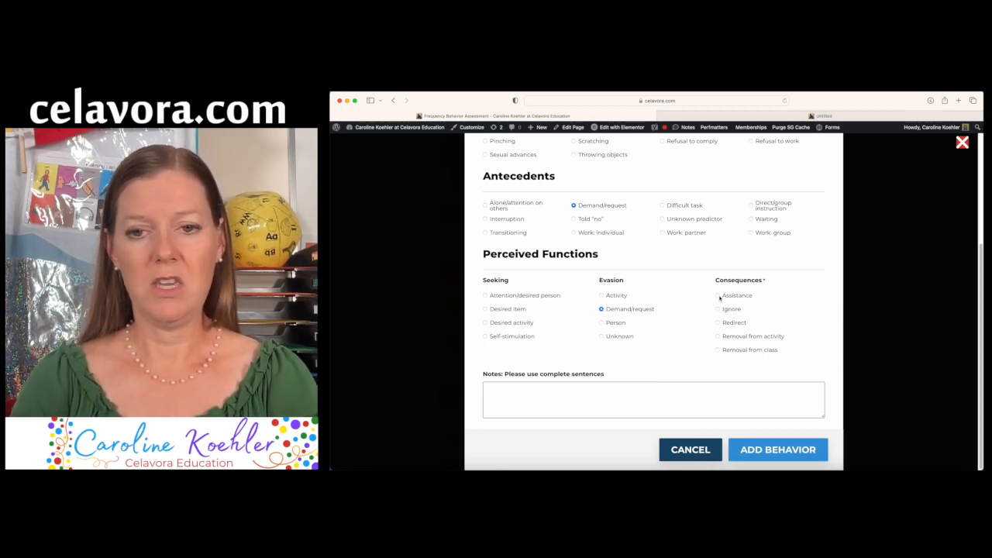
Step: Note that the teacher helped Jack get a fidget and the assignment, then save the hitting-self entry
click(716, 294)
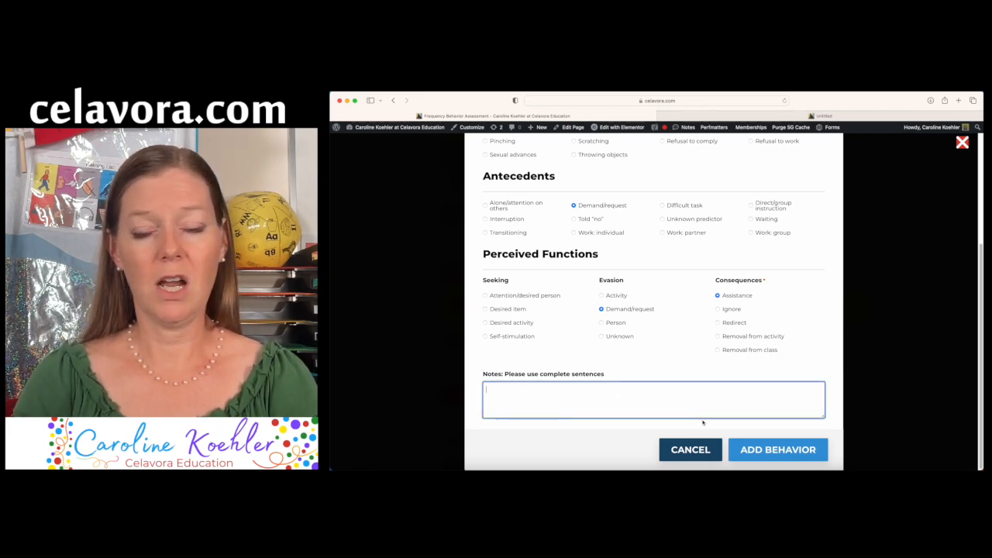
text(The teacher he)
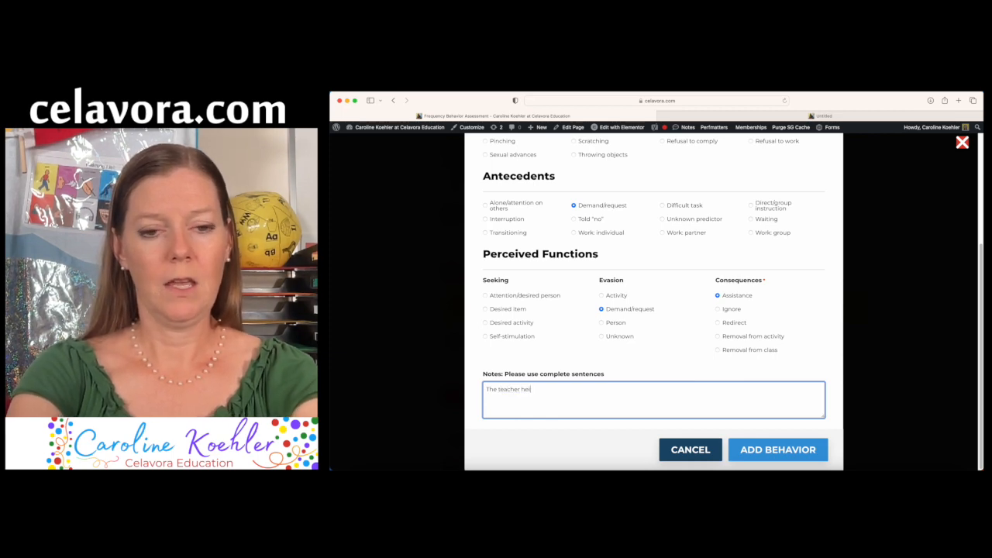
text(lped Jack get)
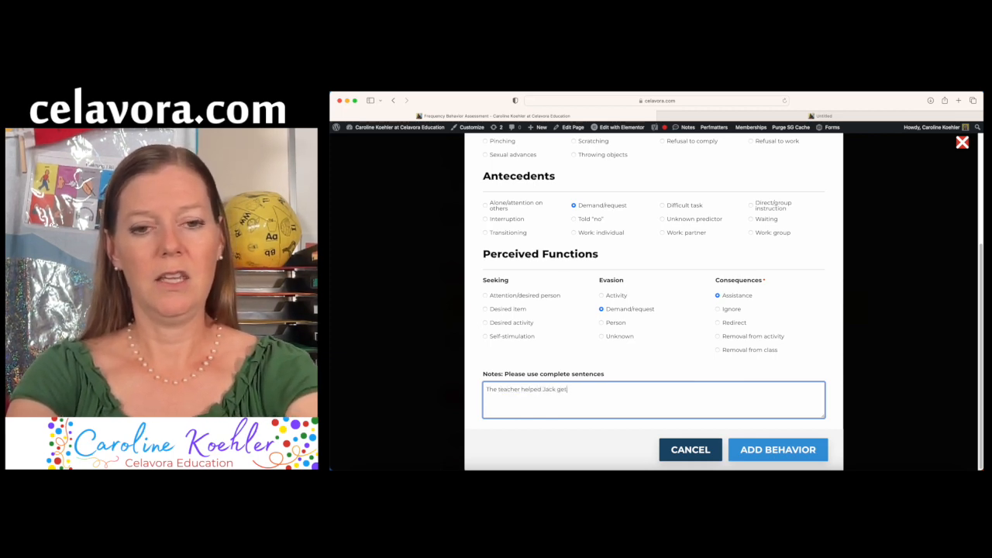
text(a fidget and get started on.)
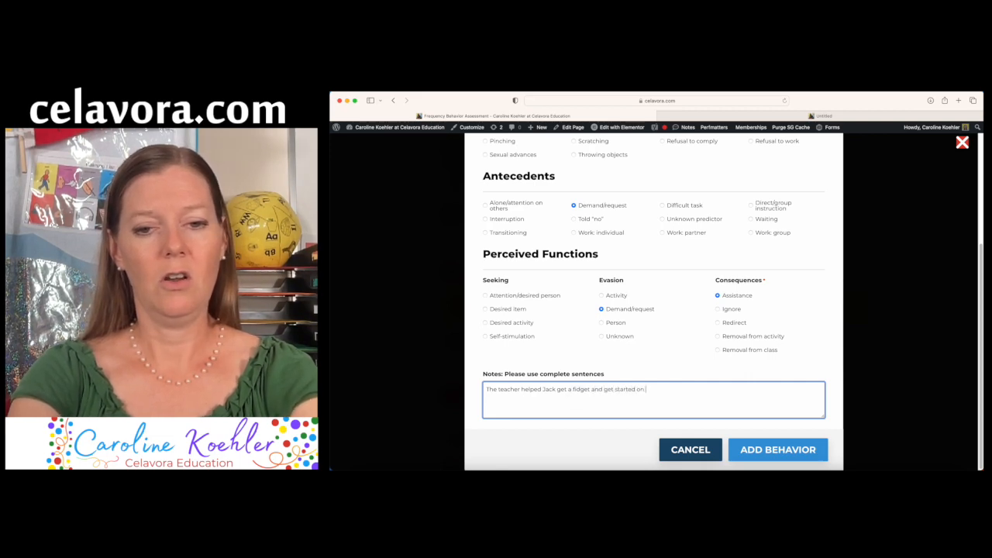
text(the assignment.)
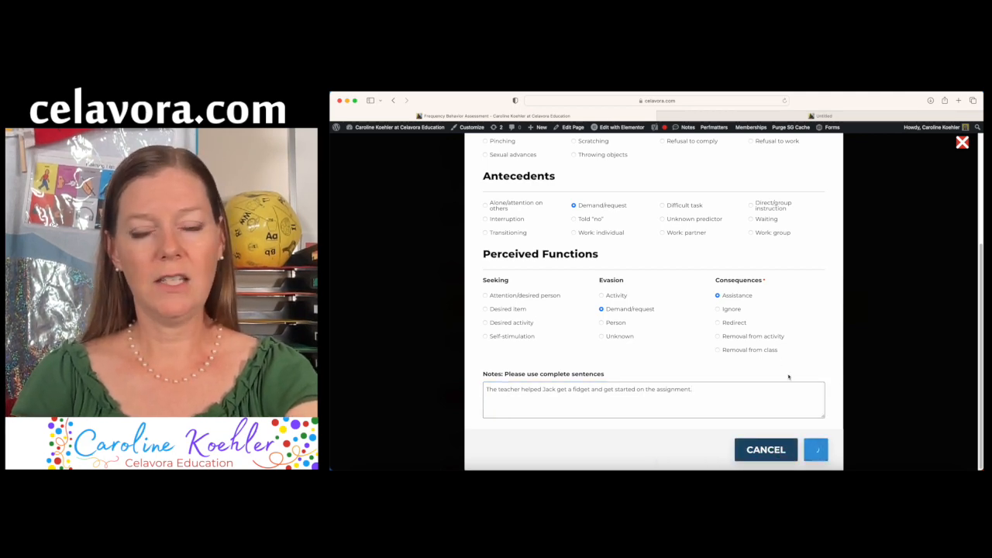
click(816, 450)
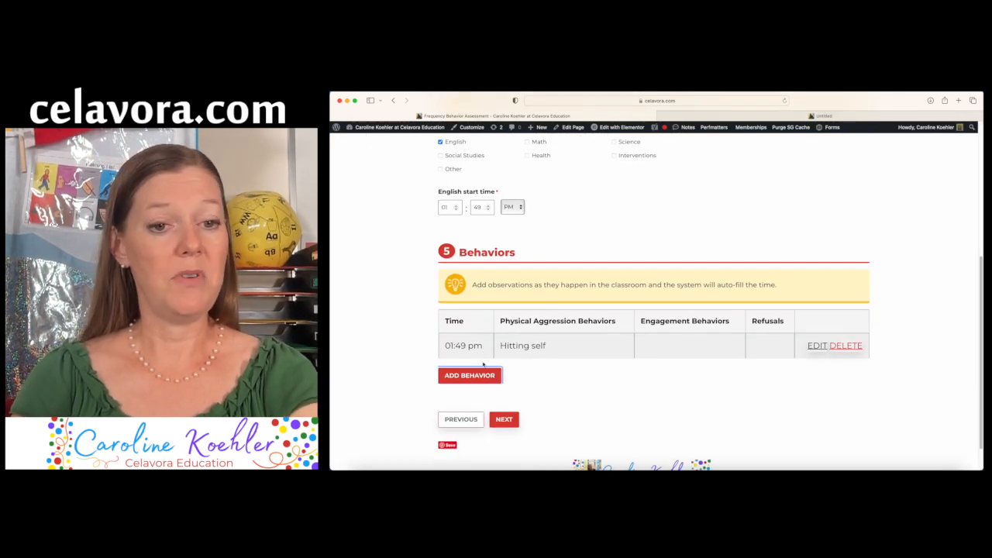
Step: Begin a Nonresponsive engagement-level behavior, escaping activity, with ignore as the consequence
click(469, 375)
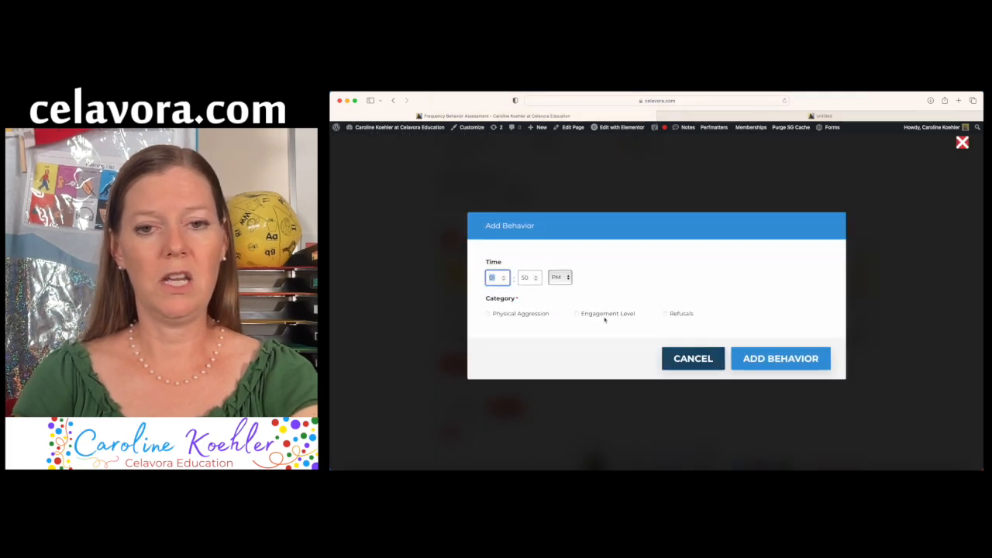
click(577, 313)
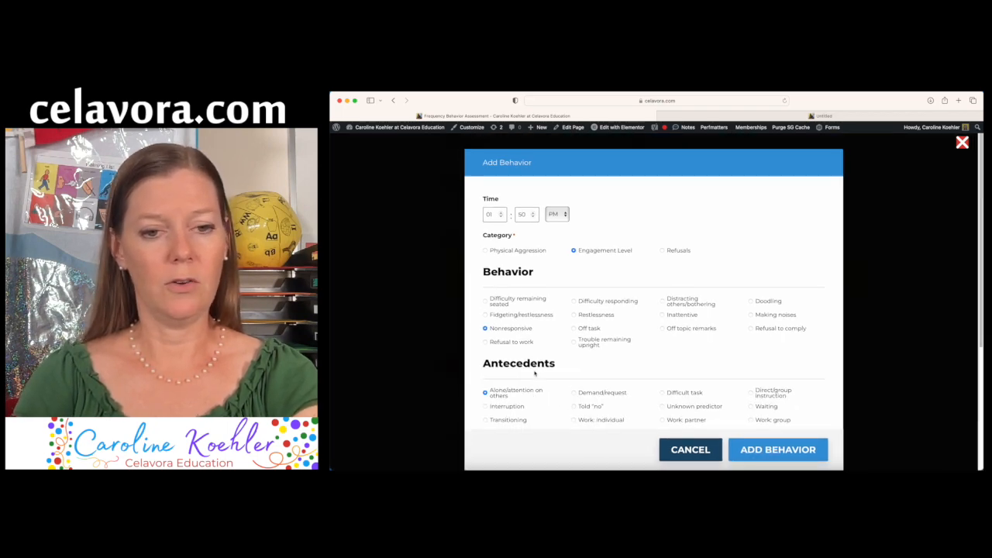
scroll(down, 3)
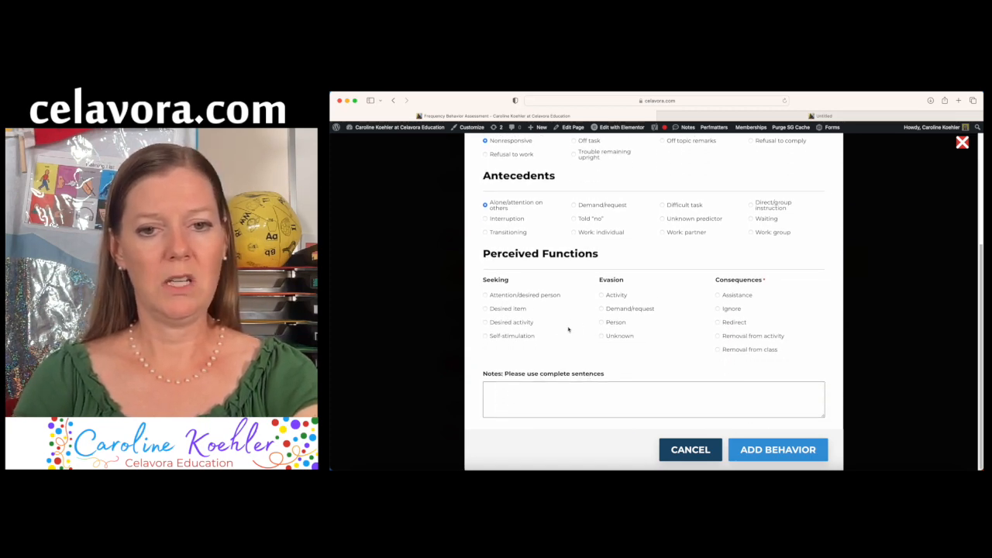
click(601, 294)
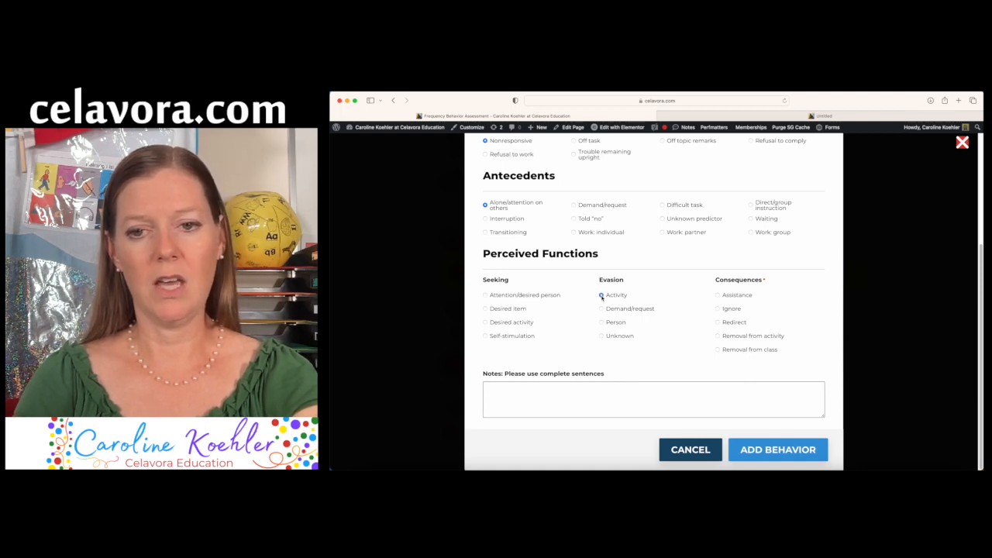
click(601, 294)
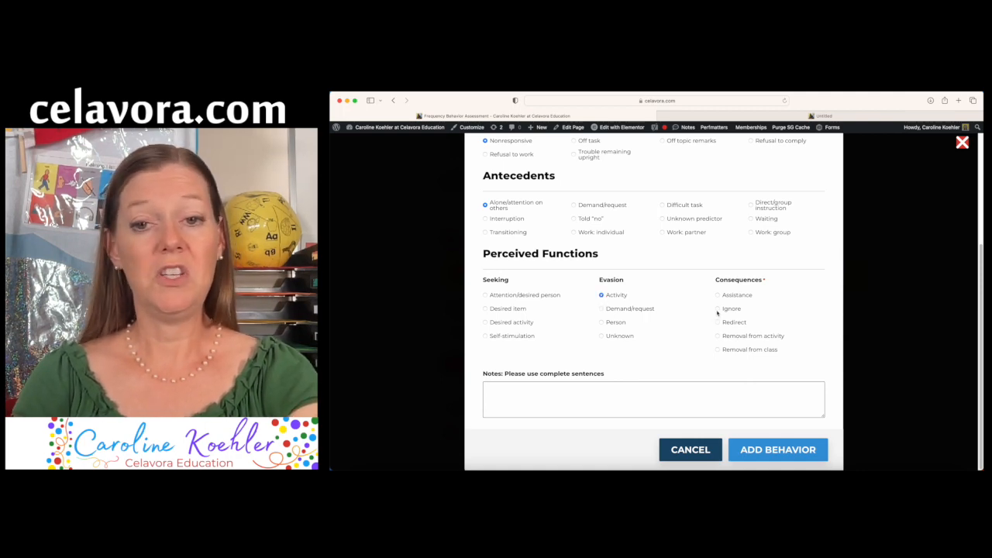
Step: Note 'Jack is sitting at his desk looking out the window.' and save the nonresponsive entry
click(716, 308)
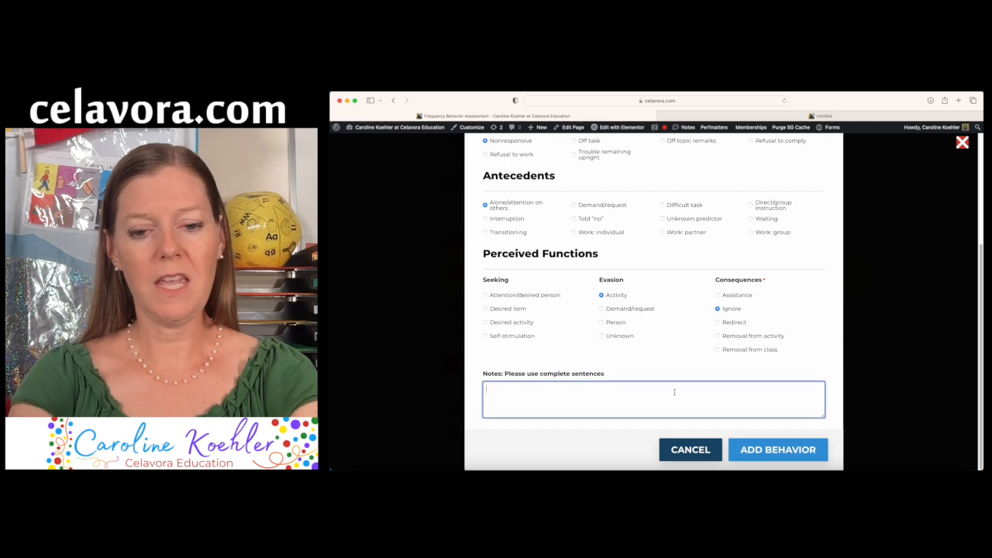
text(Jack is sitt)
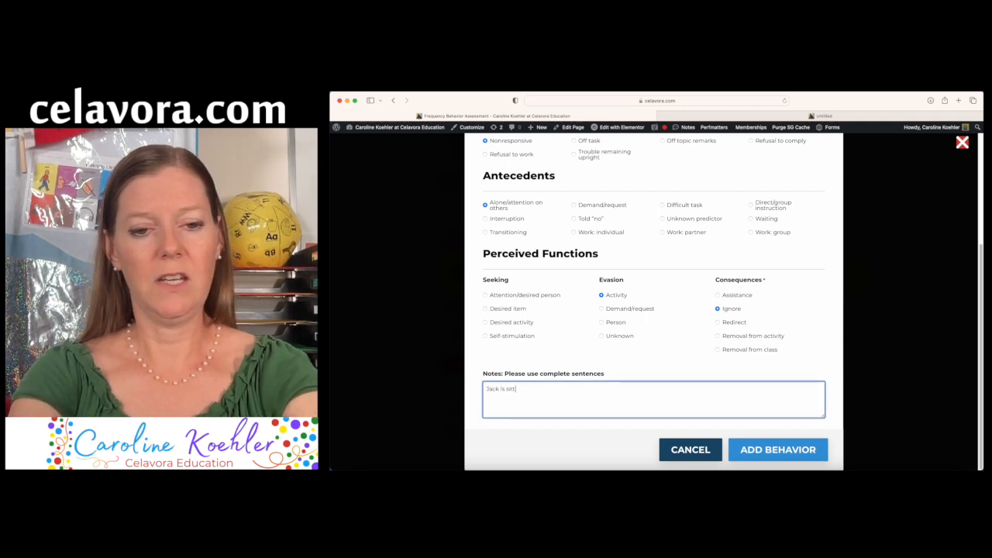
text(ing at his desk)
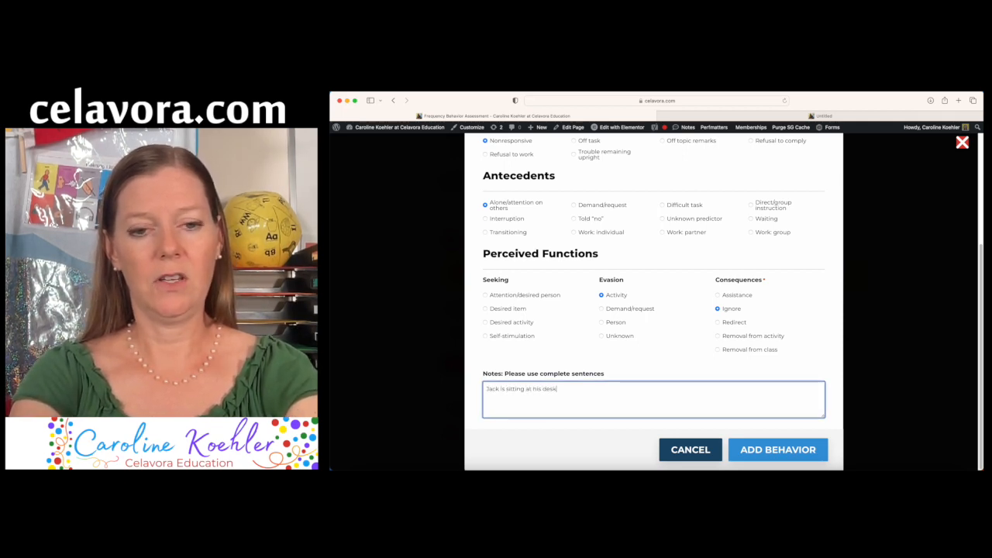
text(looking oo)
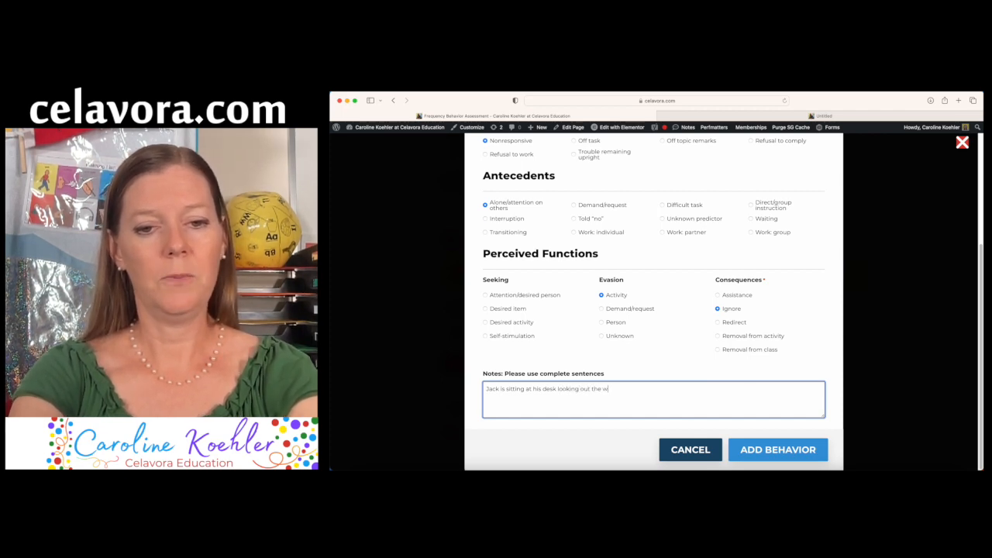
text(indow.)
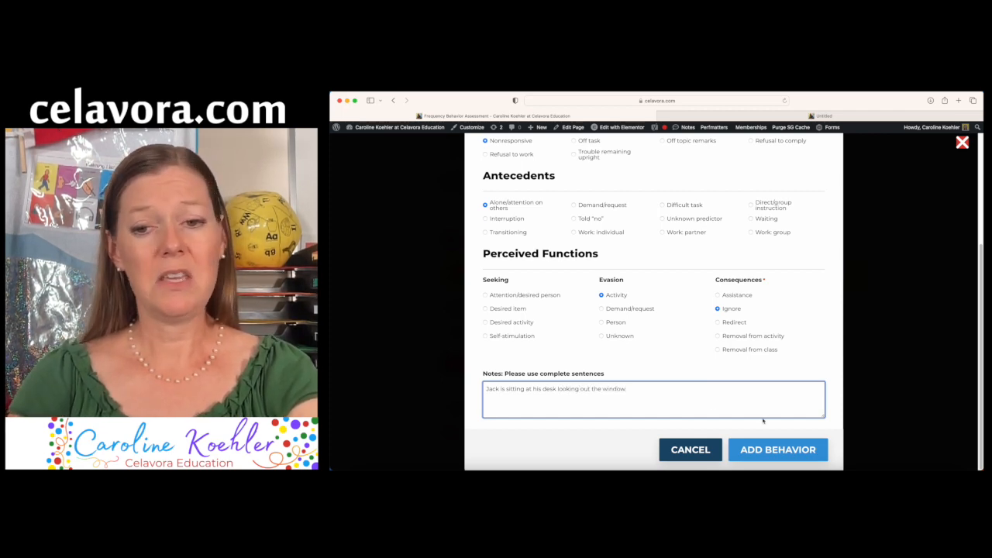
click(778, 449)
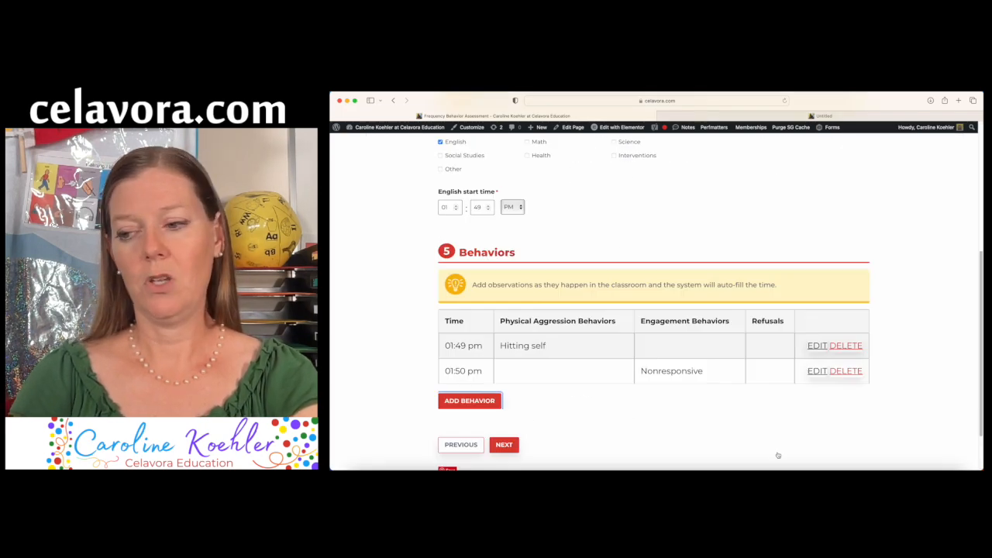
Step: Begin a Refusals > Inappropriate comments behavior with demand/request function and redirect consequence
scroll(down, 3)
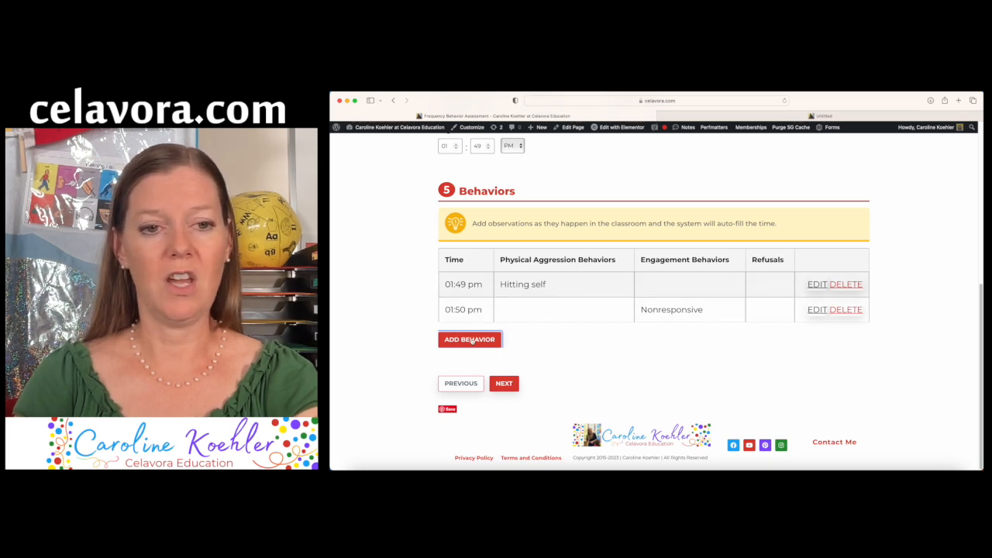
click(468, 340)
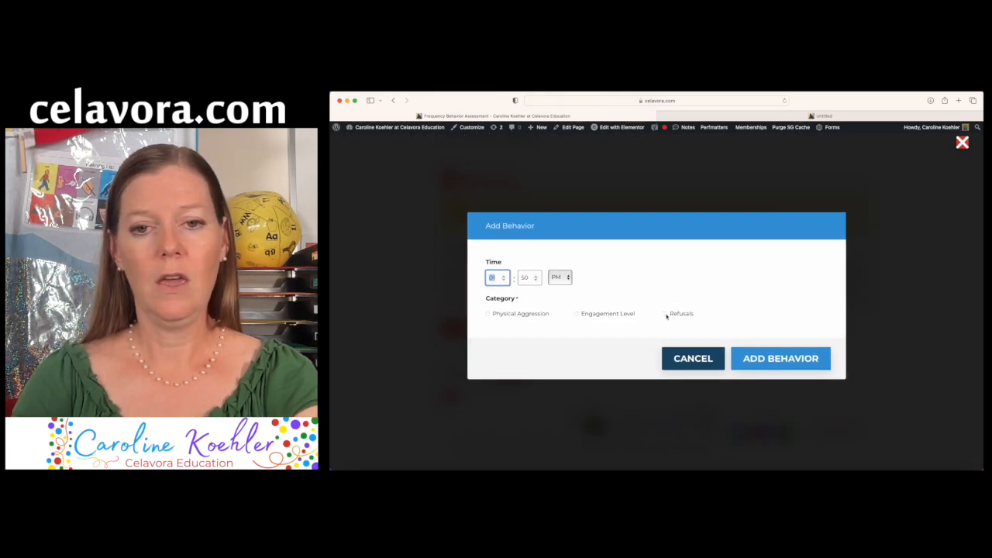
click(665, 275)
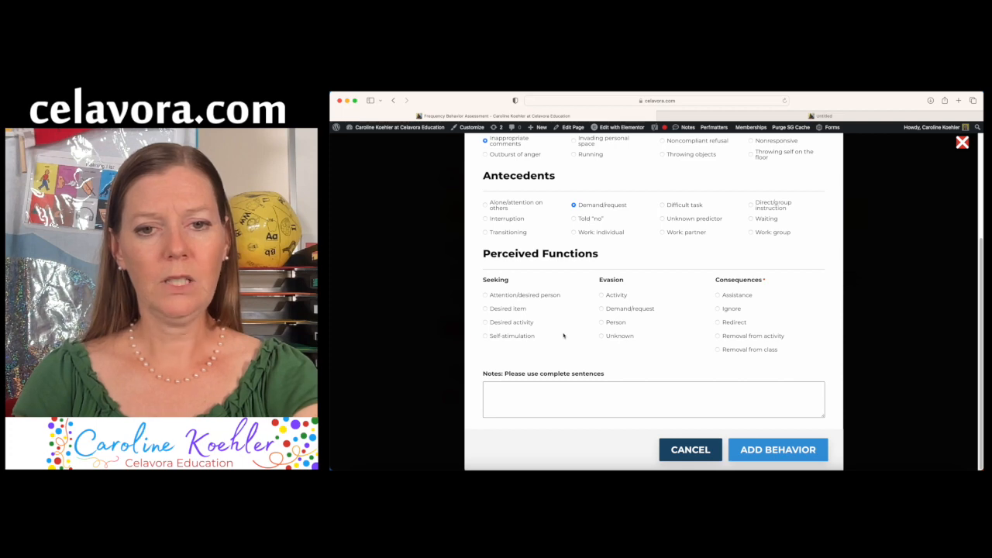
click(601, 308)
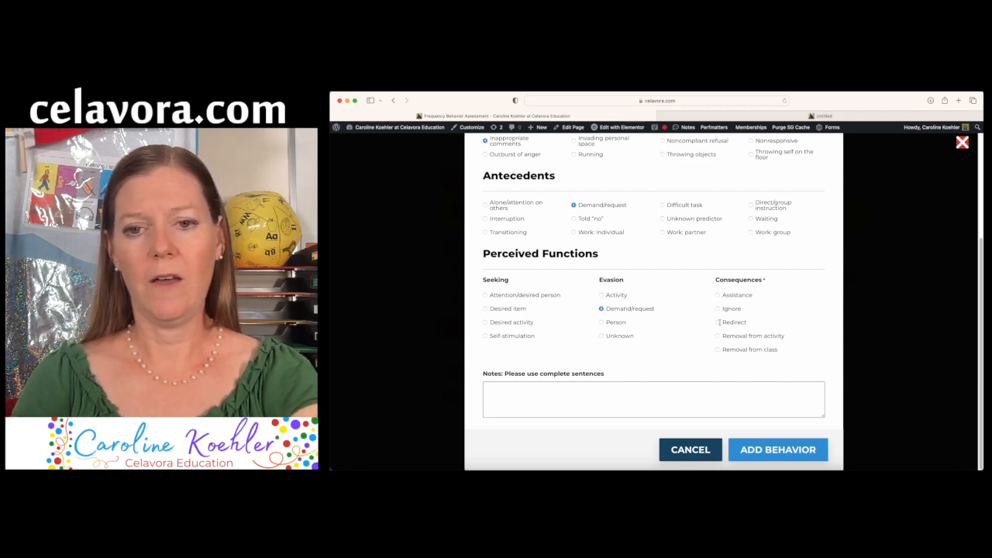
click(718, 320)
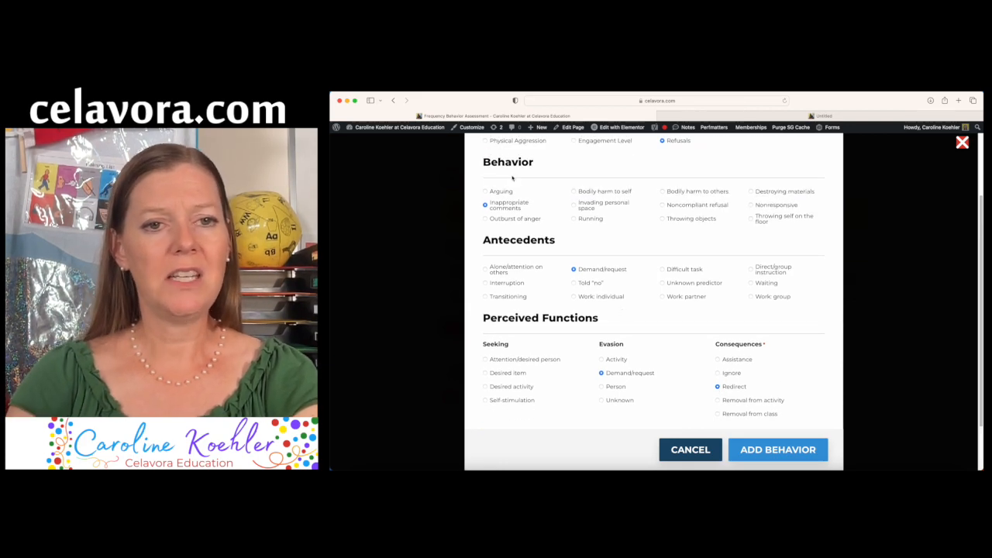
Step: Note Jack's quoted 'dumb face' remark and save the inappropriate-comments entry
scroll(down, 3)
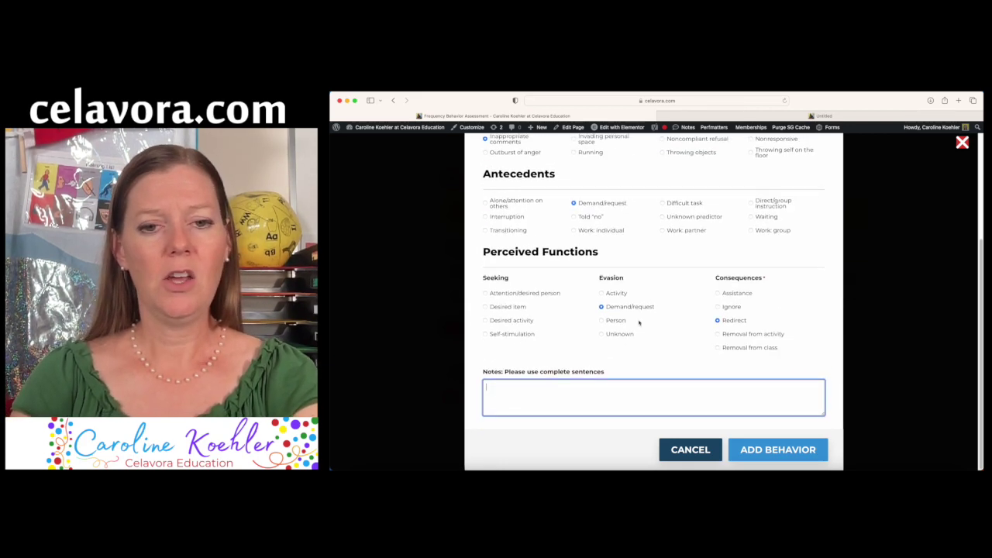
text(Jack)
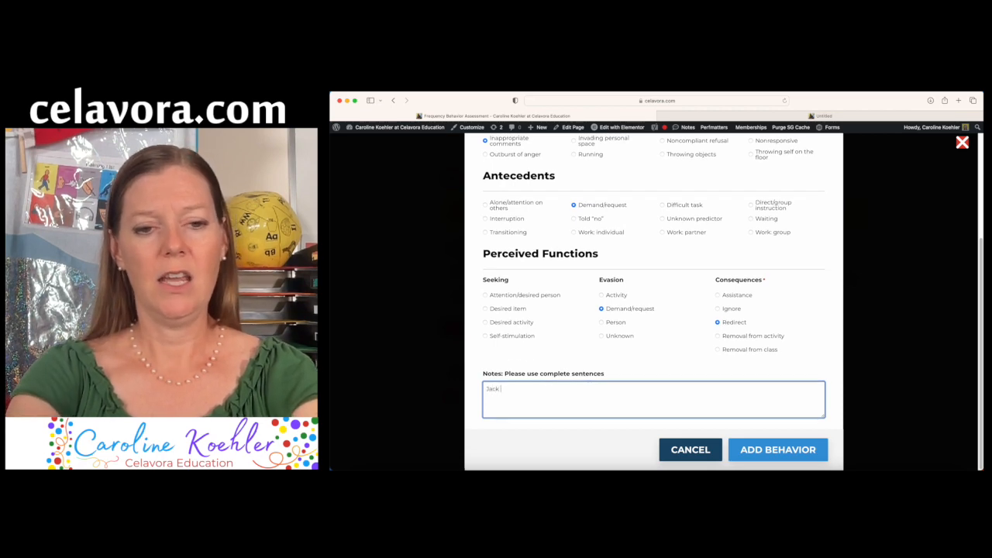
text(stated)
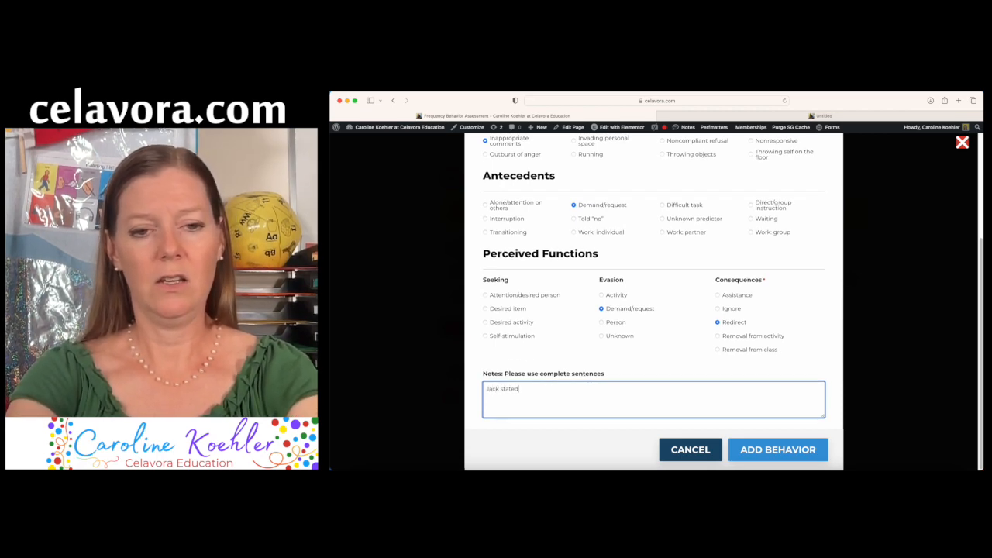
text(, "I don't like your)
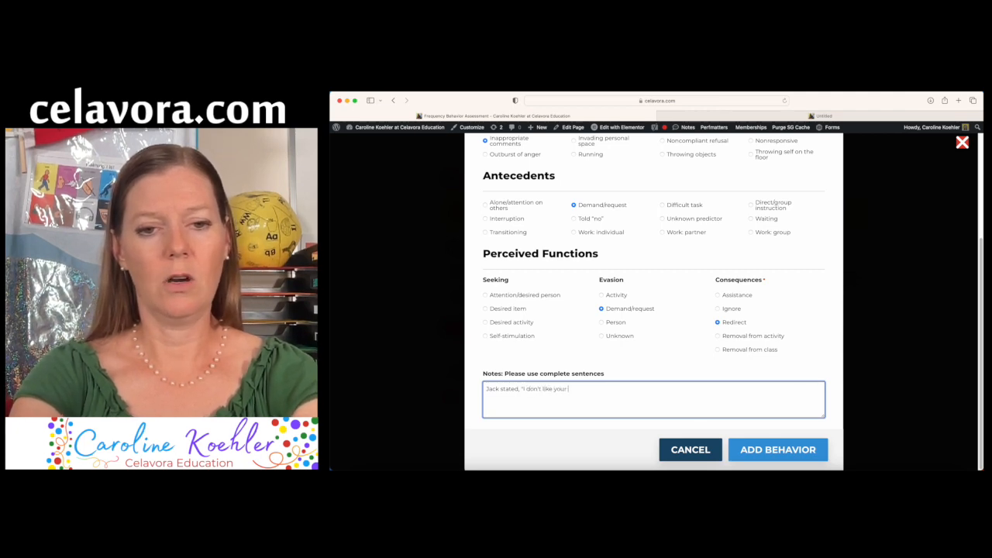
text(dumb face.)
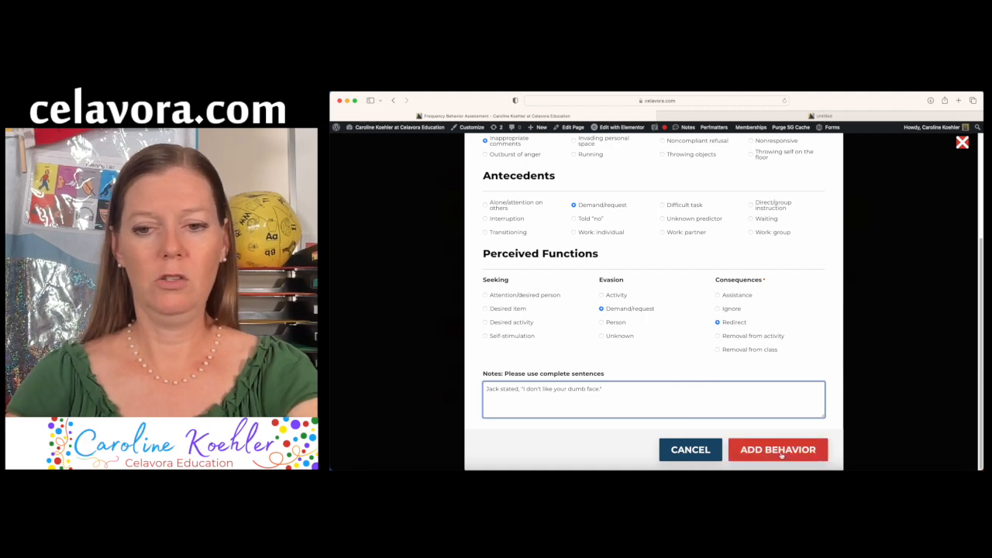
click(778, 450)
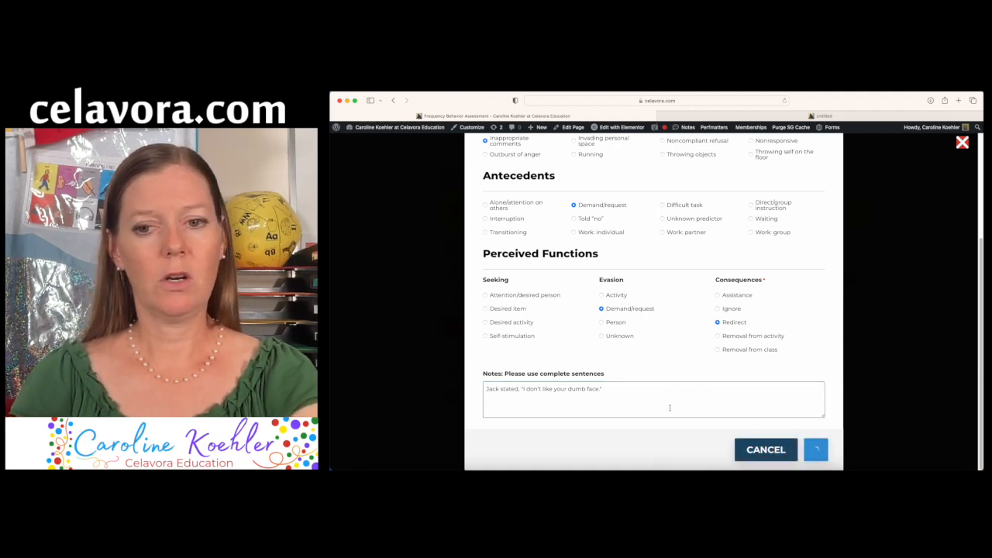
click(815, 449)
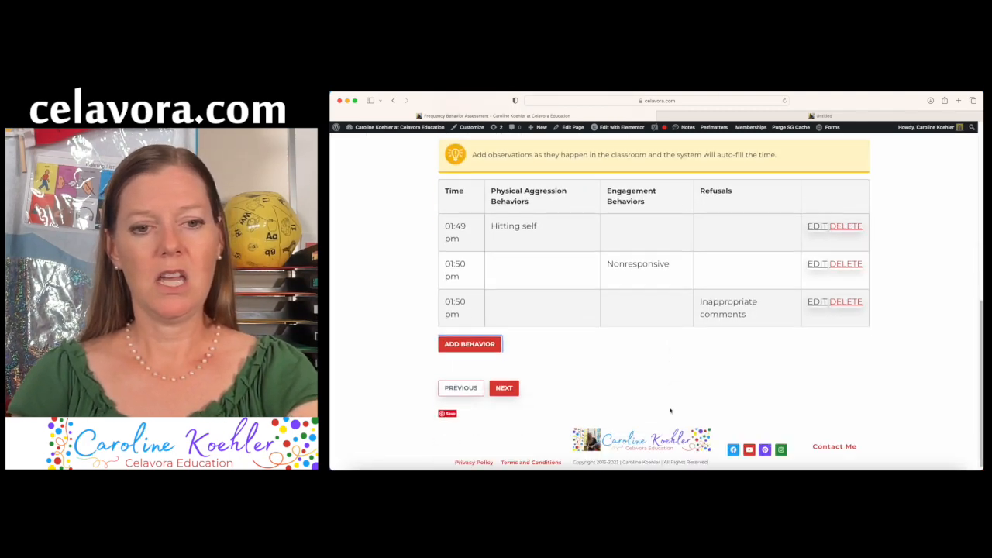
Step: Enter 'transitioned to a restroom break' as the Other observed subject
scroll(up, 3)
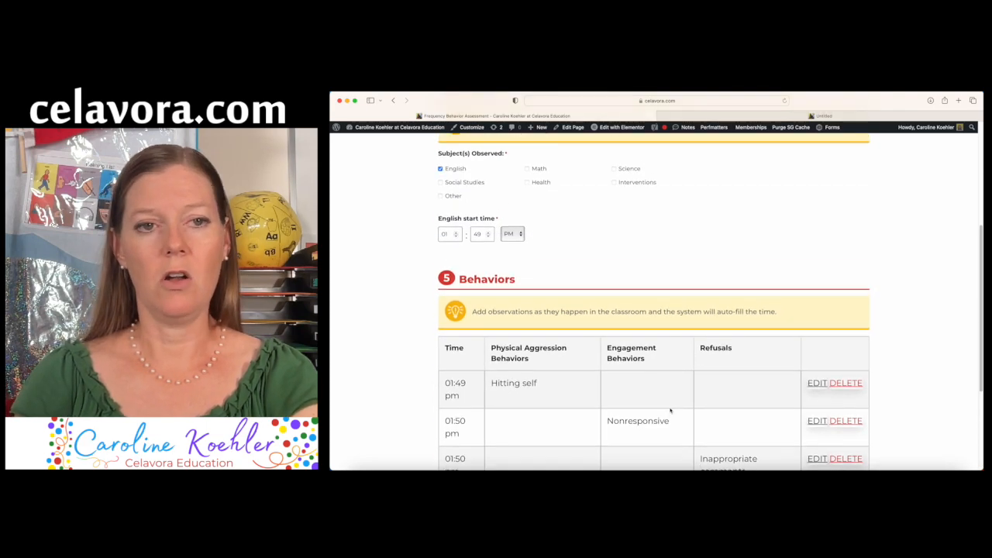
scroll(up, 3)
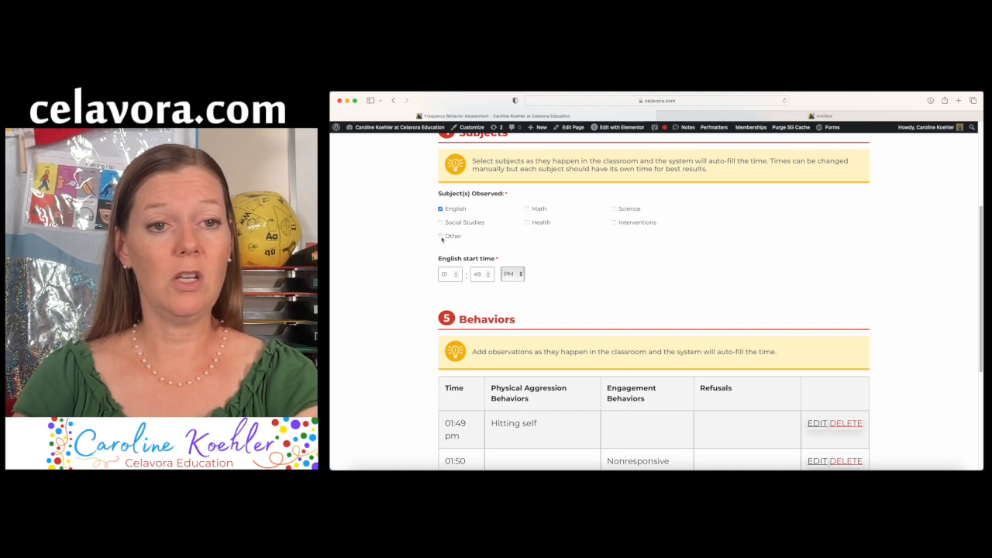
click(441, 235)
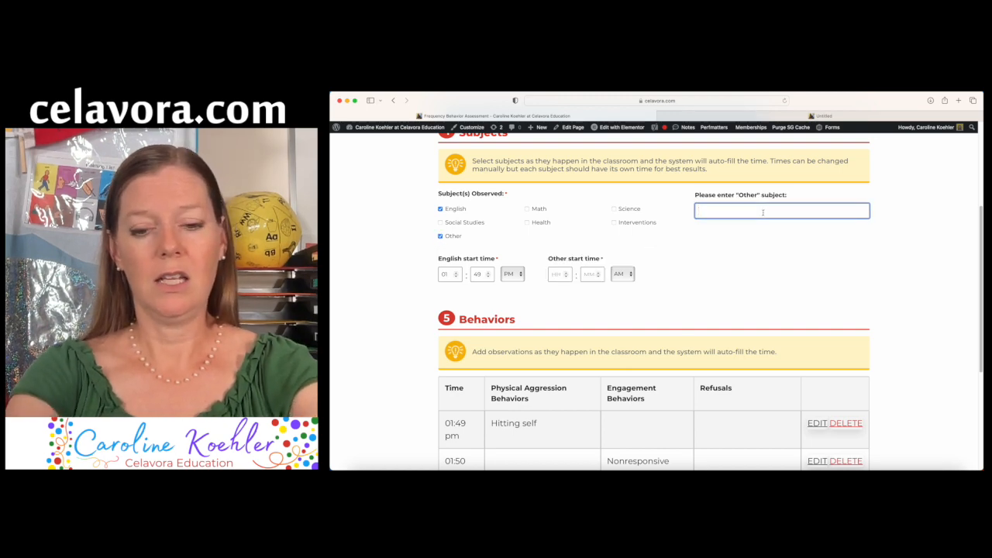
text(trans)
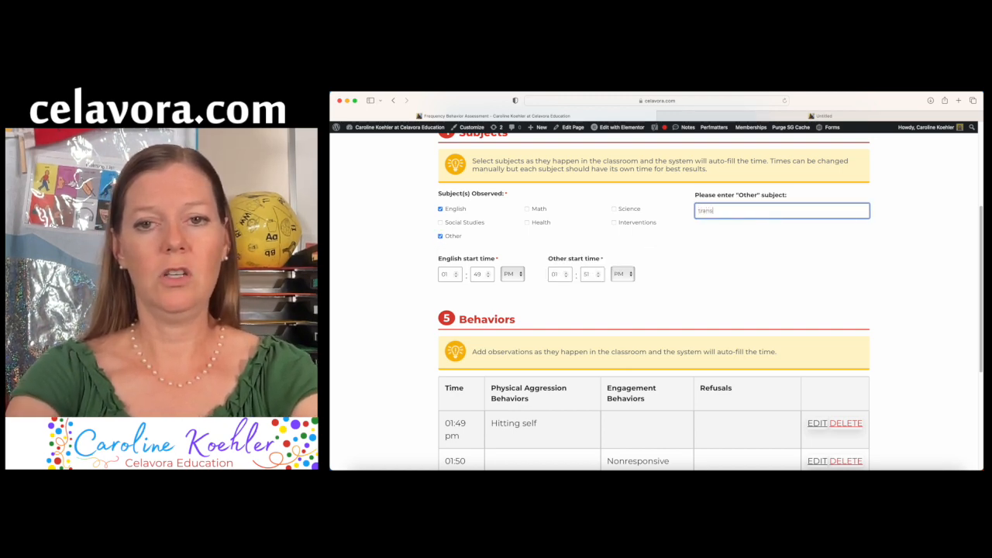
text(transitioned to a r)
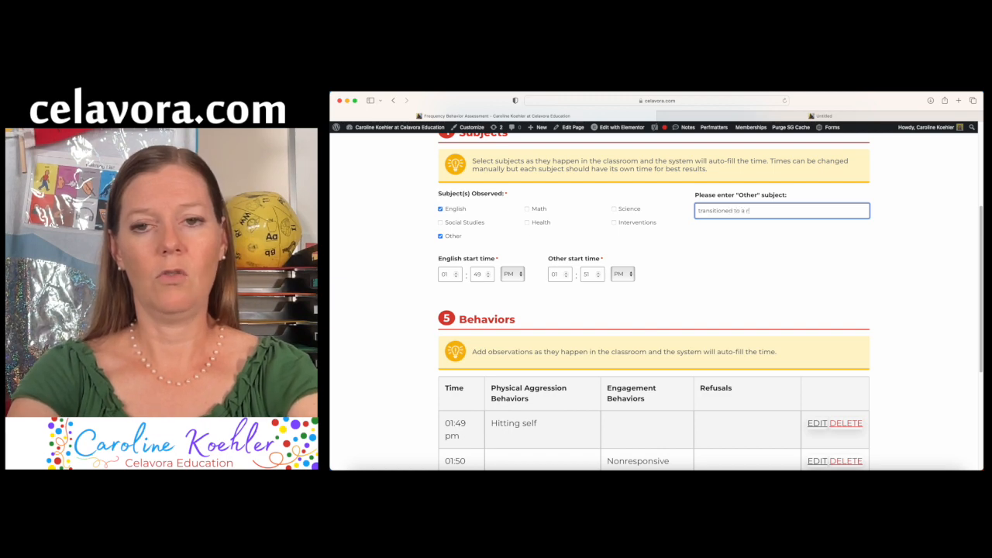
text(estroom r)
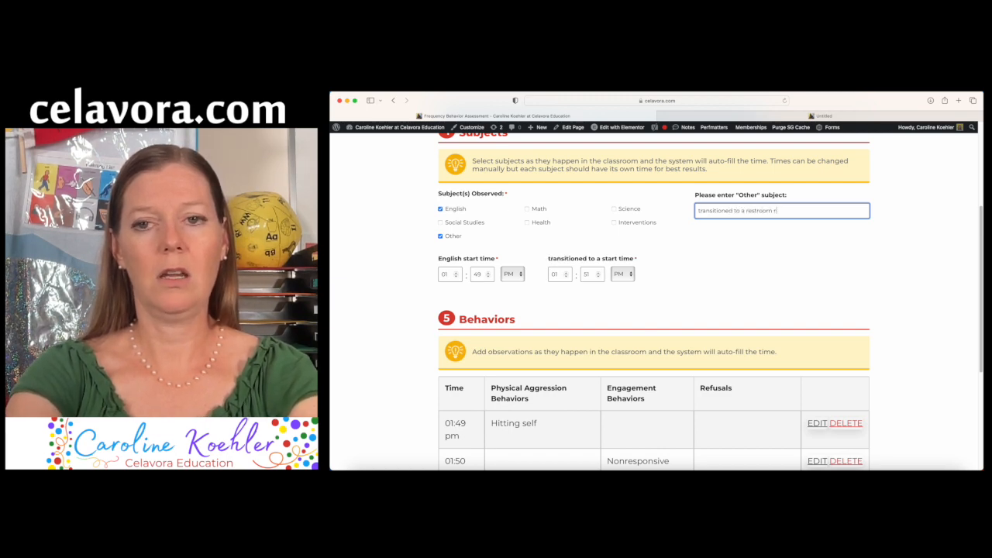
text(break)
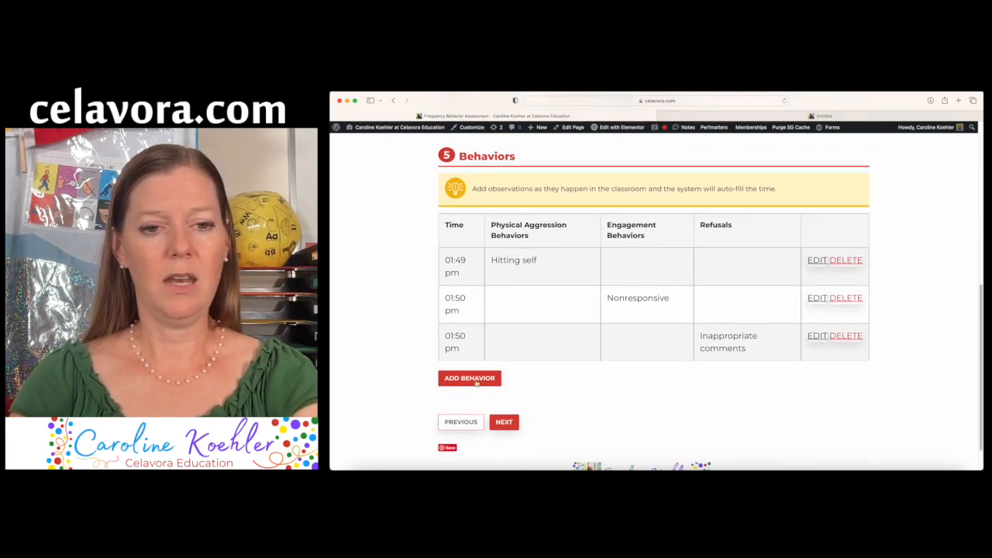
Step: Log a stomping behavior at 1:51 pm, triggered by transitioning, seeking attention, consequence ignore, and save it
click(468, 378)
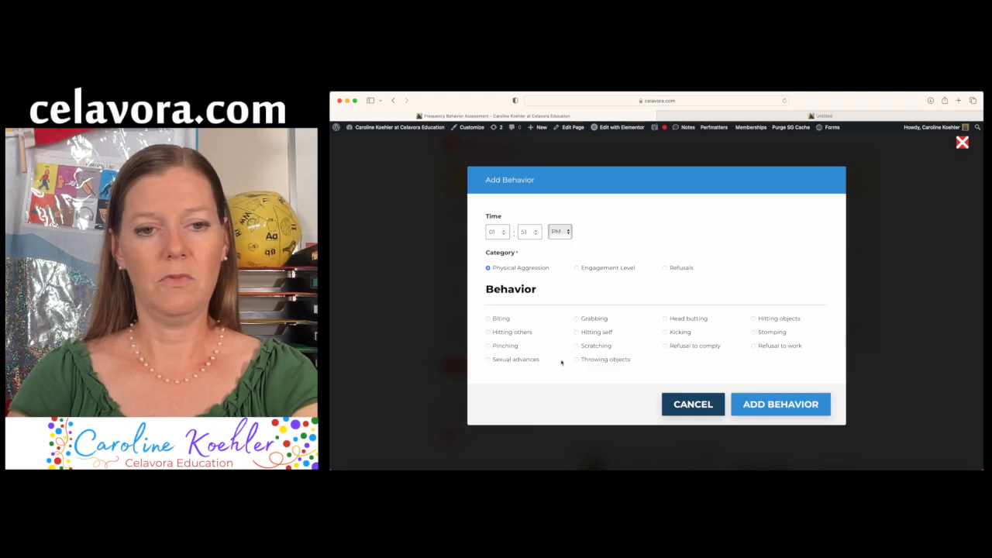
mouse_move(670, 360)
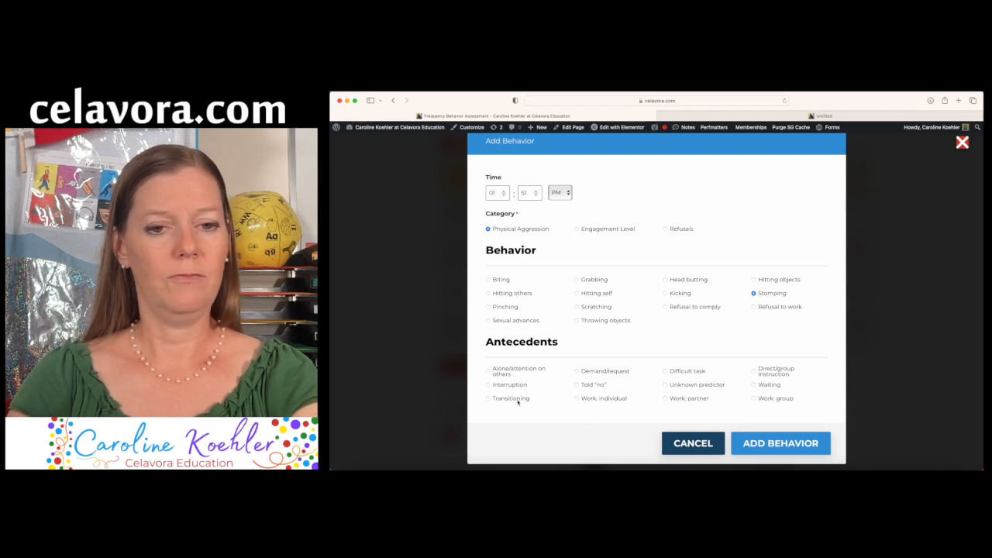
scroll(down, 3)
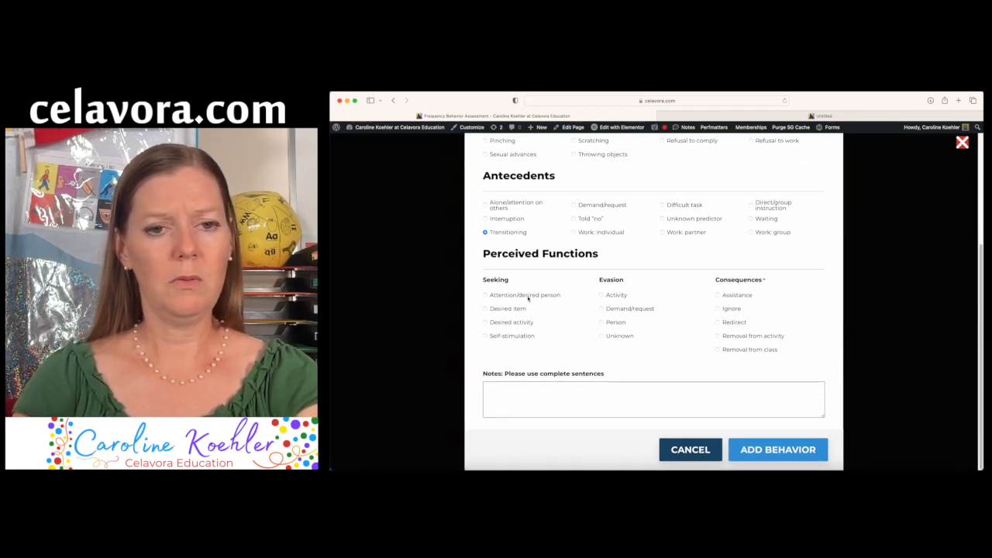
click(485, 294)
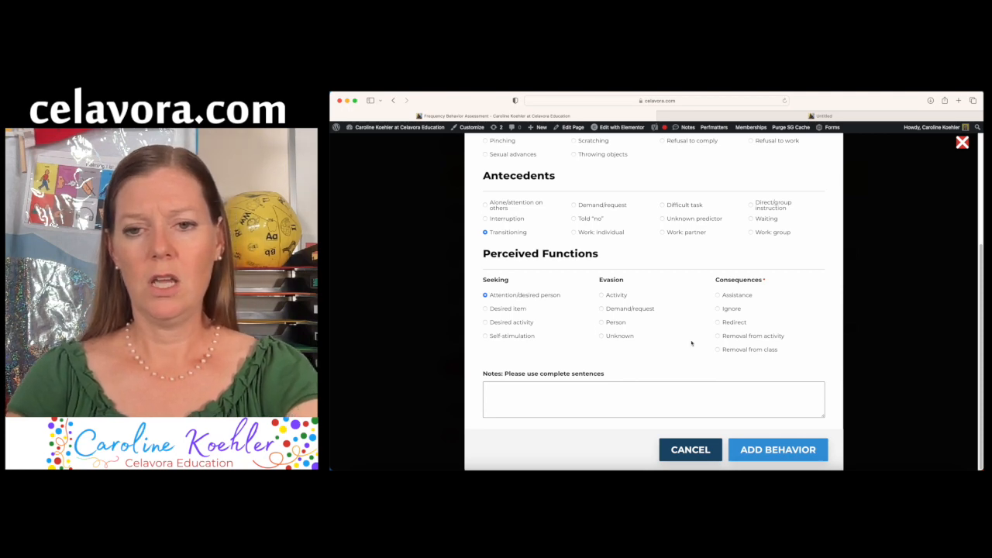
click(716, 308)
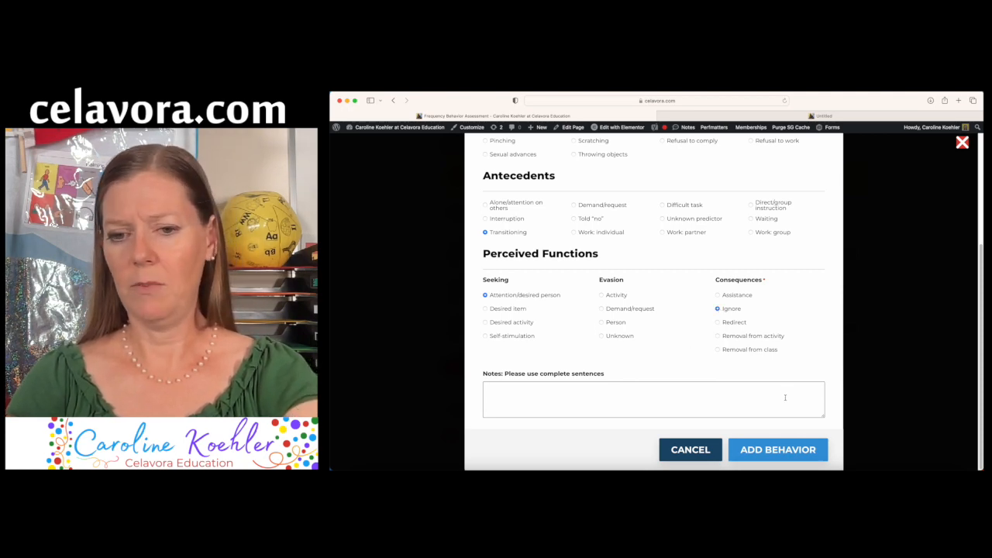
click(778, 449)
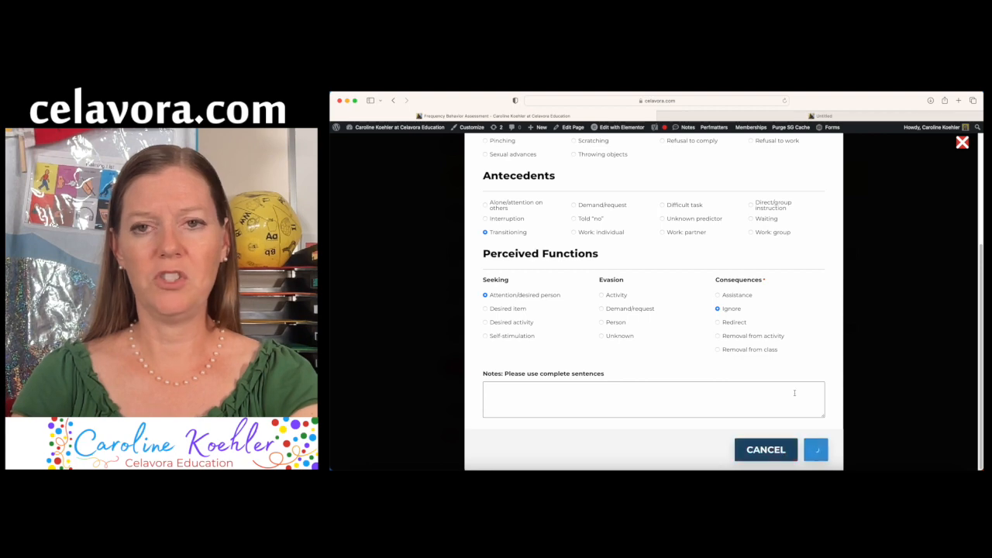
click(815, 449)
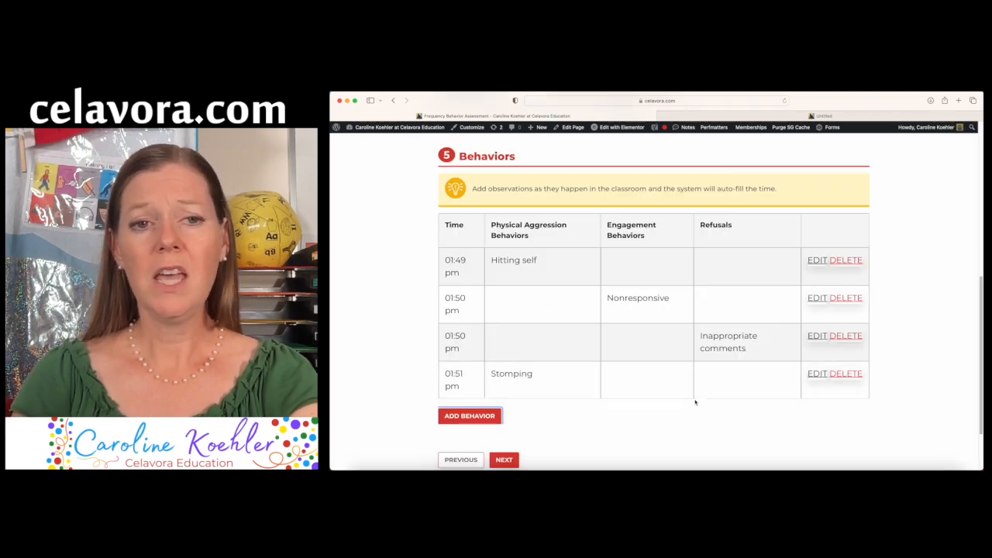
scroll(down, 3)
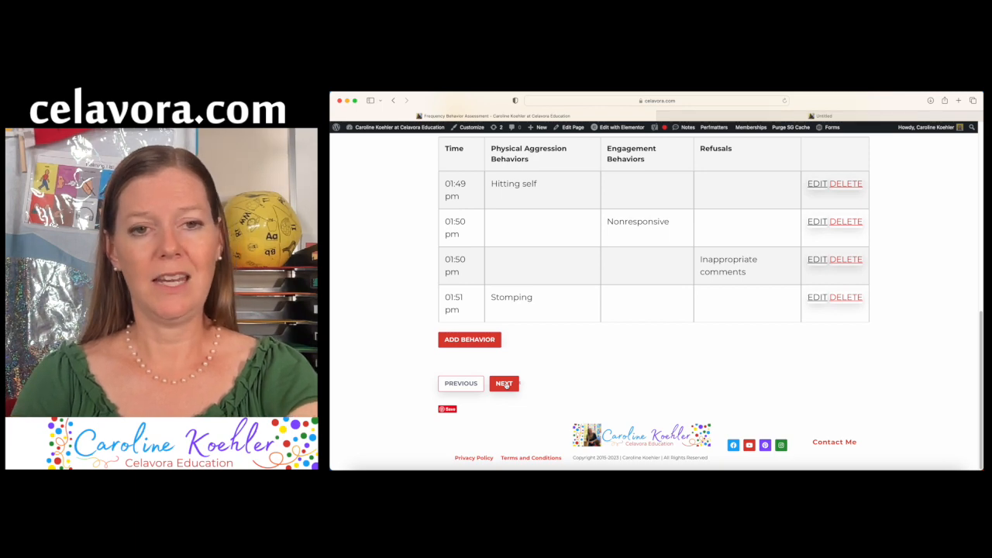
Step: Proceed past the Behaviors table to step 4, Committee Members and Student Strengths
click(502, 383)
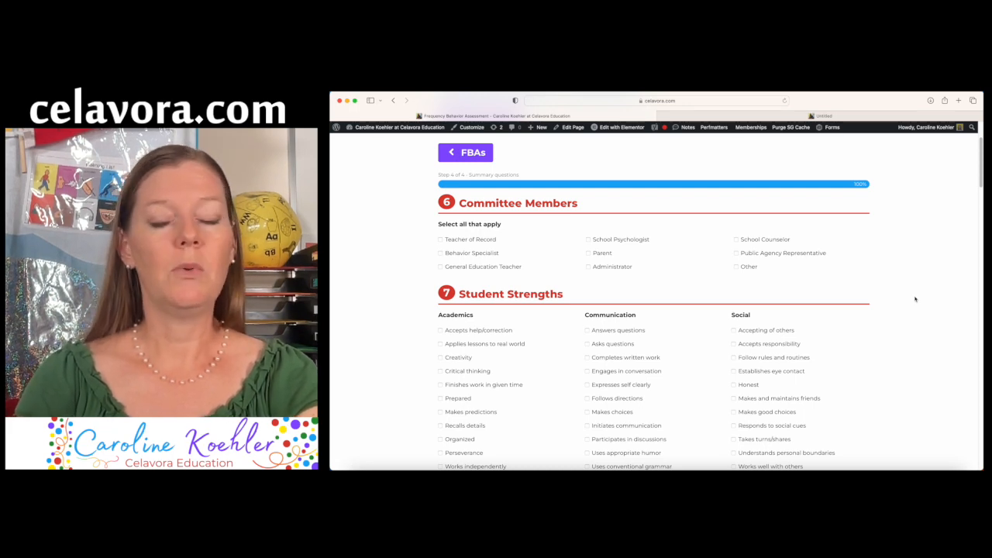
scroll(down, 3)
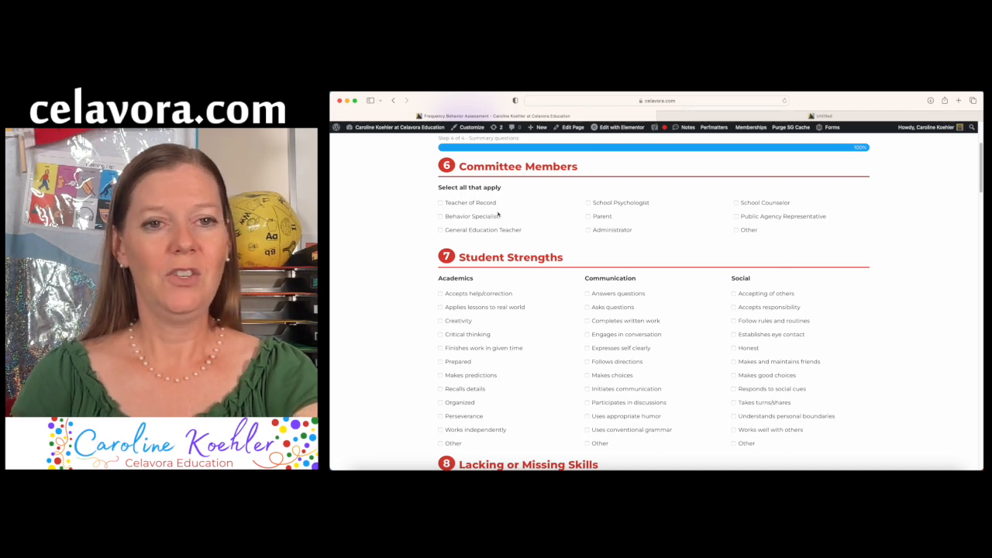
Step: Check the committee roles: teacher of record, general ed teacher, psychologist, administrator, parent and Other
click(440, 201)
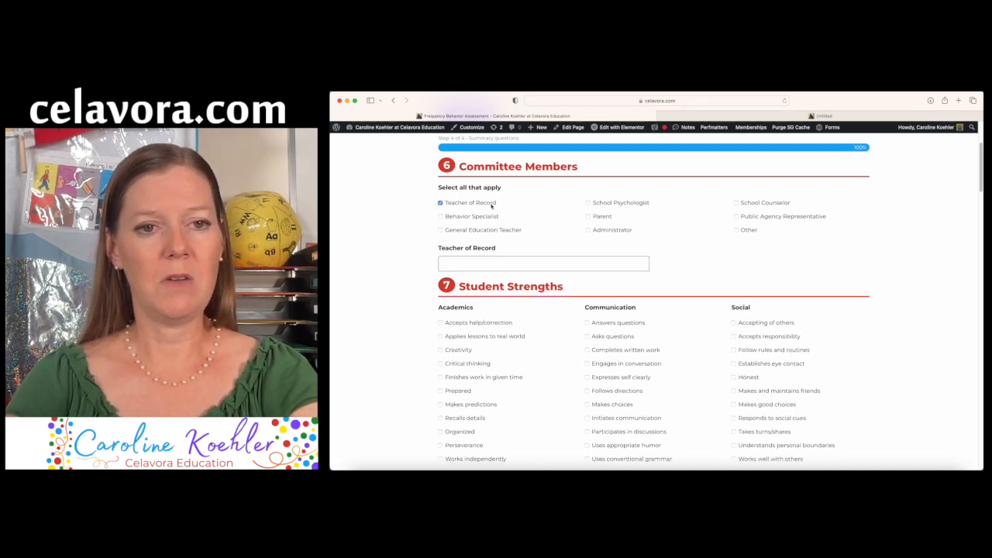
click(440, 230)
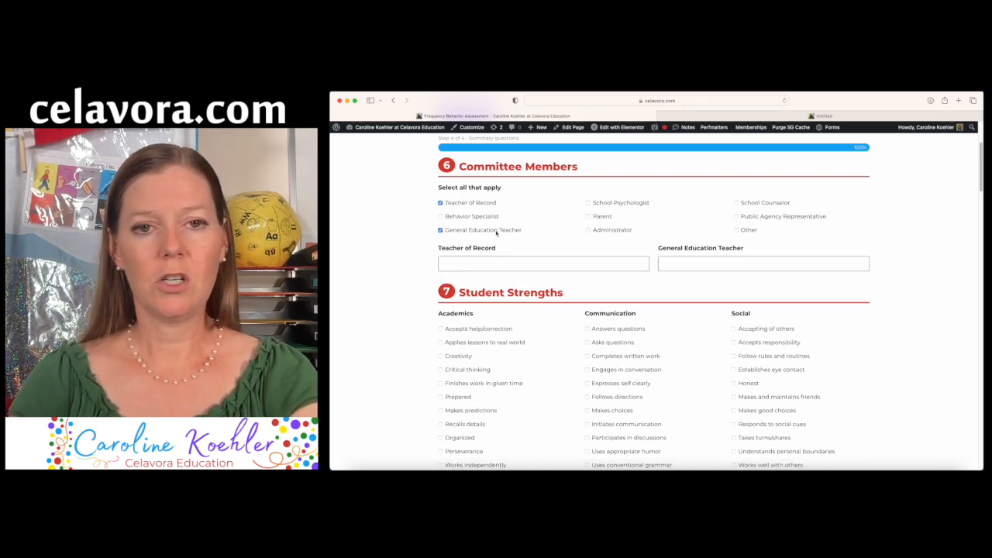
mouse_move(604, 237)
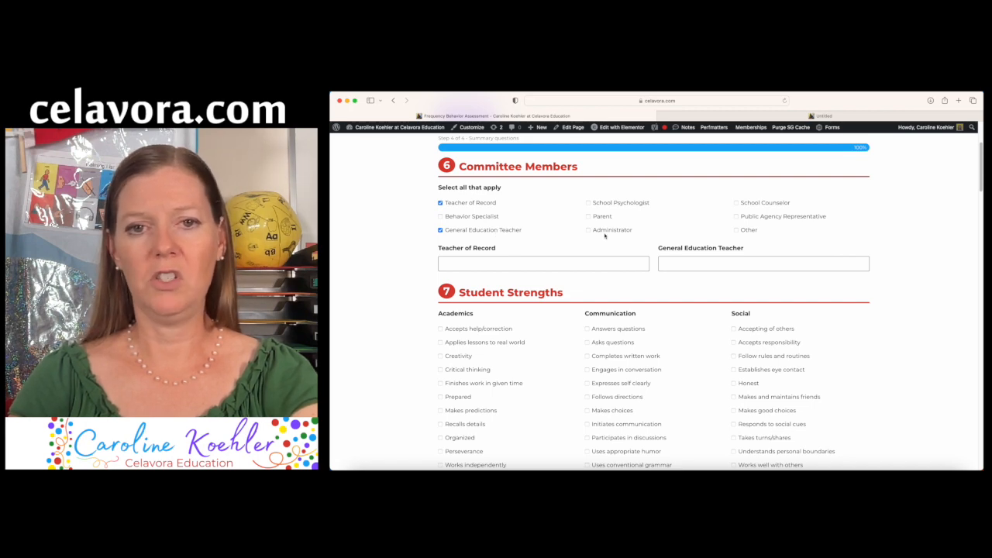
click(588, 229)
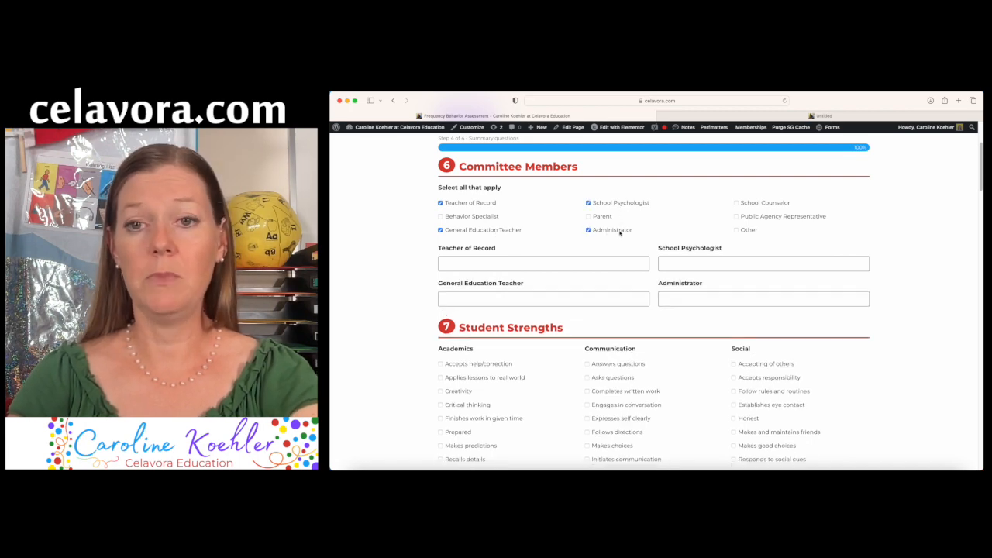
click(589, 217)
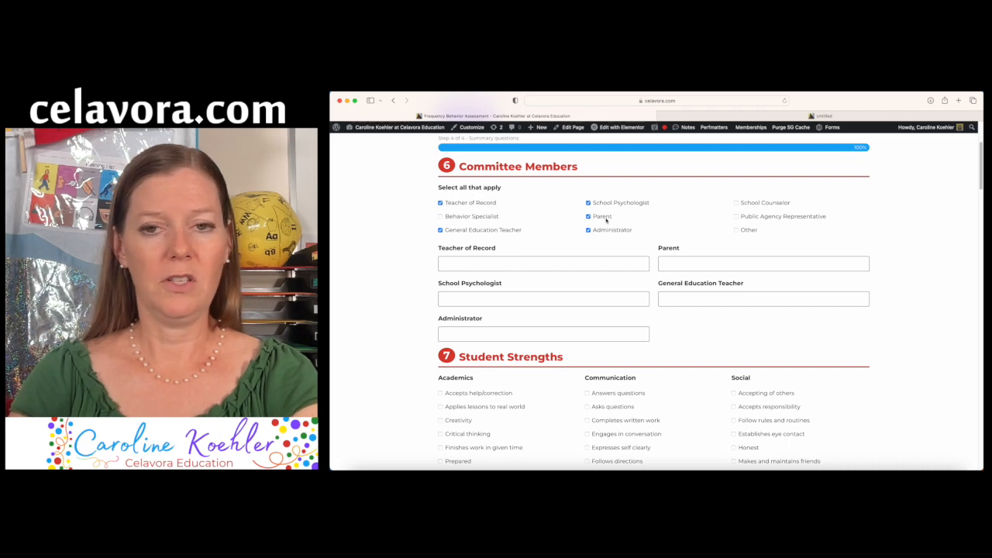
click(734, 229)
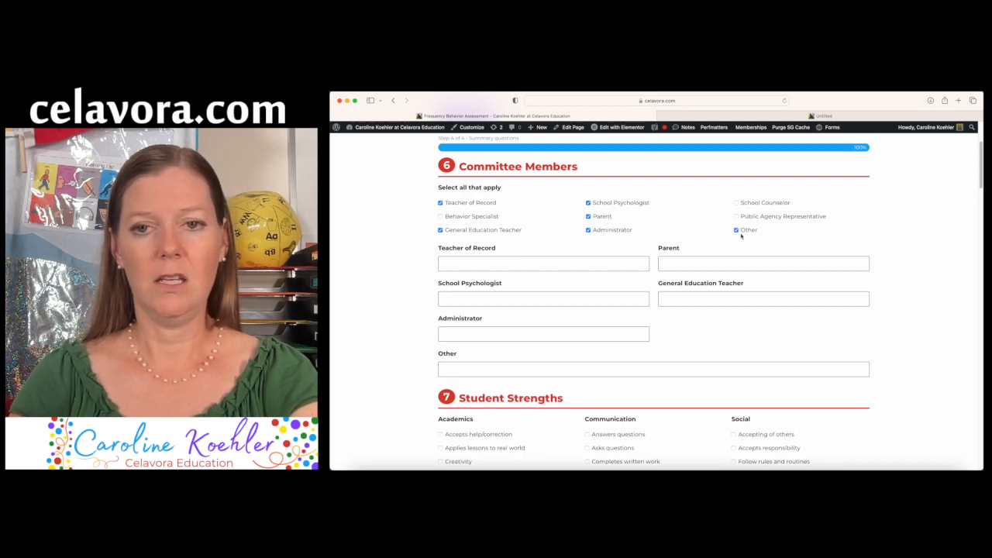
click(542, 263)
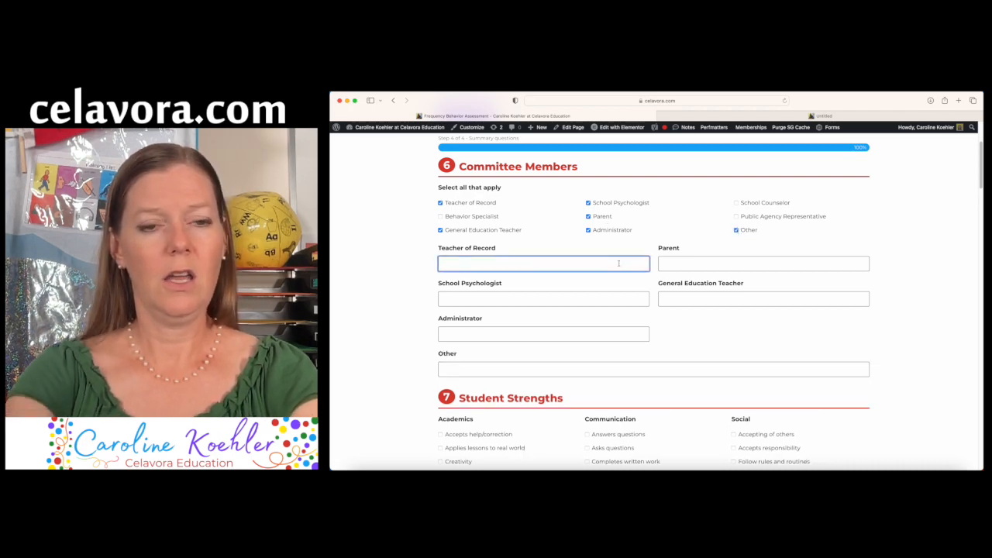
text(Caroline Koehler)
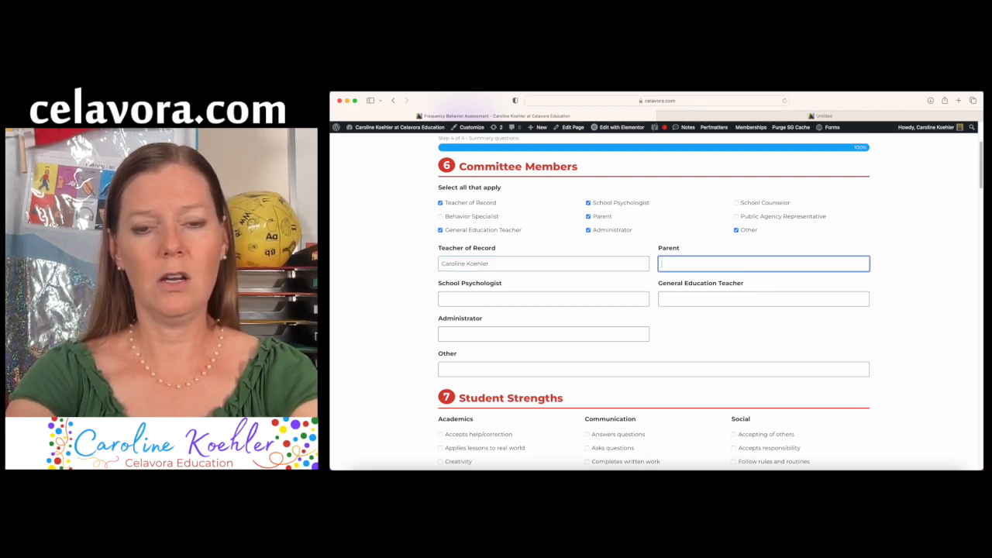
text(Jim Horner)
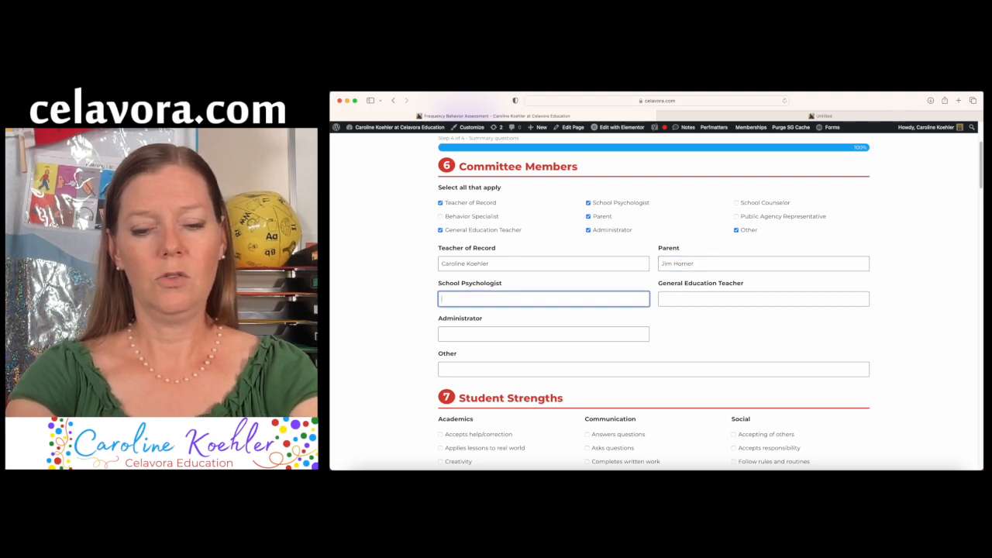
text(Jane Smith)
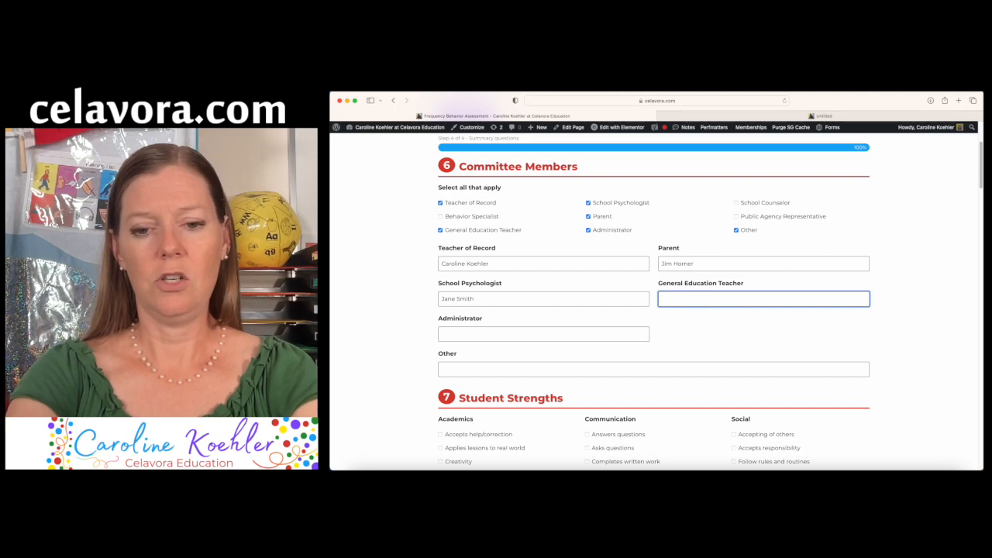
text(Diane Hall)
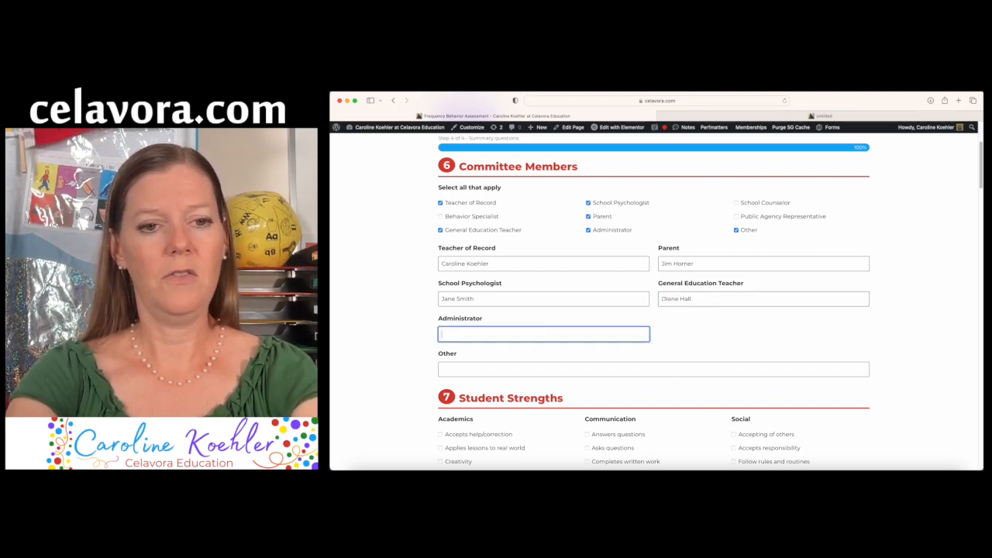
text(Jennifer Hanswe)
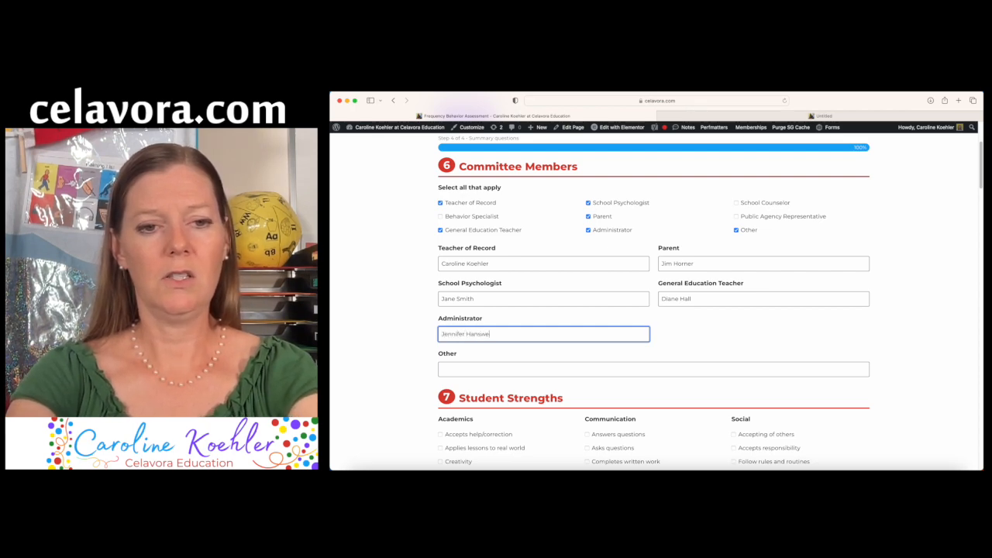
key(Backspace)
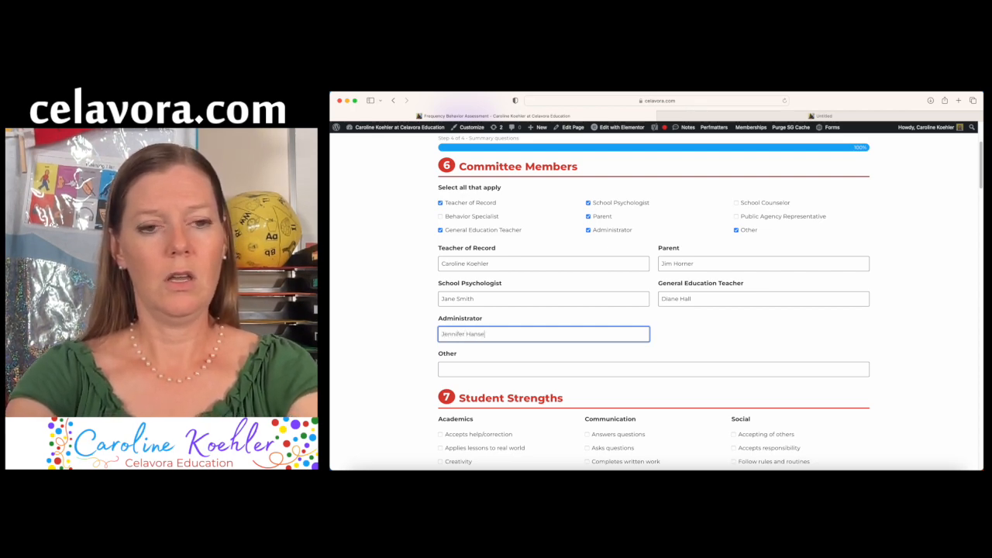
Step: Fill the Other member field with 'Outside Service Provider: John'
click(652, 369)
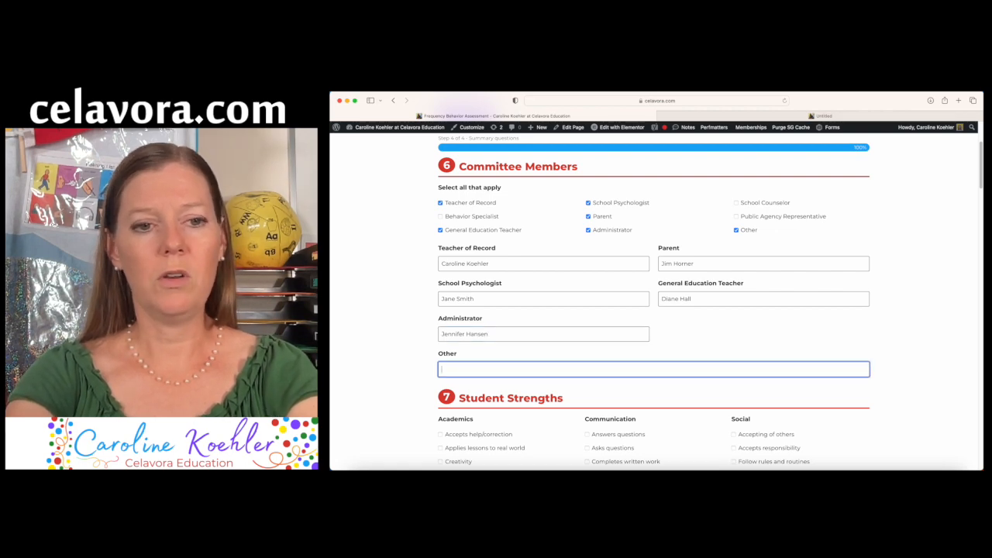
text(Outside Ser)
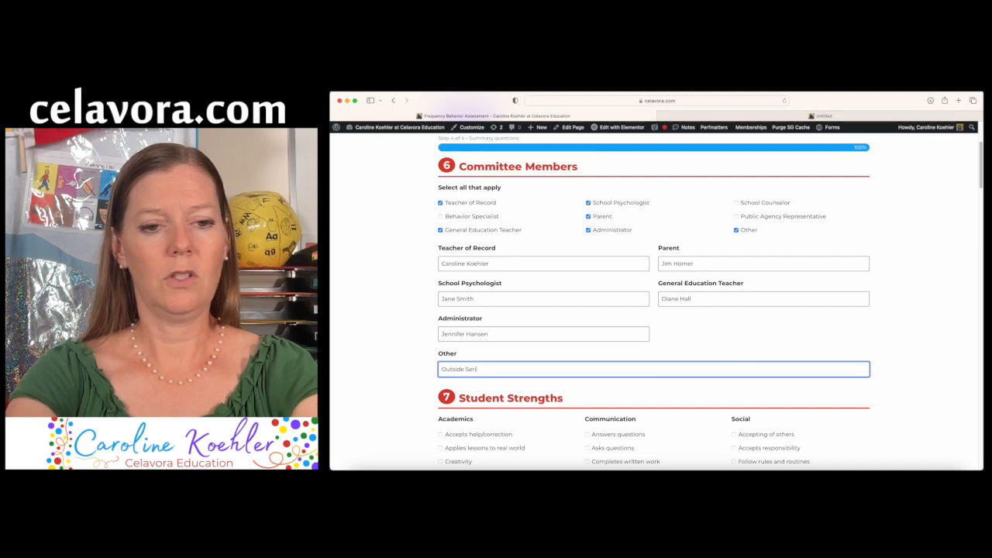
text(vice)
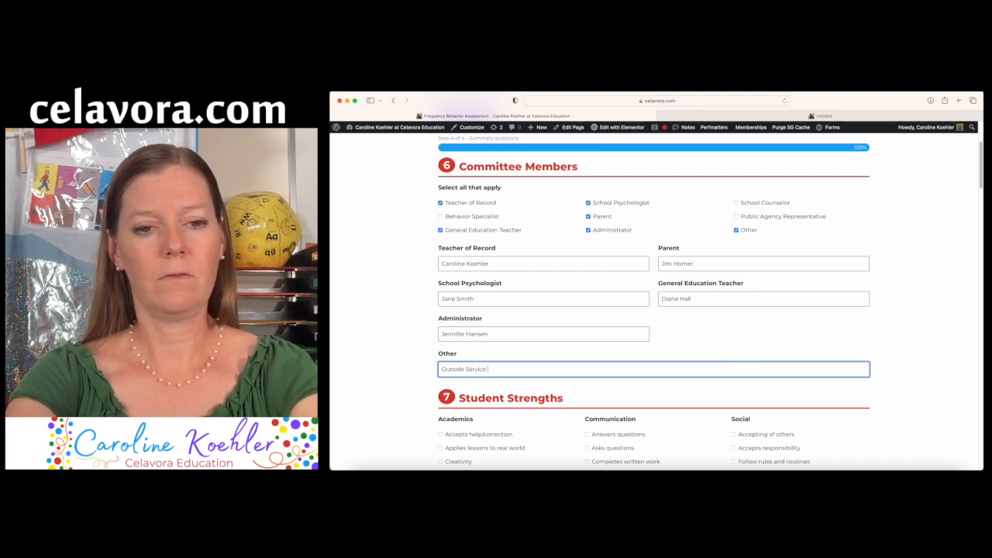
text(Provider:)
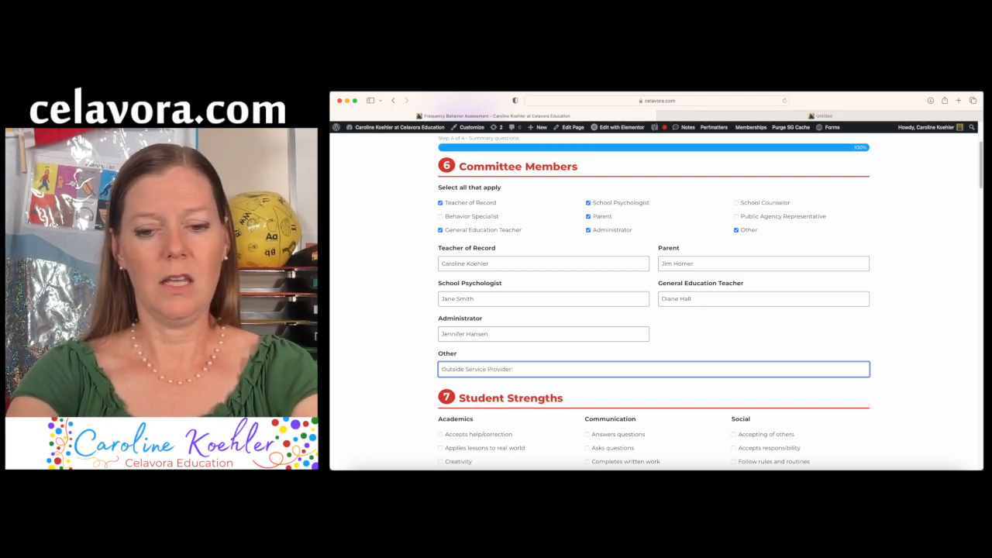
text(John Doe)
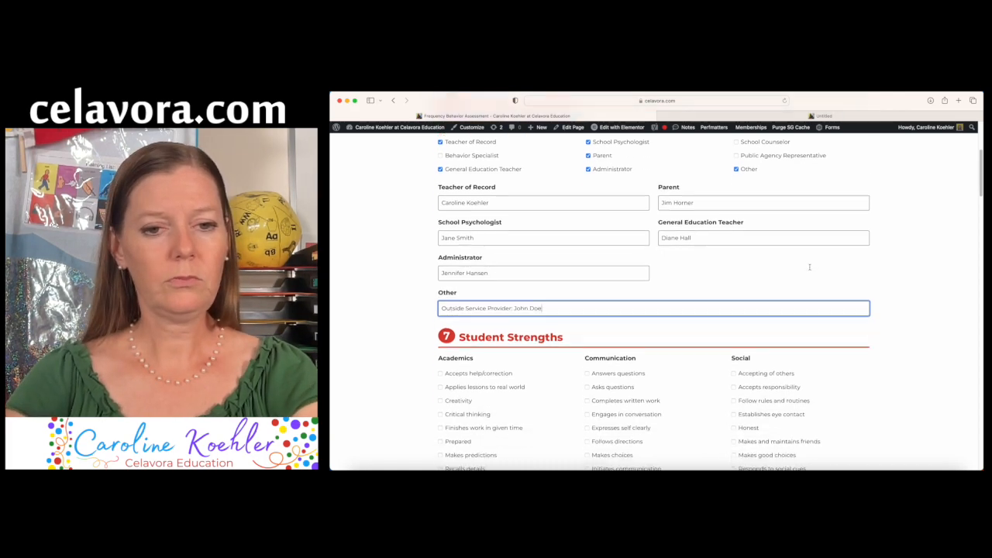
Step: Tick the academic, communication and social strengths, including participates in discussions and honest, dropping academic Other
scroll(down, 3)
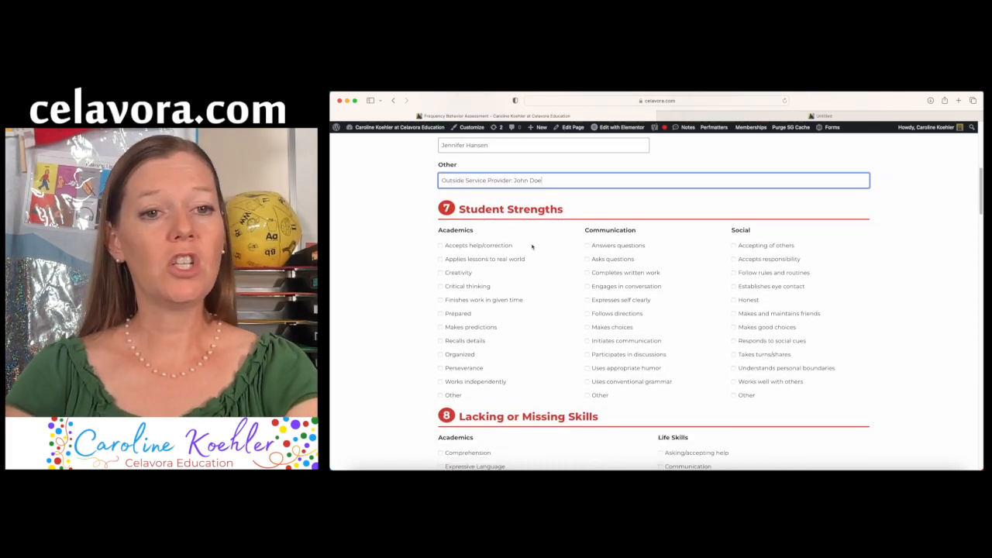
click(440, 397)
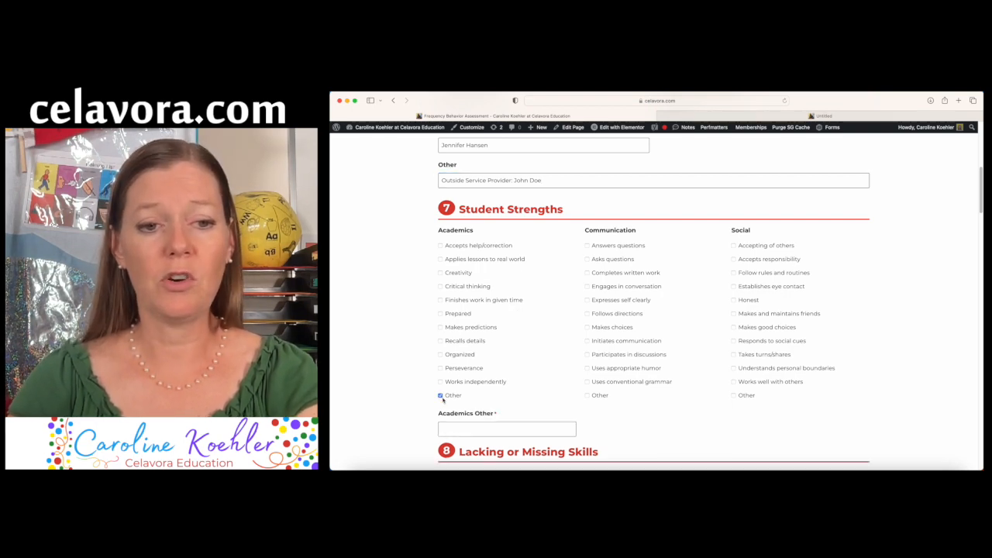
click(440, 244)
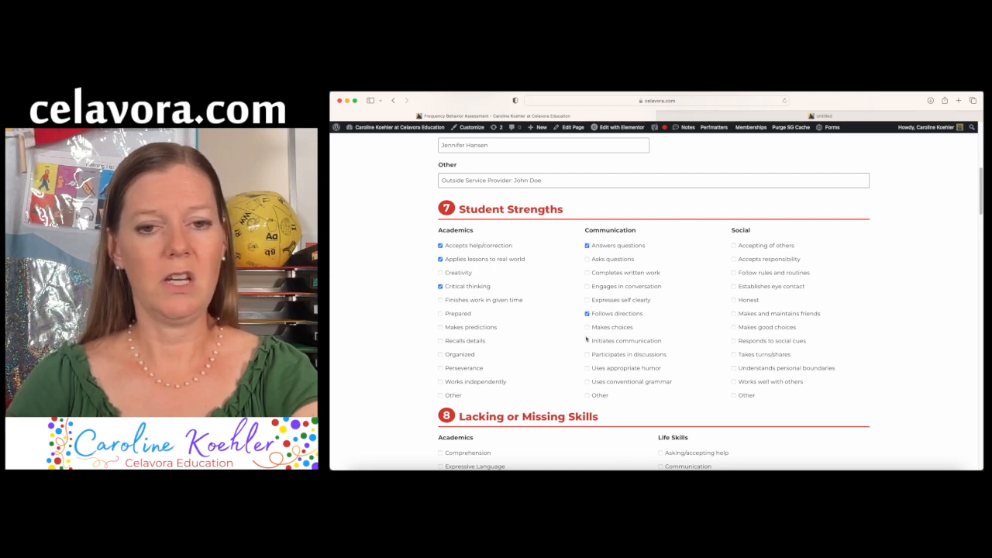
click(587, 353)
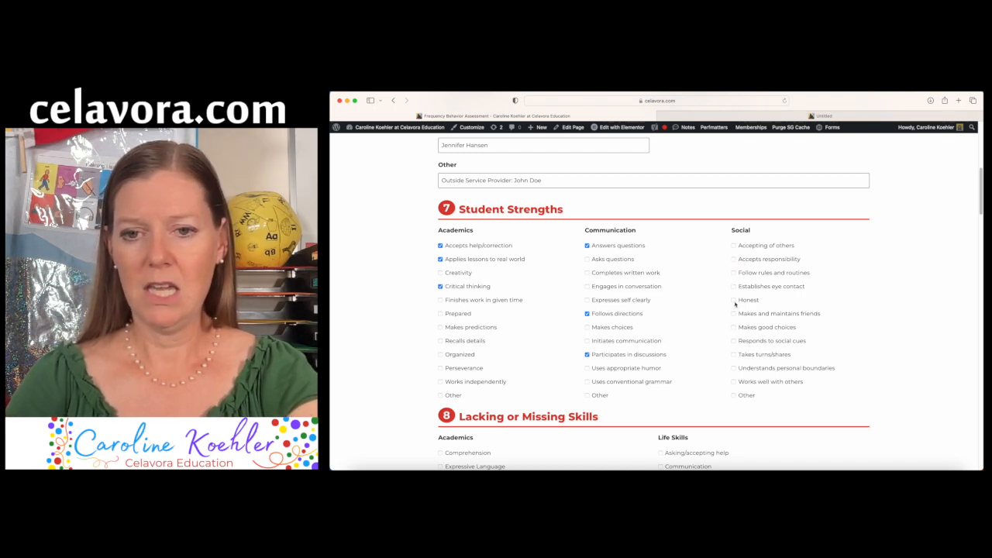
click(733, 301)
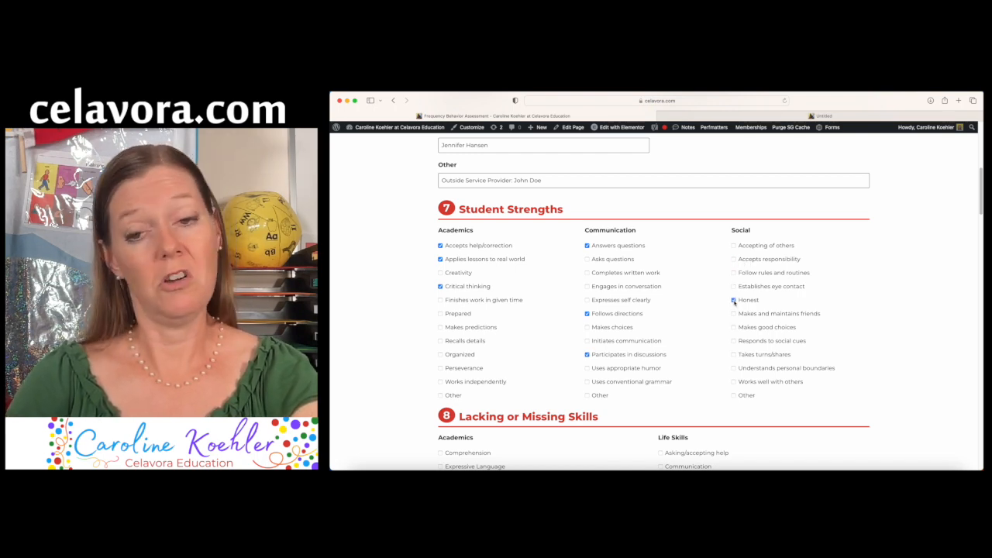
scroll(down, 3)
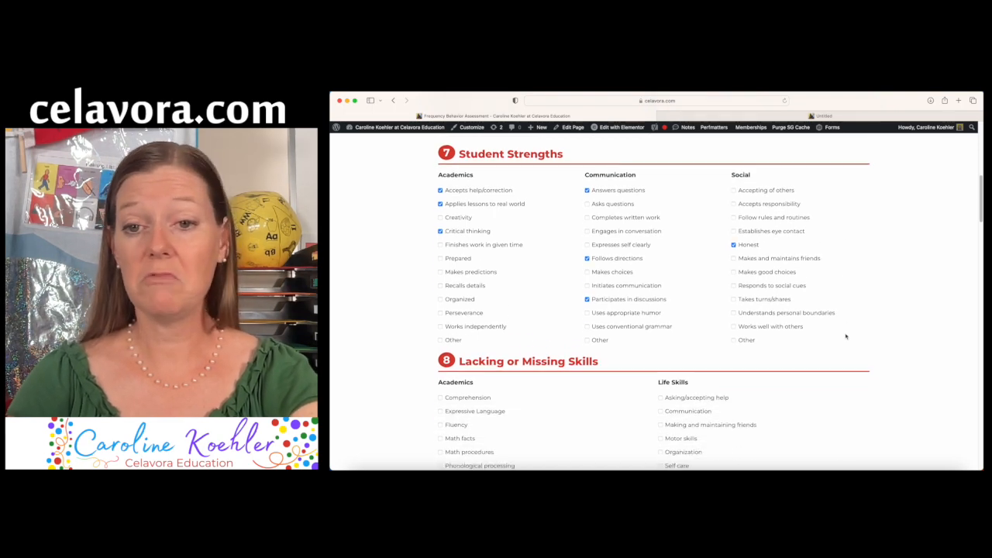
scroll(down, 3)
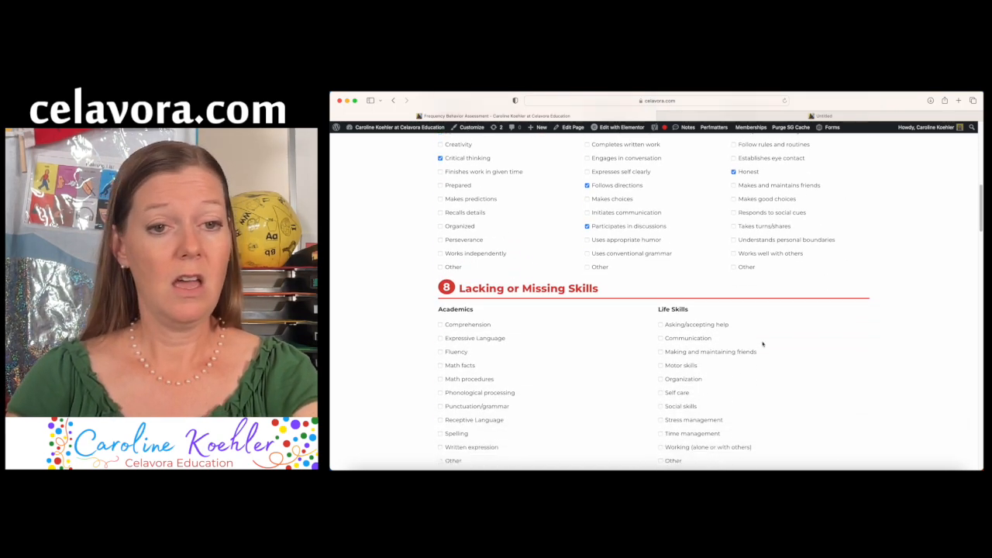
Step: Tick Comprehension, Expressive Language, Asking/accepting help, Communication and Social skills as missing skills
scroll(down, 3)
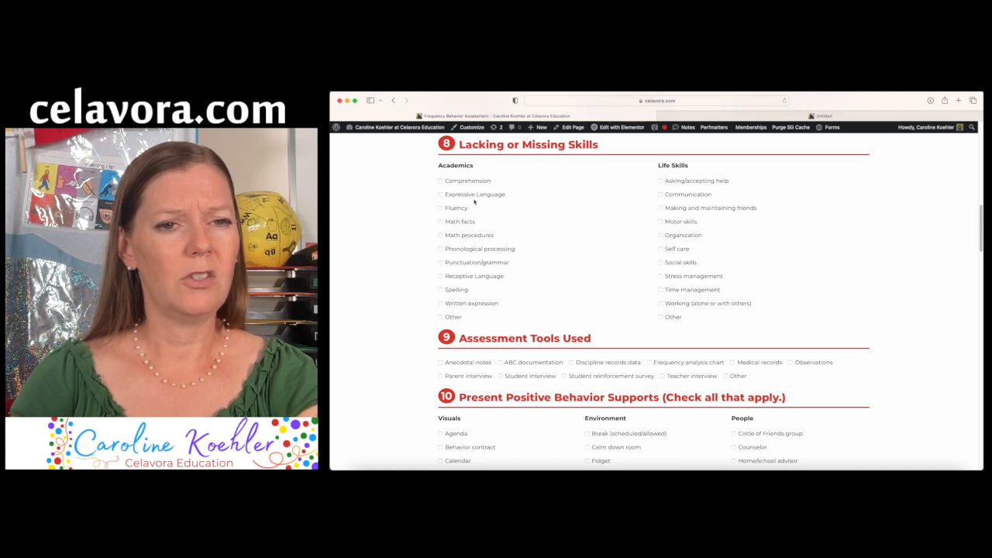
click(440, 179)
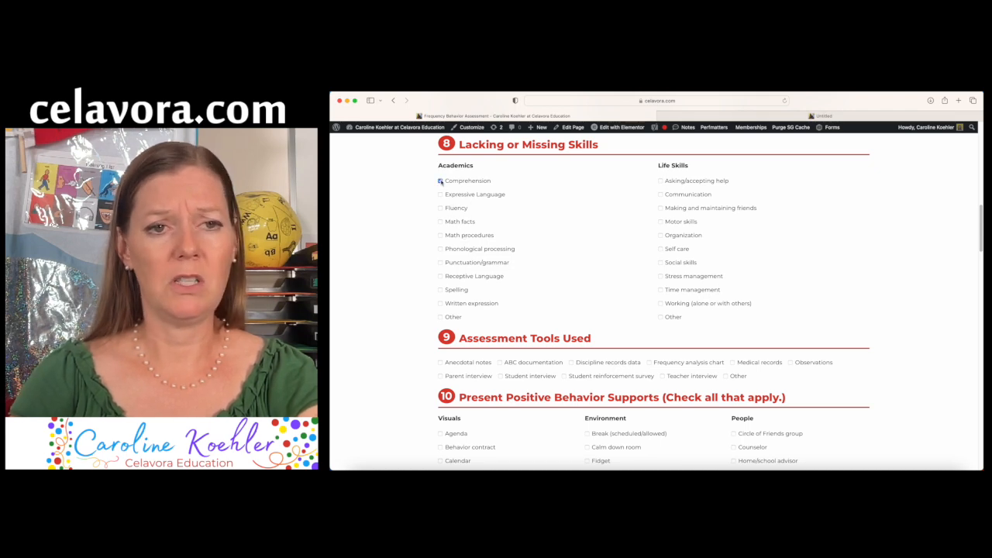
click(440, 180)
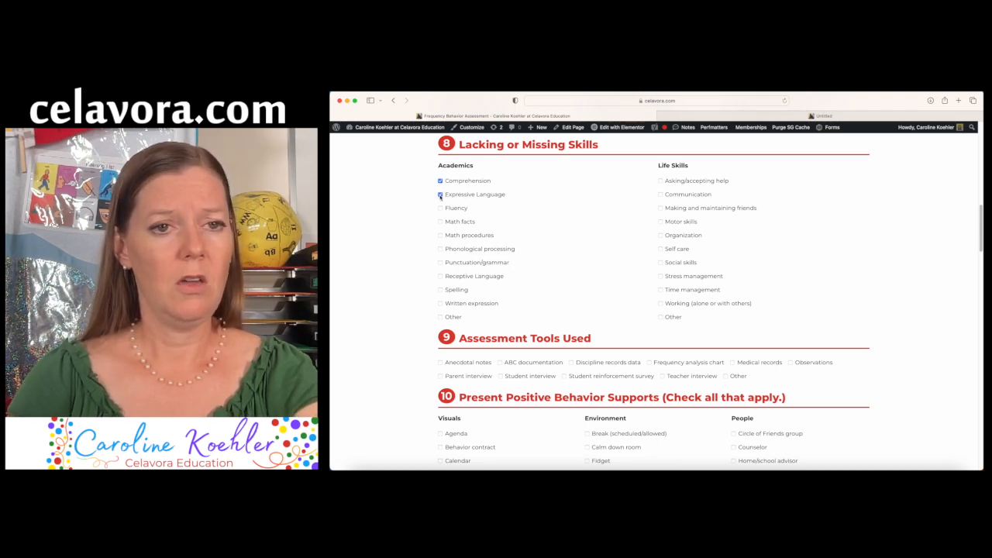
click(440, 195)
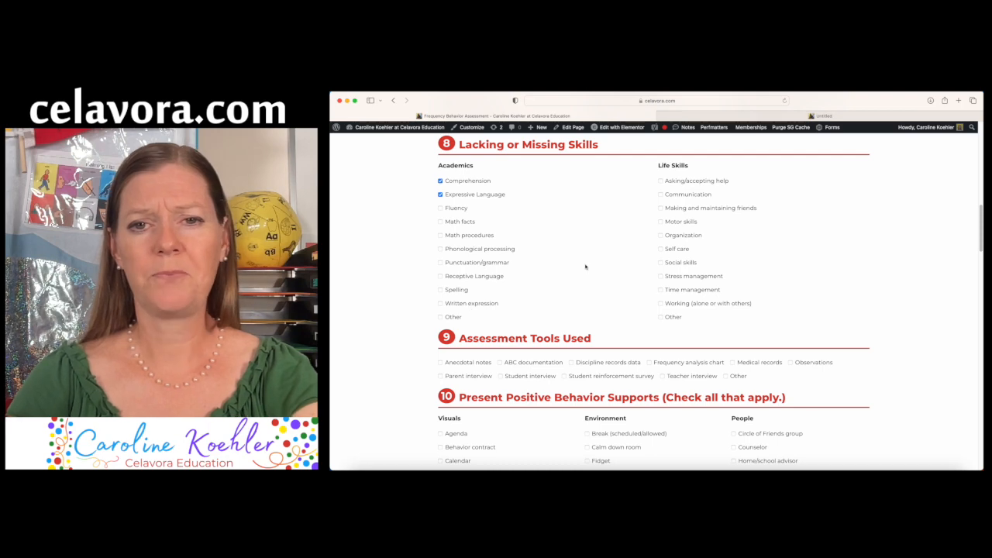
click(660, 195)
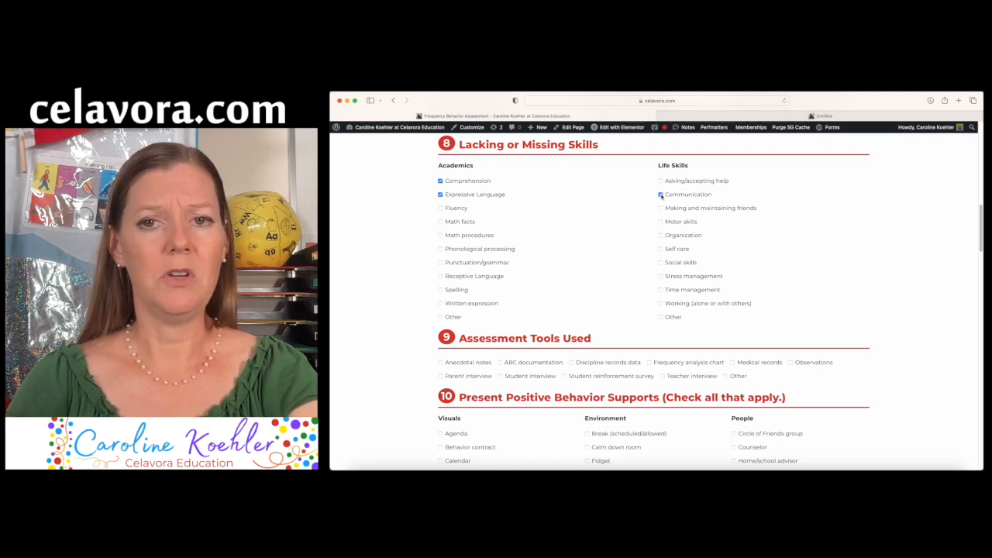
click(660, 180)
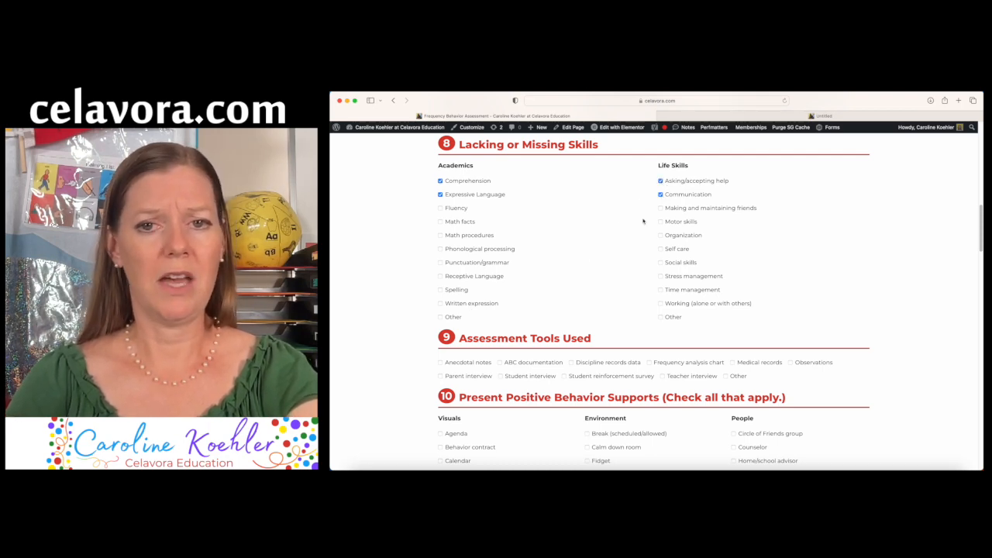
scroll(down, 3)
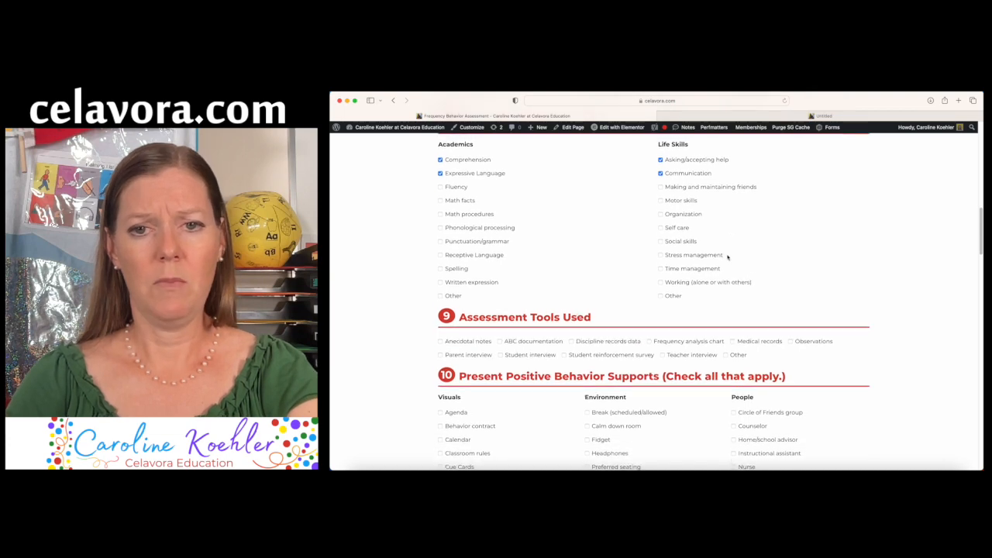
click(661, 242)
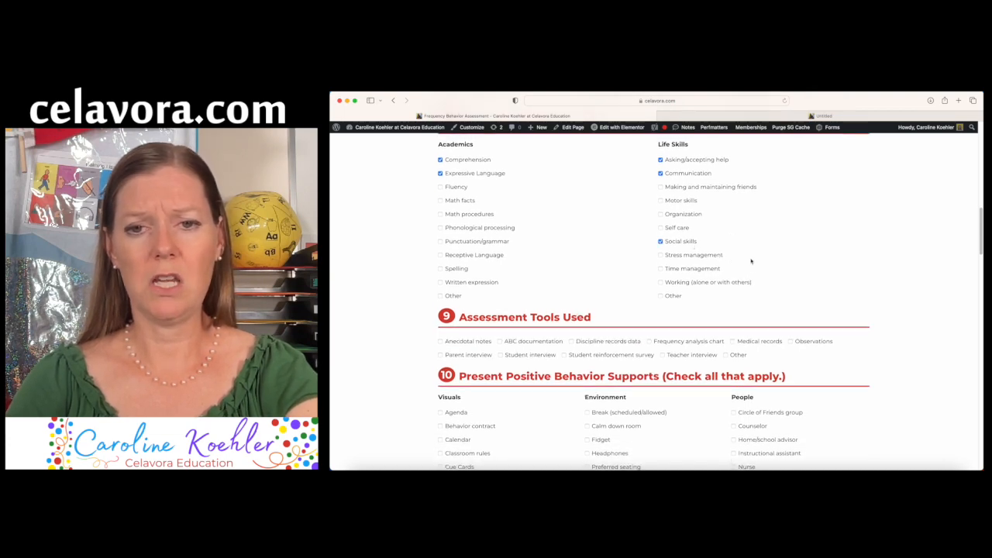
scroll(down, 3)
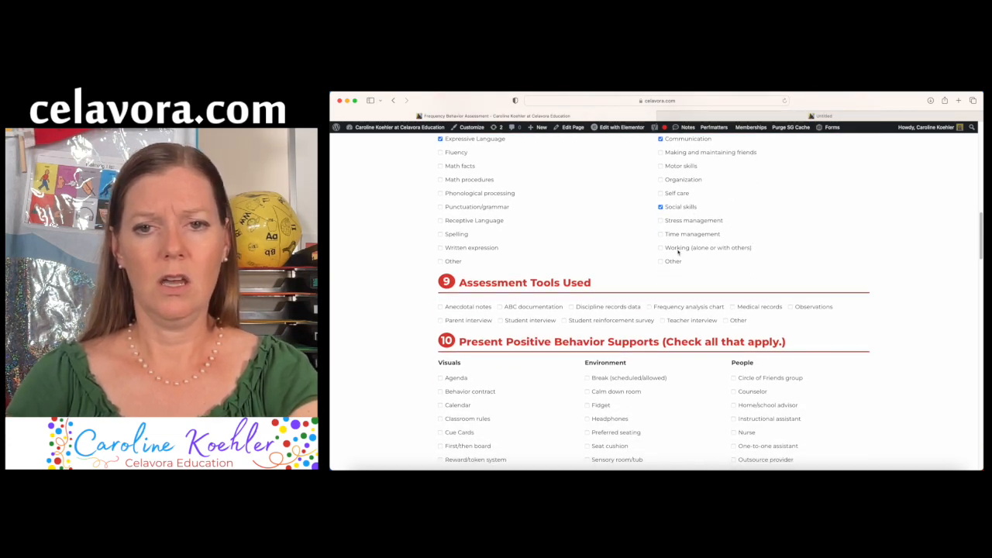
scroll(down, 3)
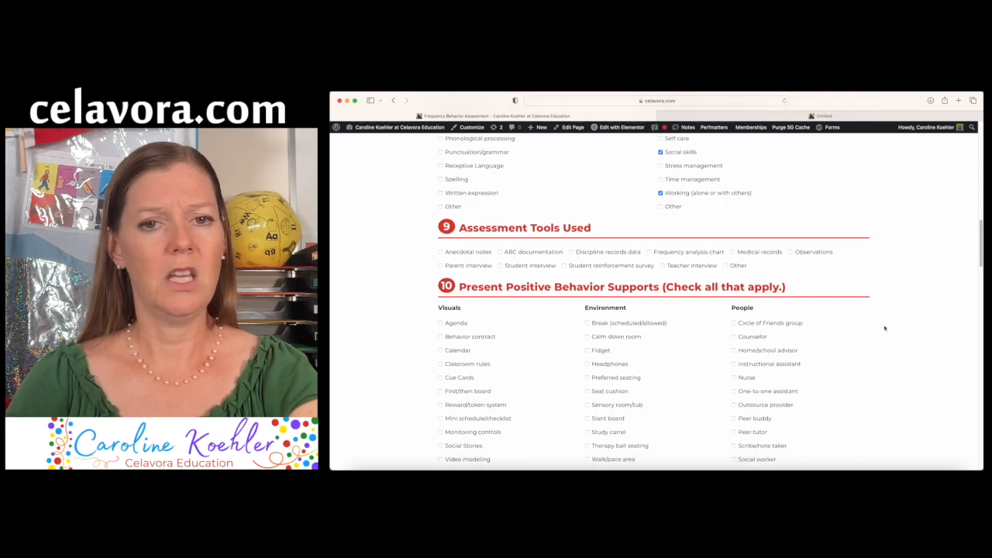
scroll(down, 3)
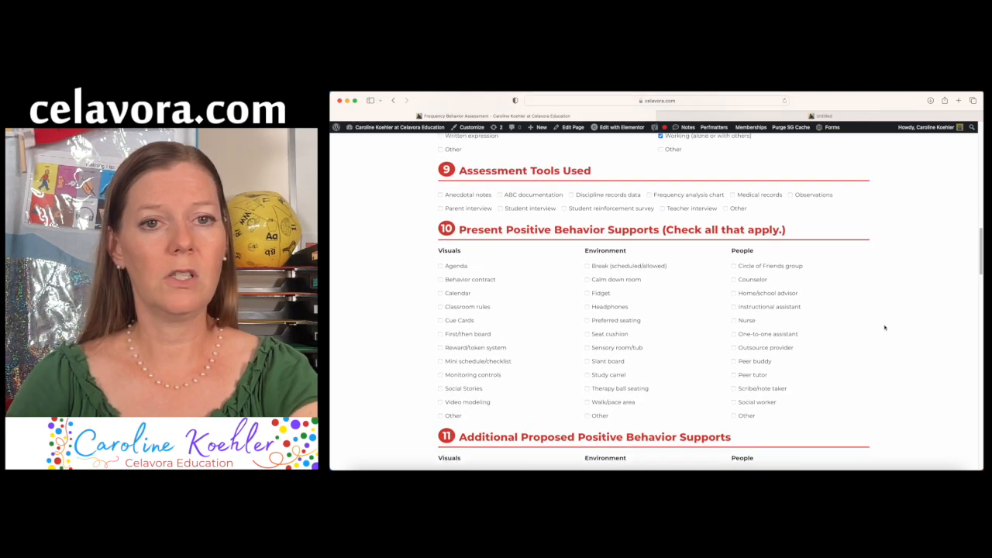
Step: Tick Observations and the remaining assessment tools such as parent and student interviews
scroll(up, 3)
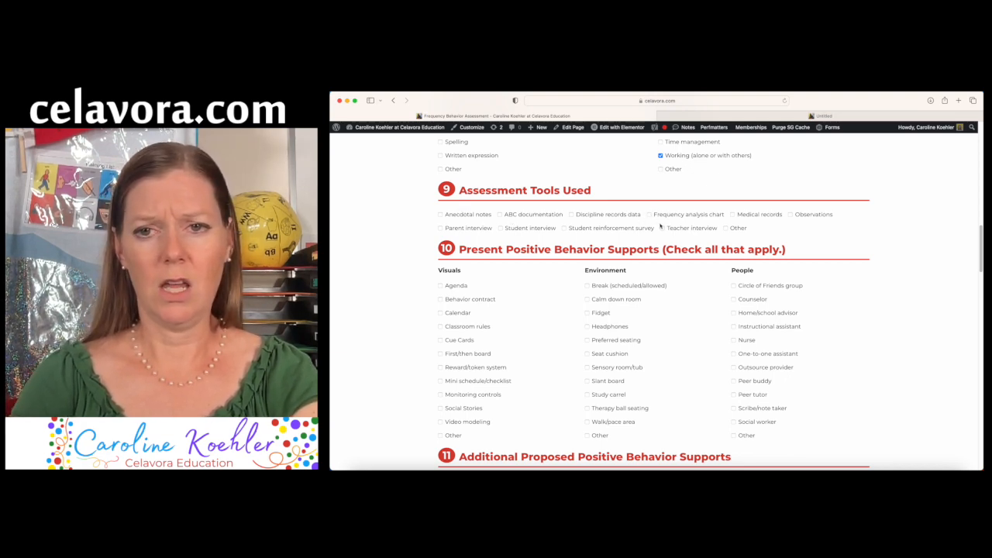
click(790, 214)
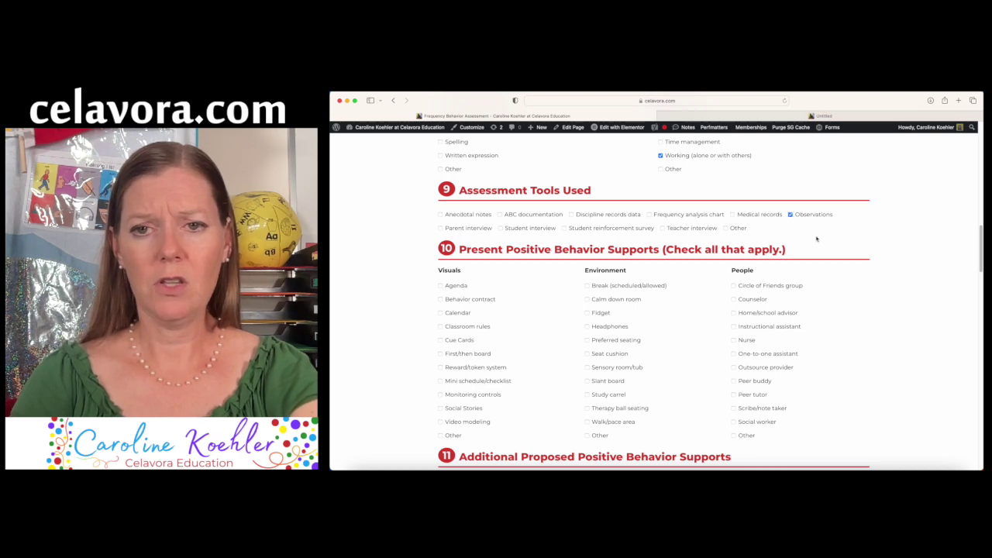
scroll(down, 3)
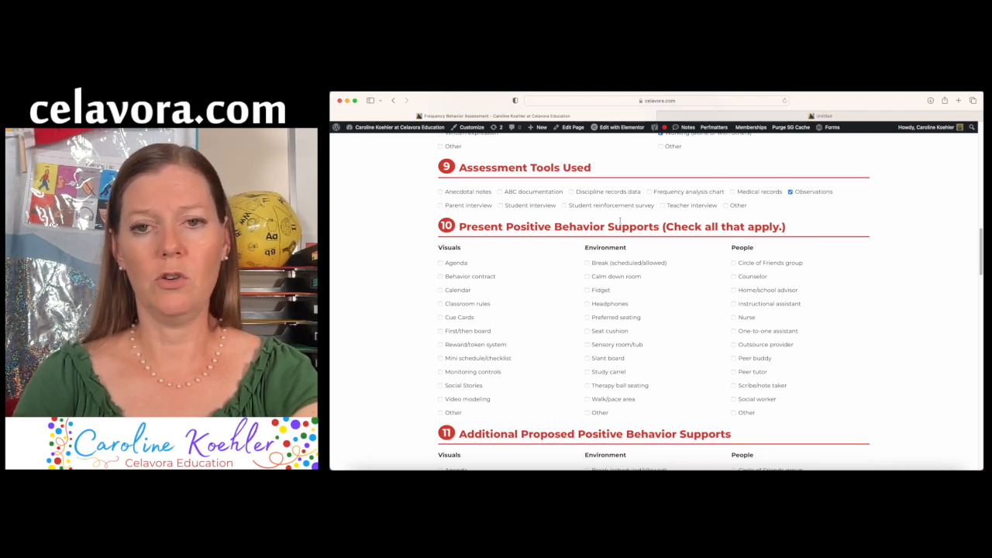
click(731, 192)
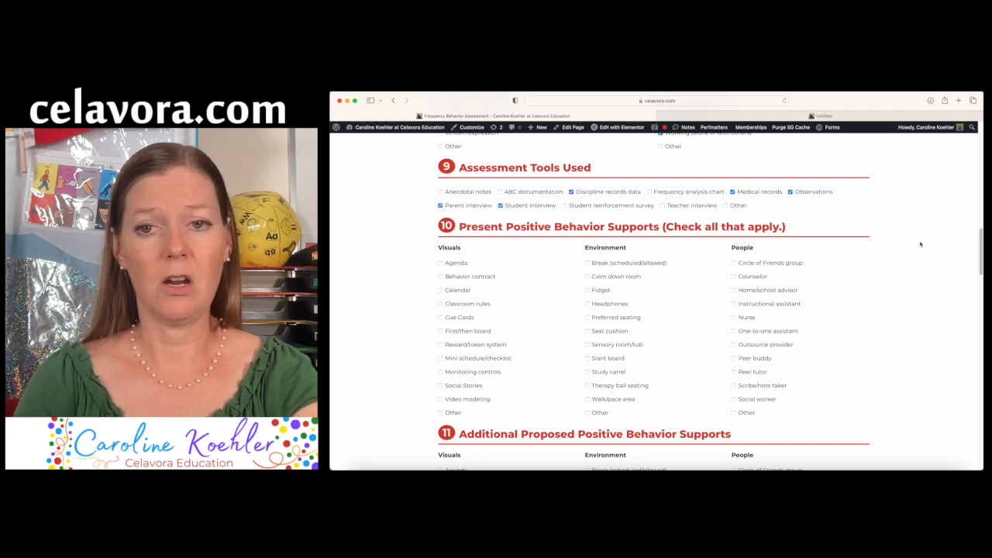
scroll(down, 3)
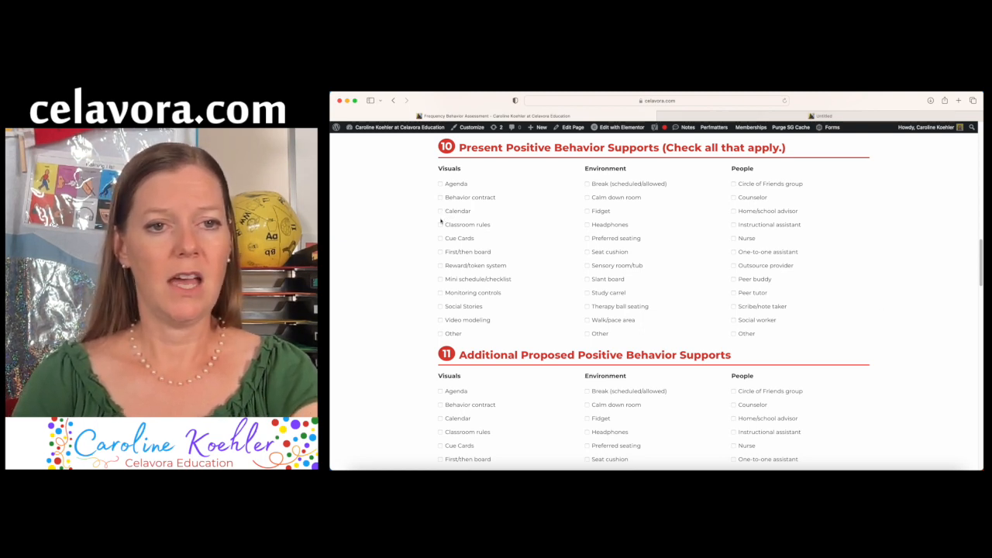
Step: Mark classroom rules and Visual Other, noting 'Outside support on Tuesdays'
click(440, 224)
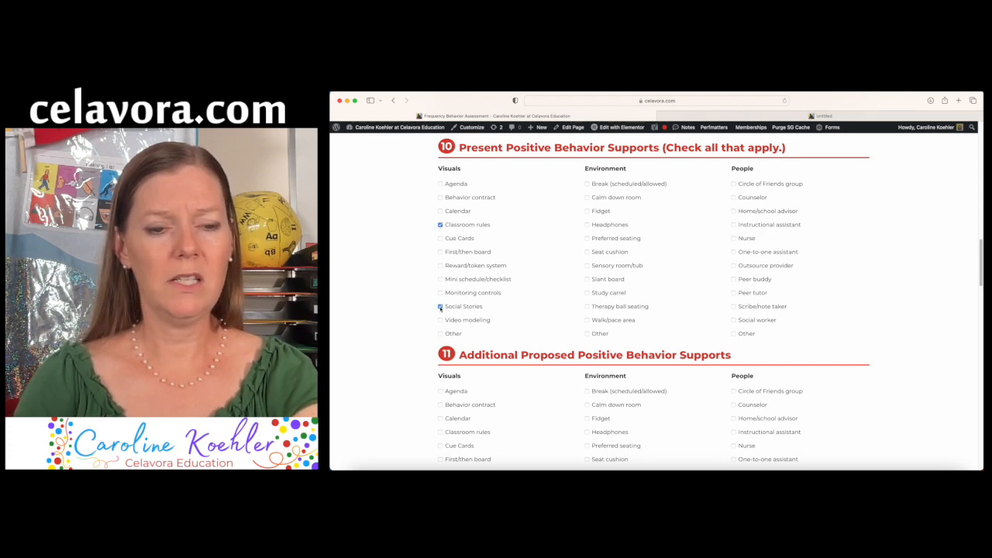
click(440, 333)
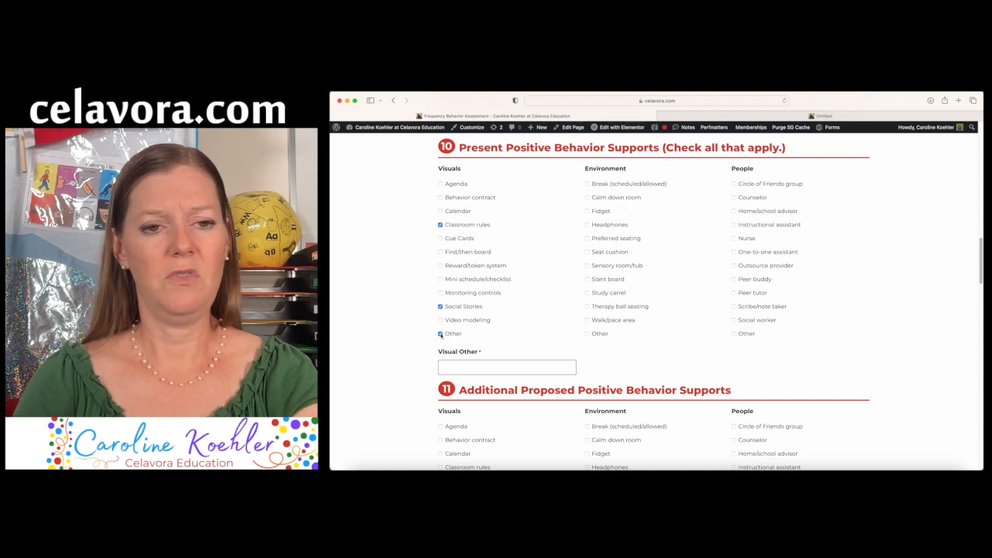
click(507, 366)
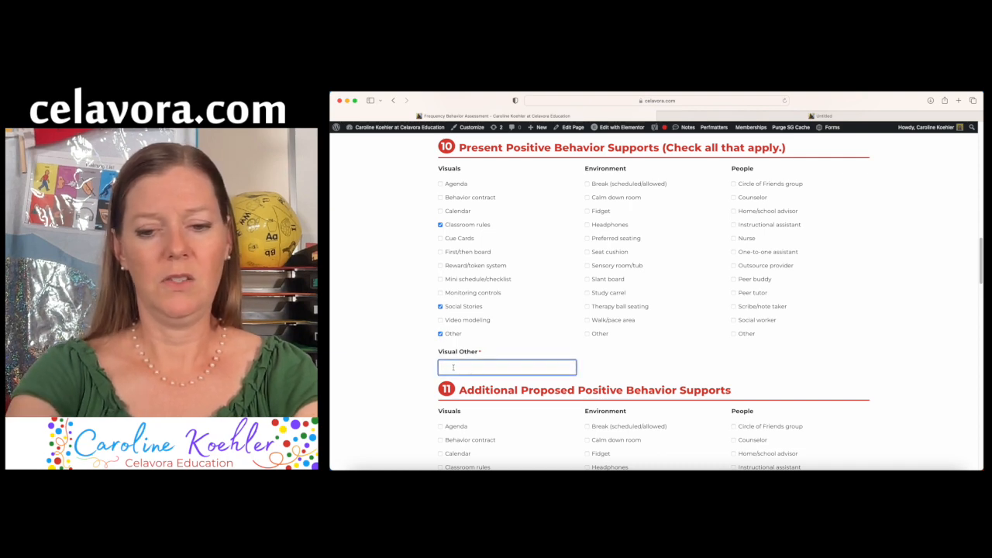
text(Outside)
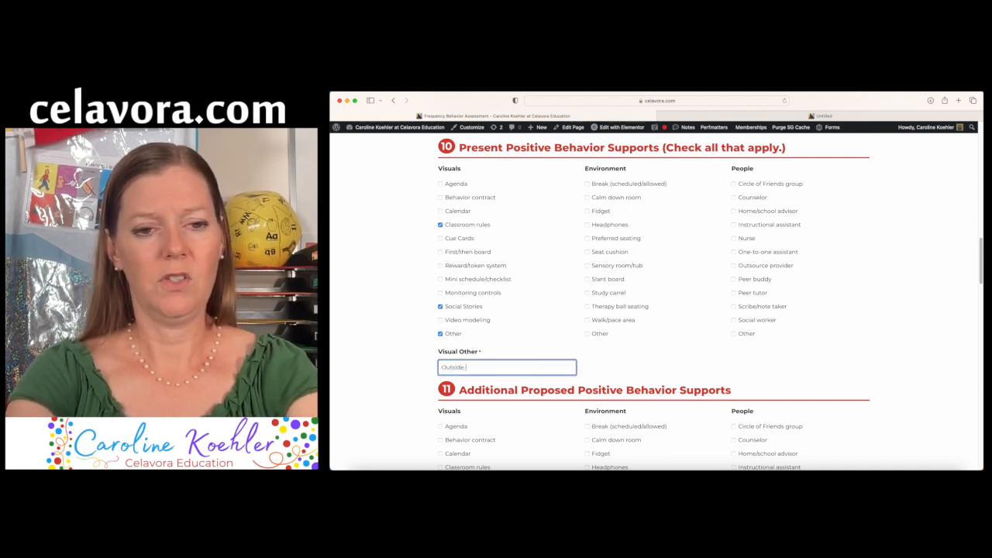
text(support coming to sch)
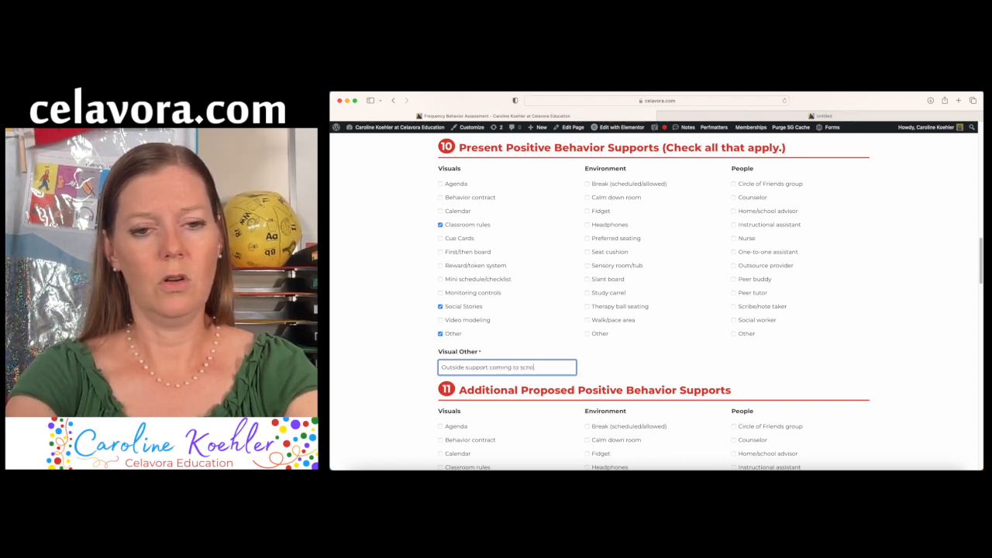
text(on Tuesday)
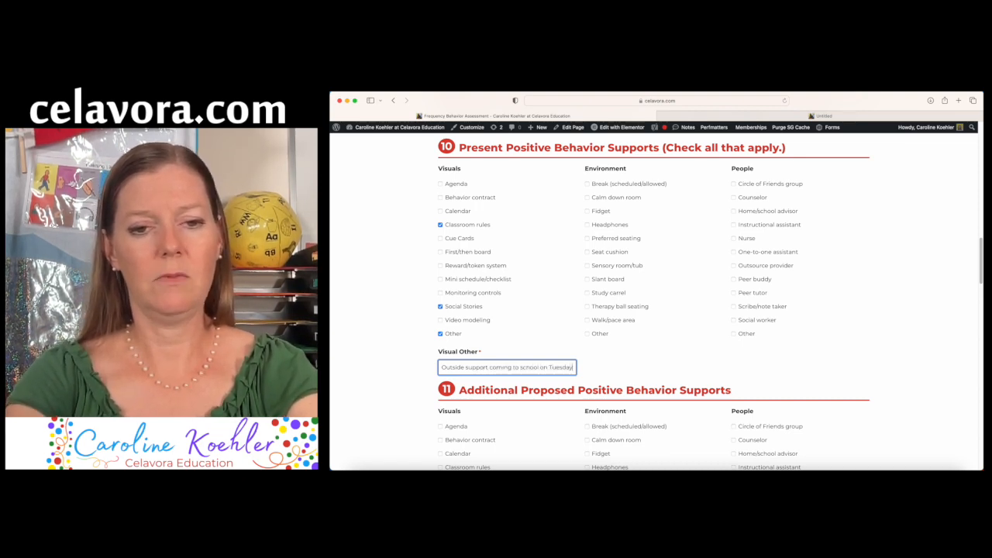
text(s)
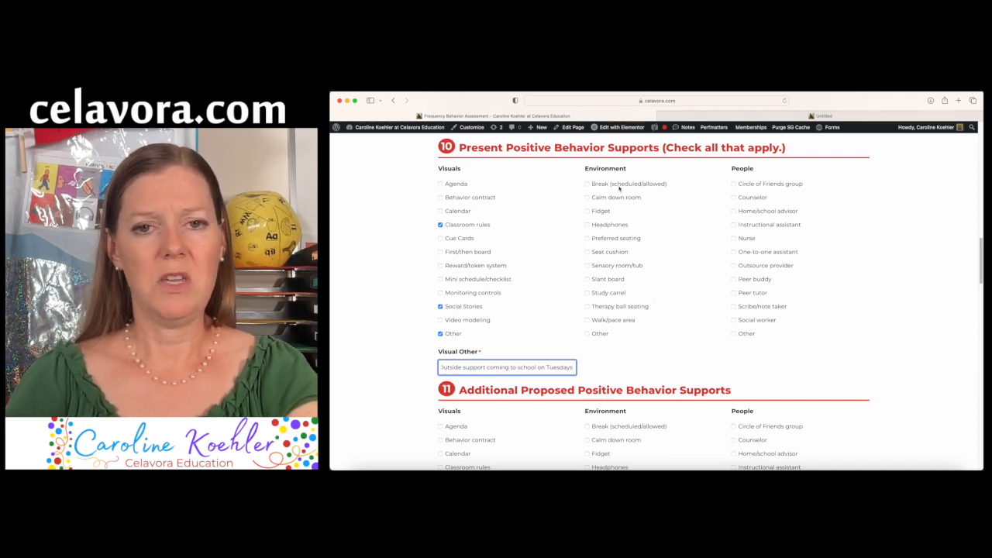
Step: Mark scheduled breaks, workboard area, Nurse and People Other, selecting the outside-support note to move it
click(588, 182)
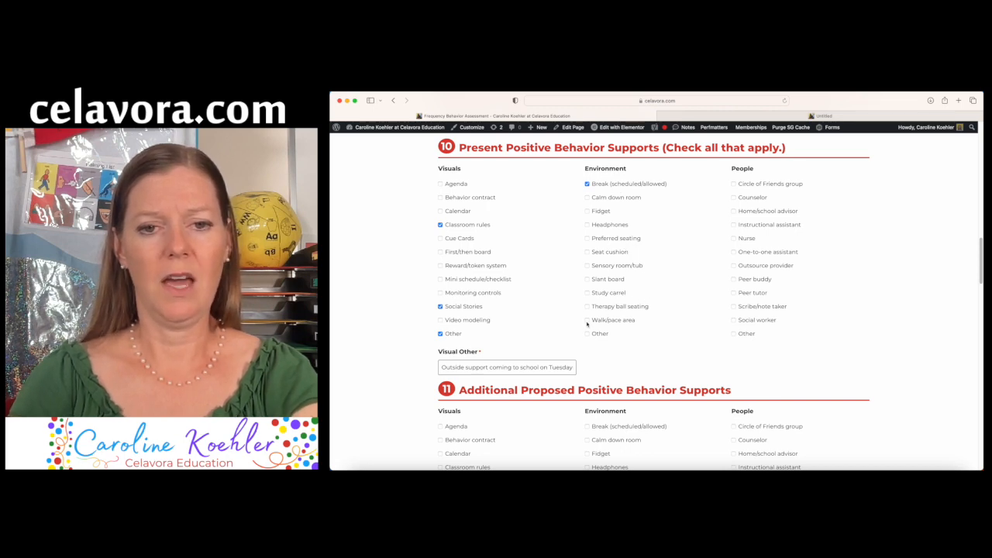
click(586, 319)
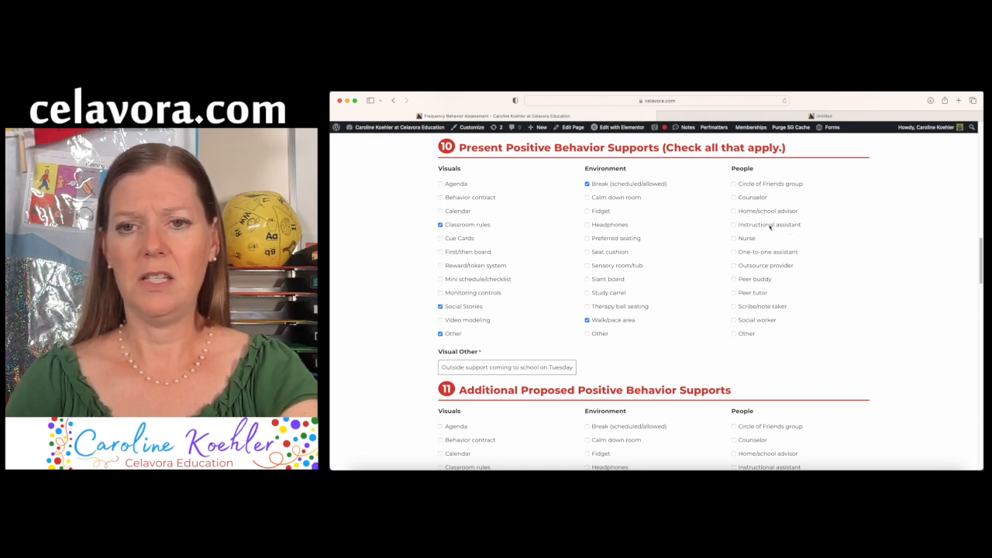
click(733, 239)
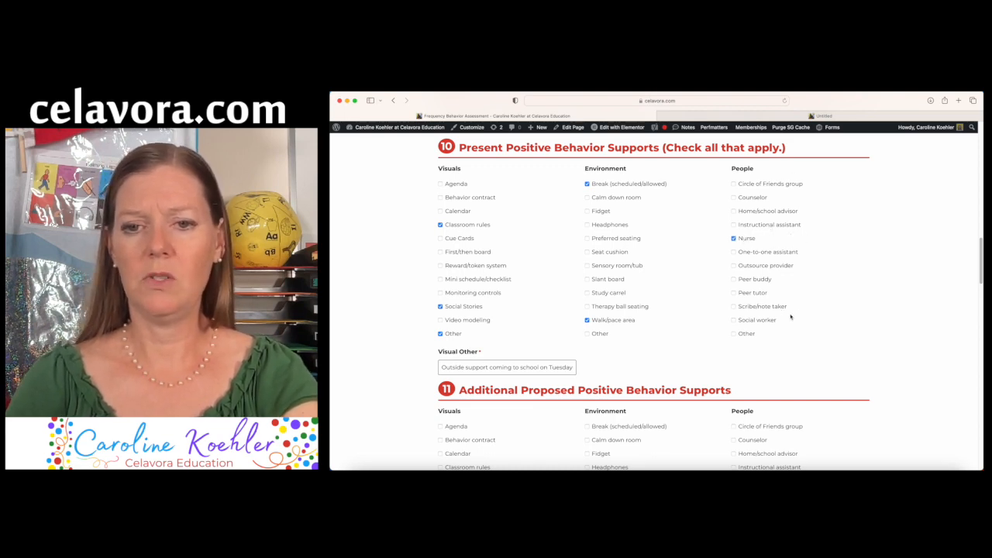
click(733, 333)
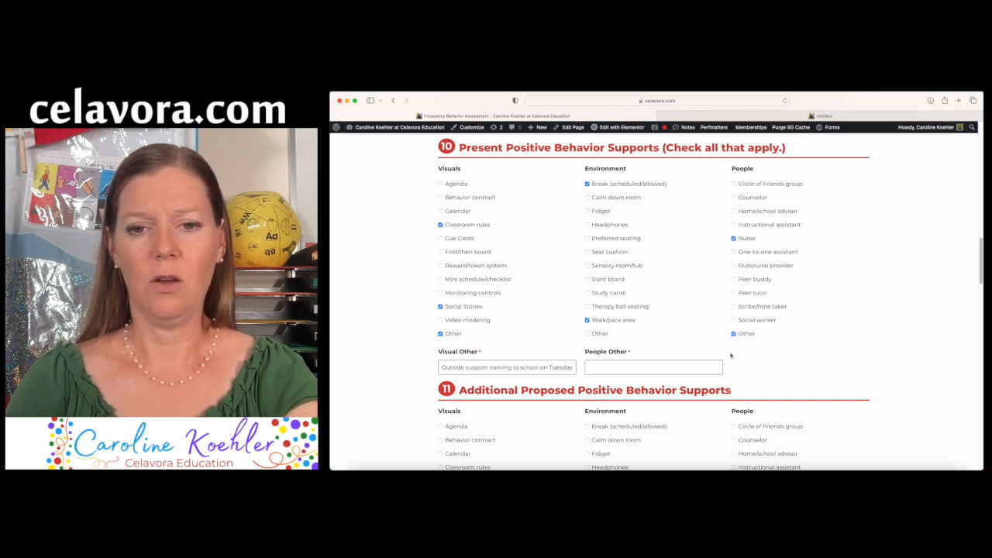
double_click(561, 366)
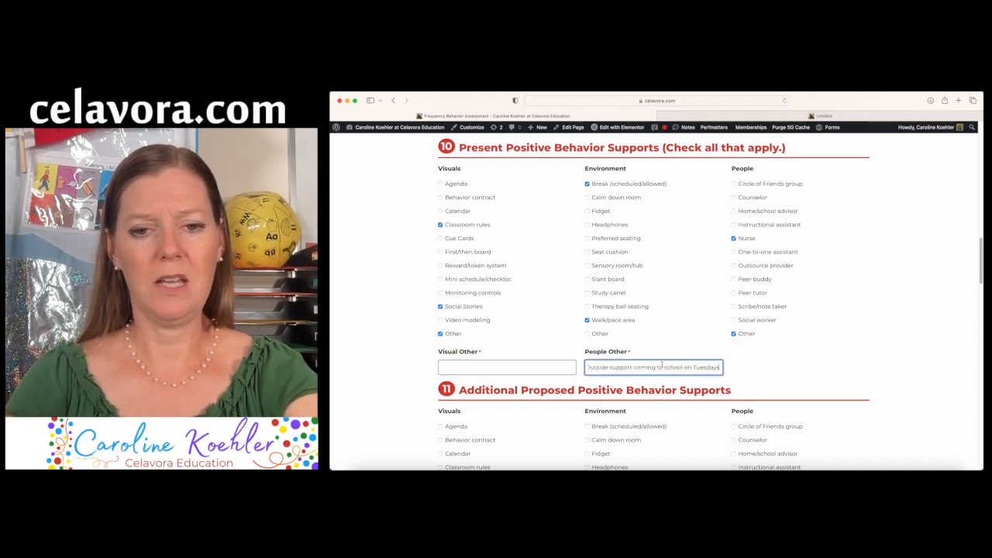
Step: Propose First/then board as a visual support and Calm down room as an environment support
scroll(down, 3)
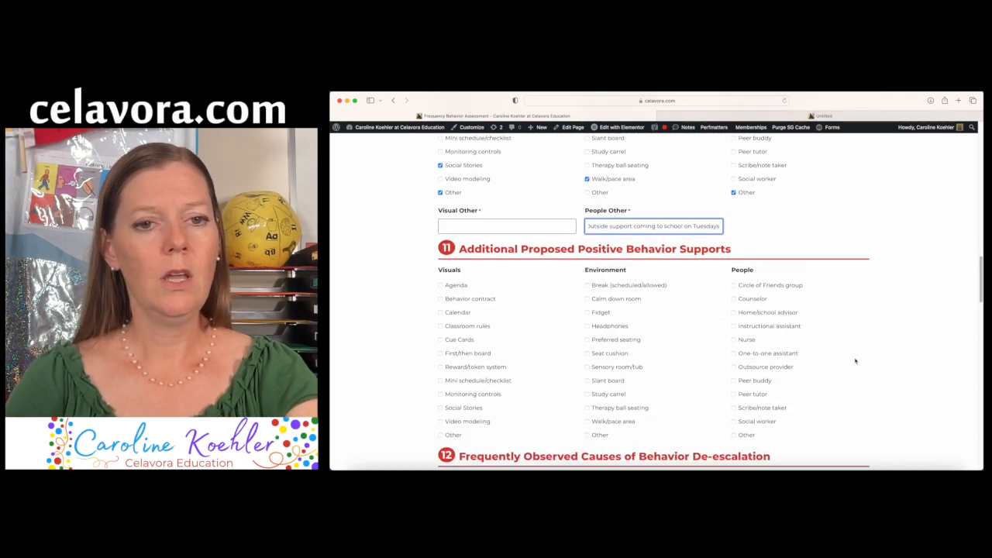
scroll(down, 3)
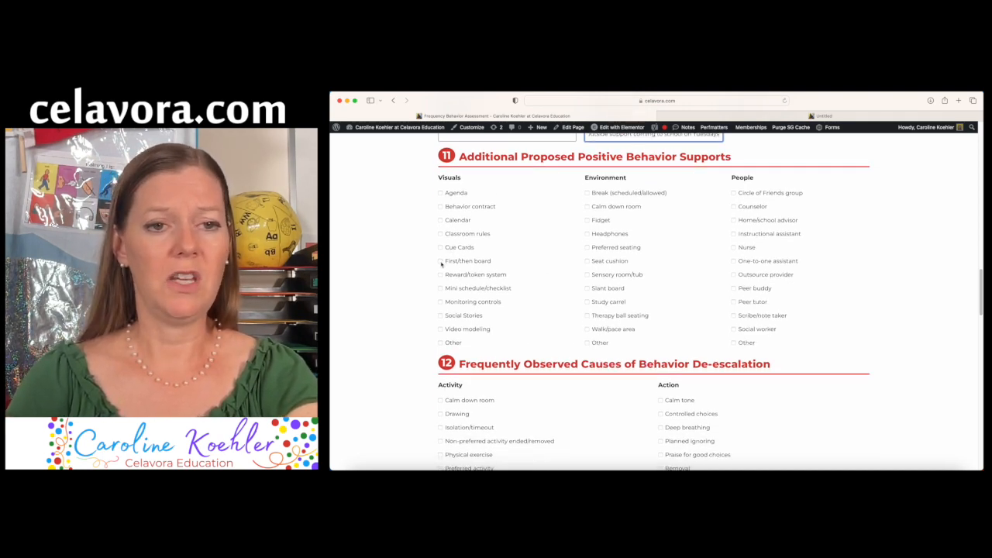
click(440, 275)
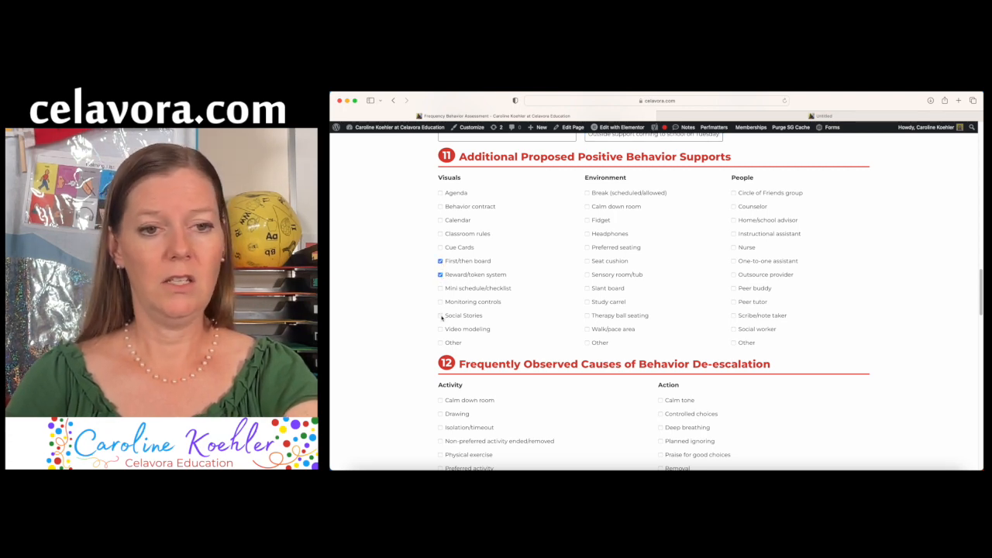
scroll(up, 3)
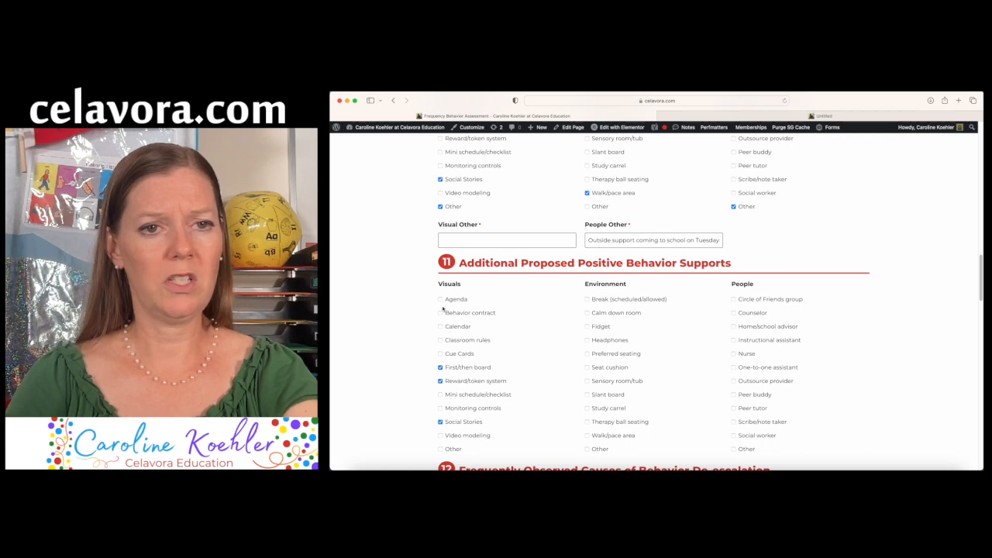
scroll(down, 3)
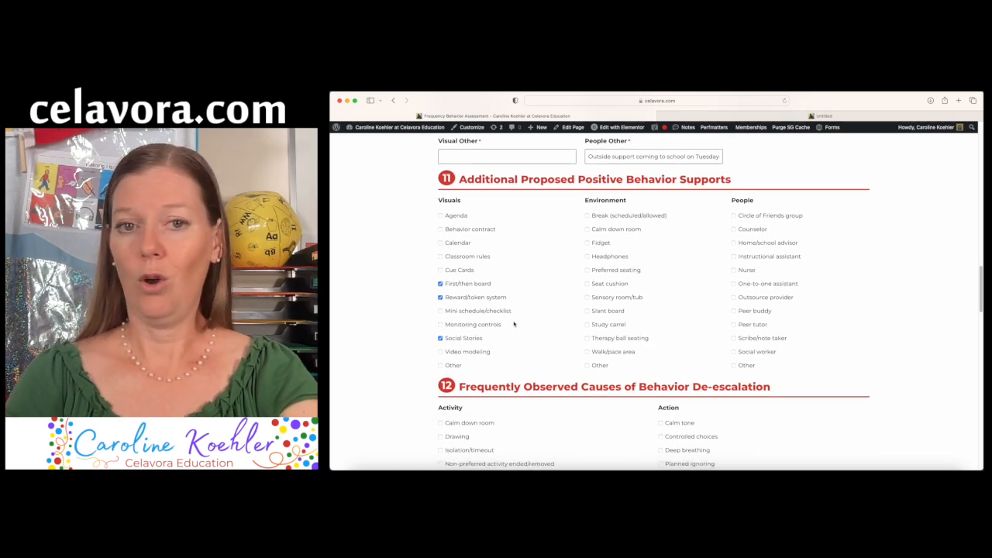
scroll(down, 3)
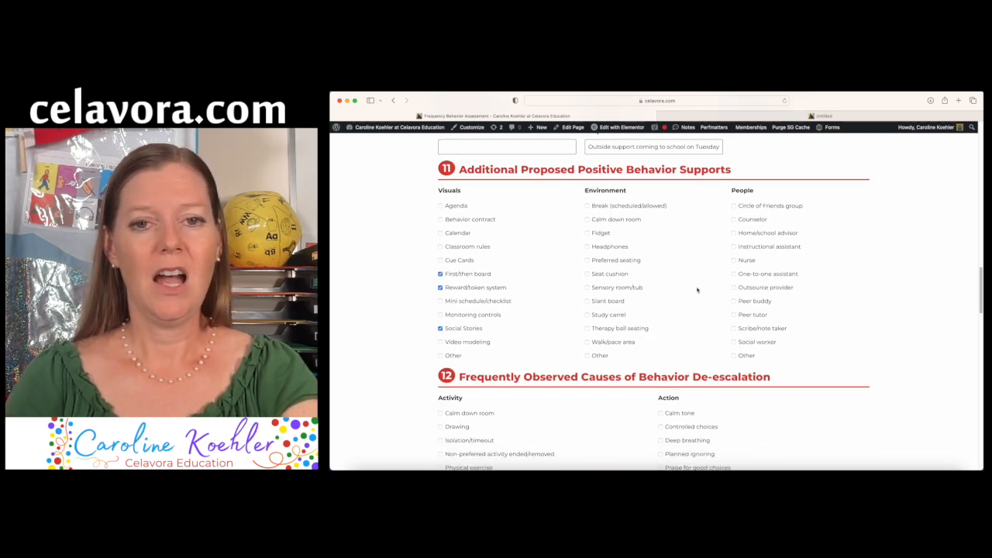
click(586, 220)
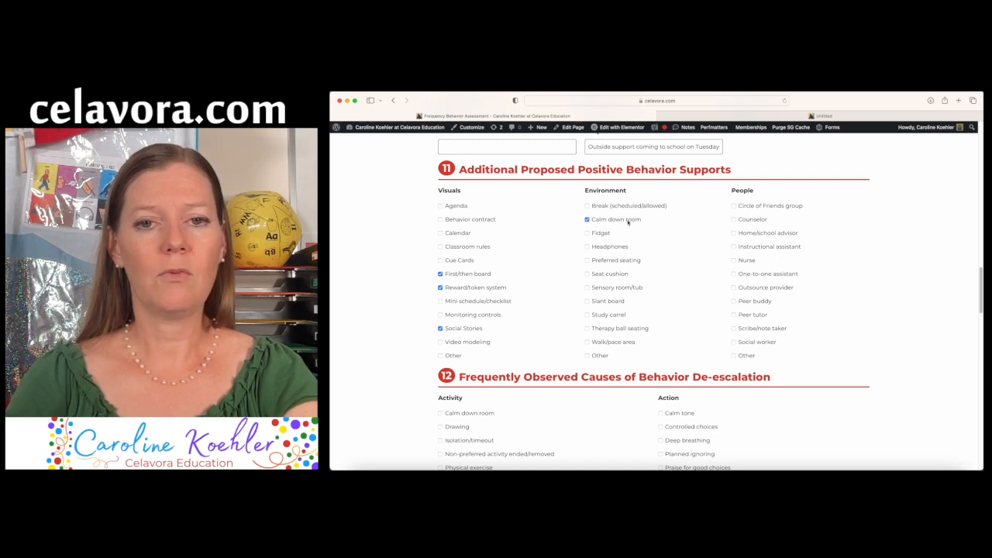
scroll(up, 3)
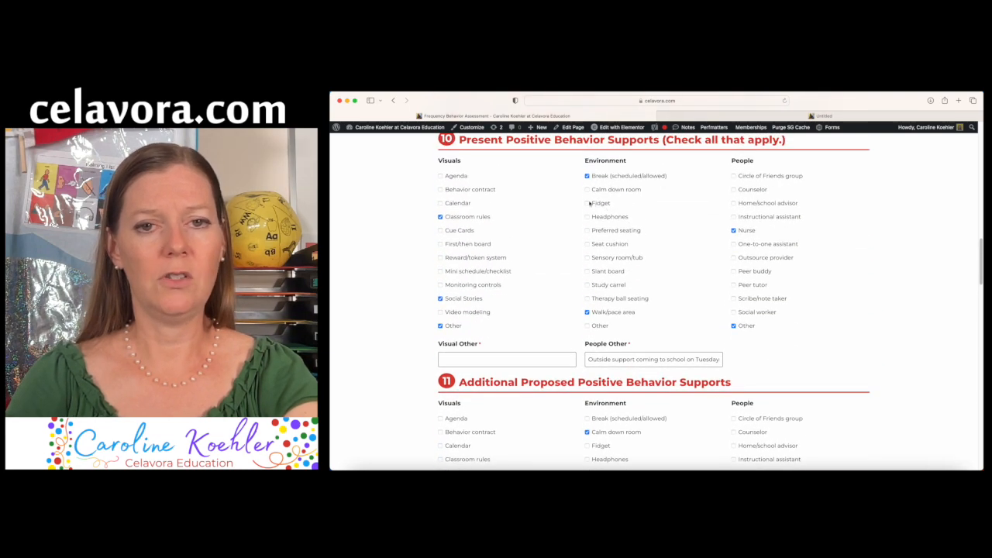
scroll(down, 3)
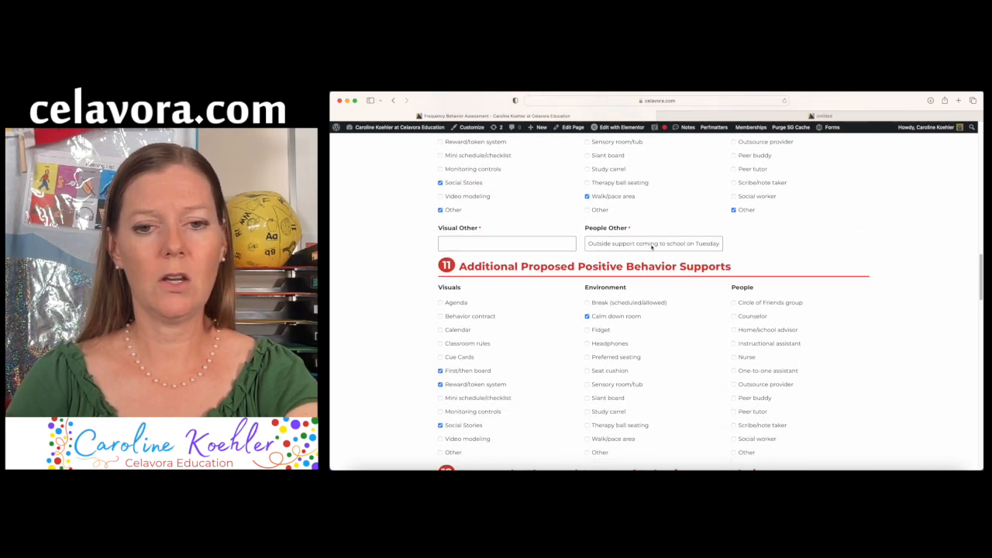
scroll(down, 3)
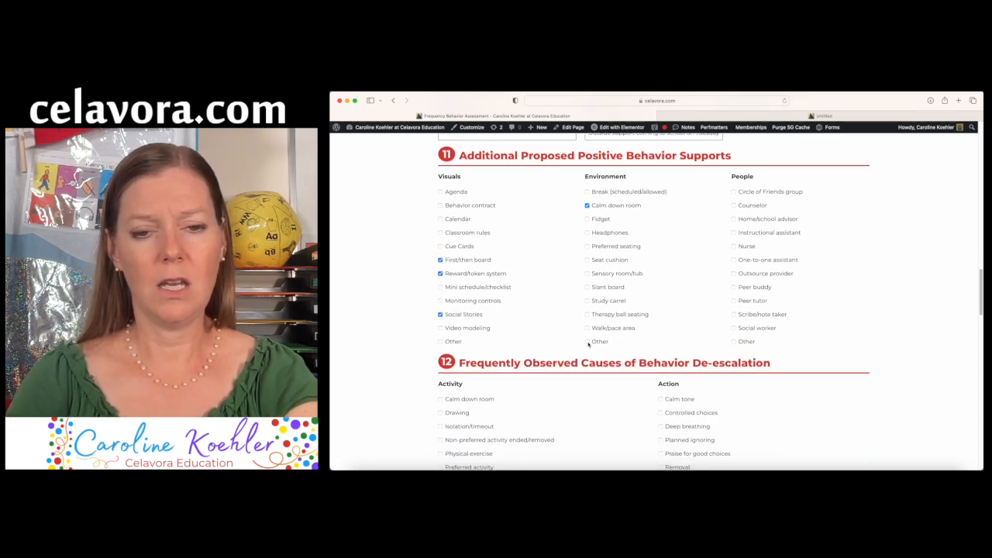
Step: Tick Environment Other and describe it as headphones
click(587, 341)
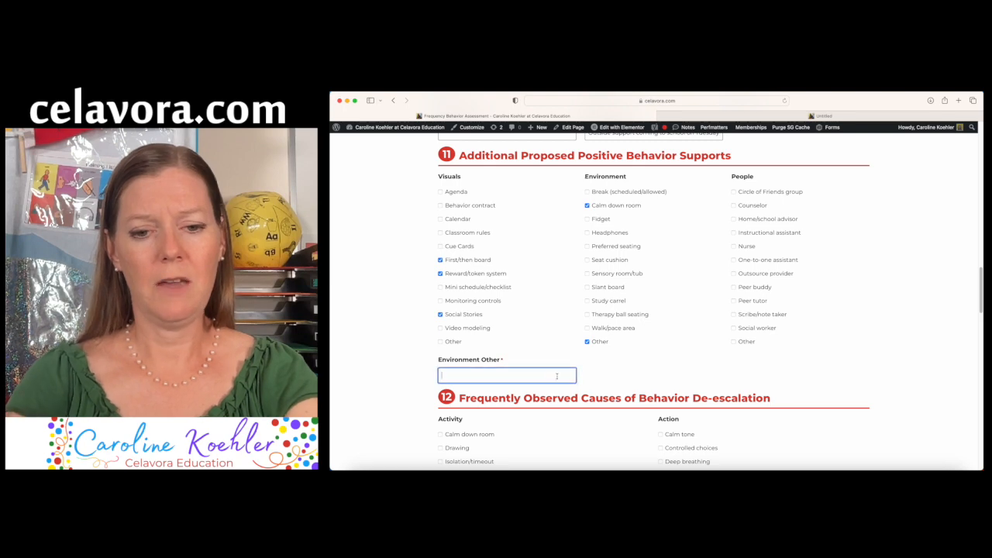
text(headphones)
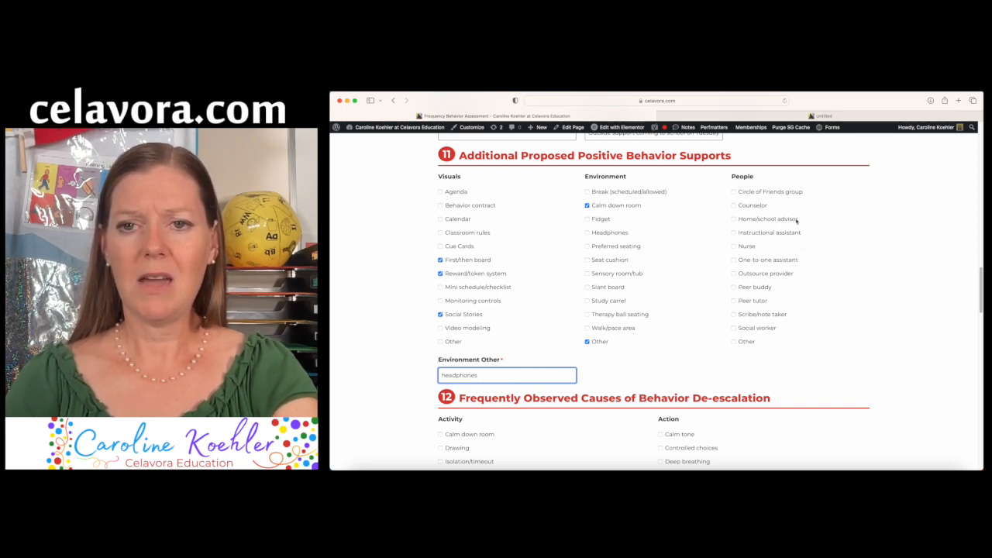
scroll(down, 3)
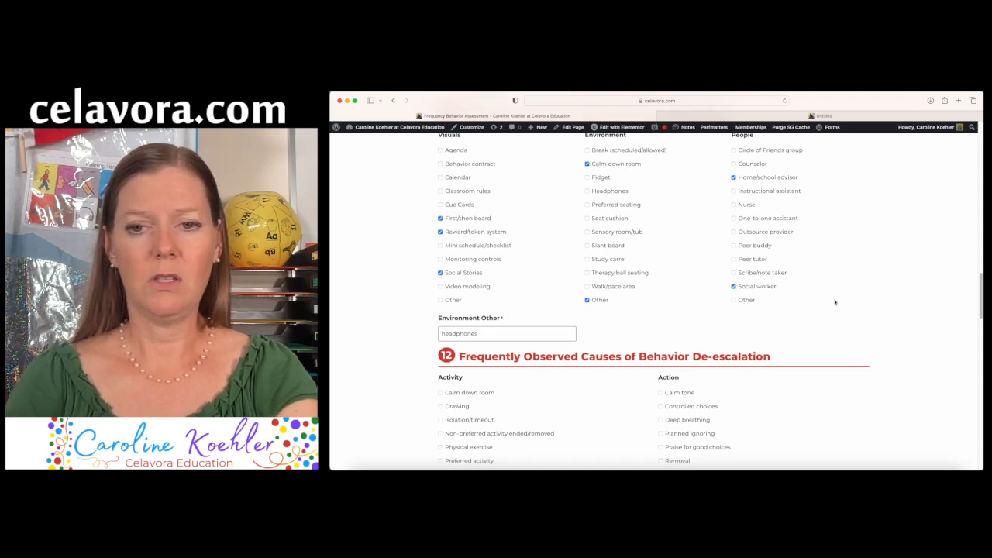
scroll(down, 3)
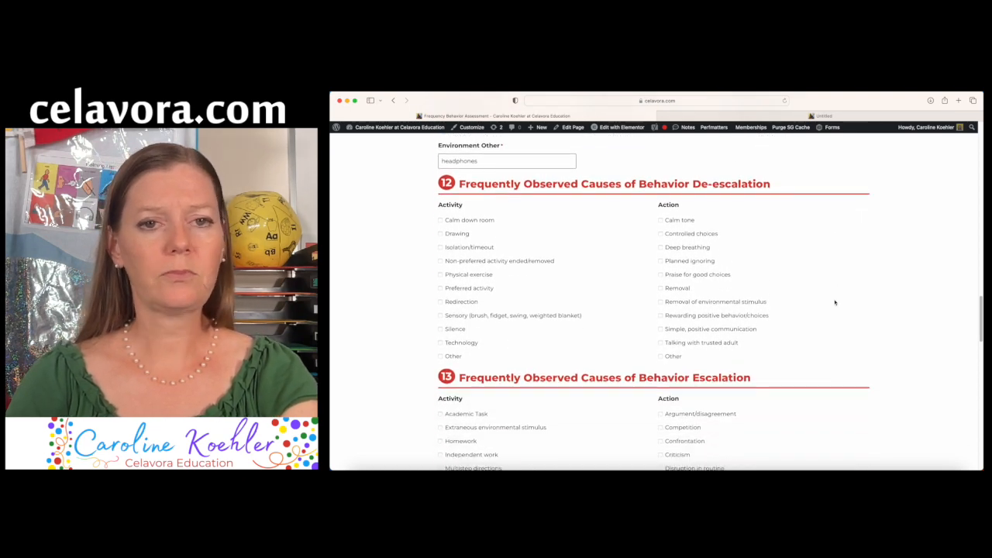
Step: Mark Preferred activity, Calm down room, Controlled choices and Rewarding positive behavior as de-escalation causes
scroll(down, 3)
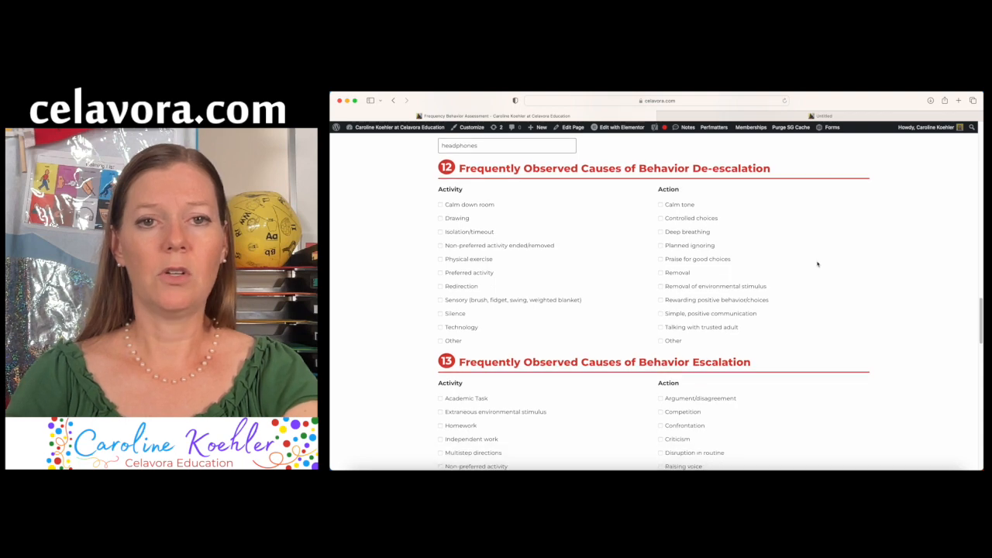
scroll(down, 3)
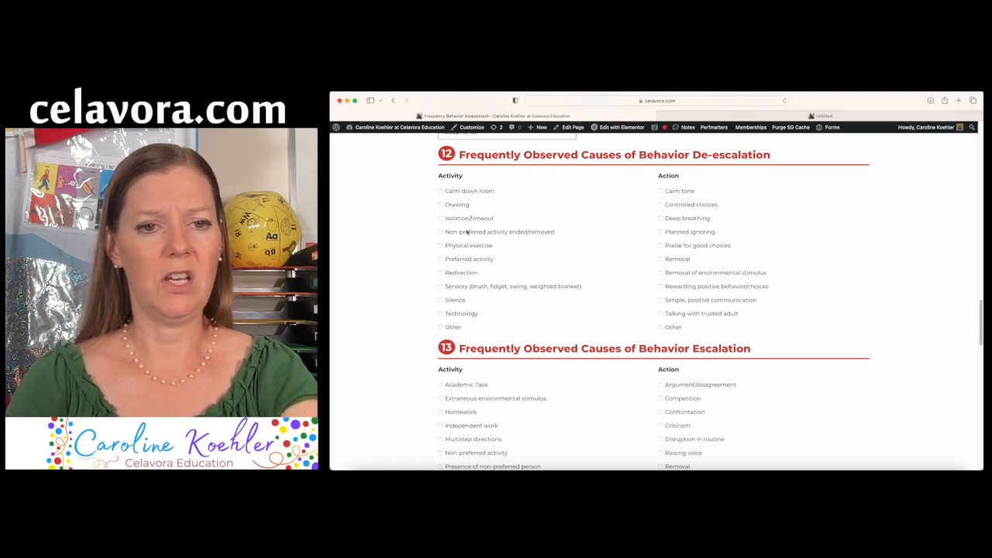
click(441, 259)
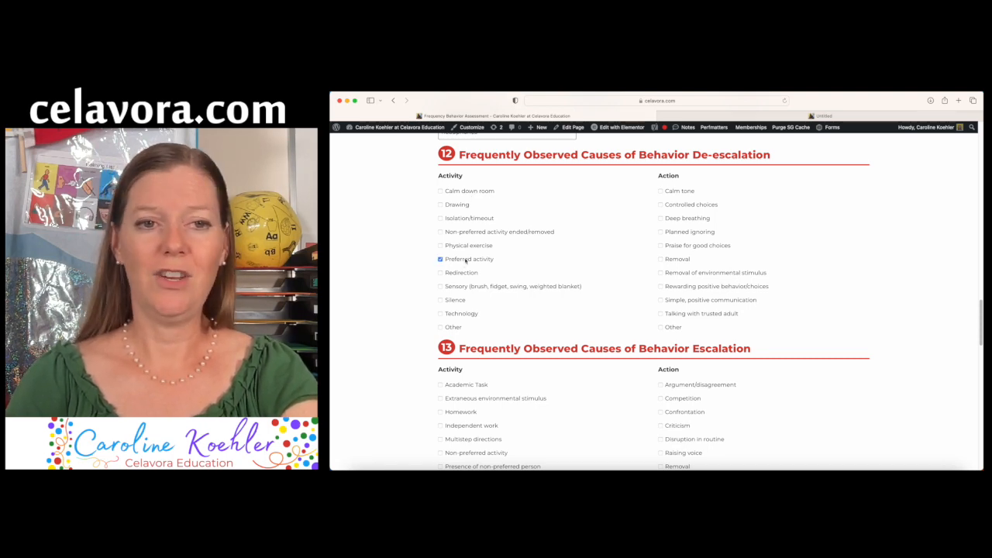
mouse_move(481, 192)
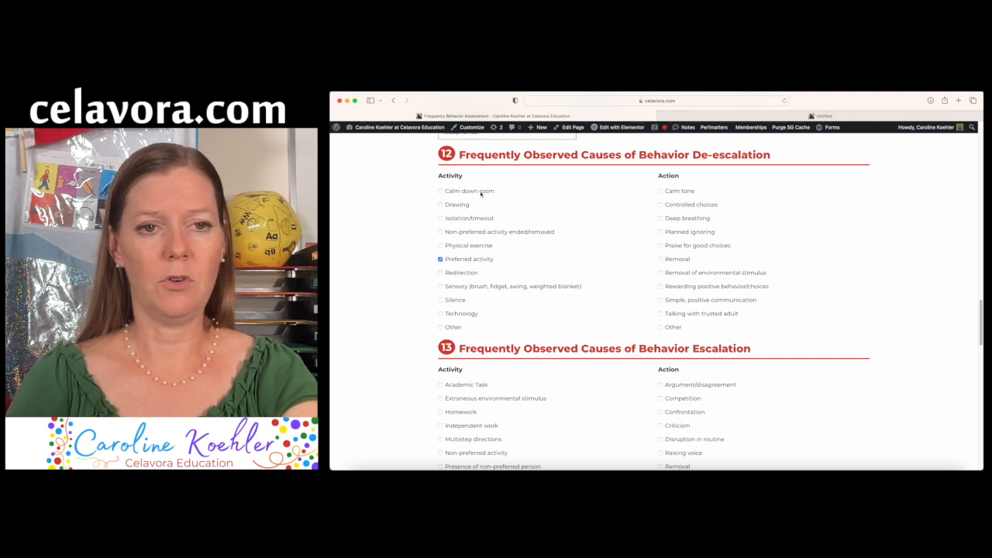
click(440, 190)
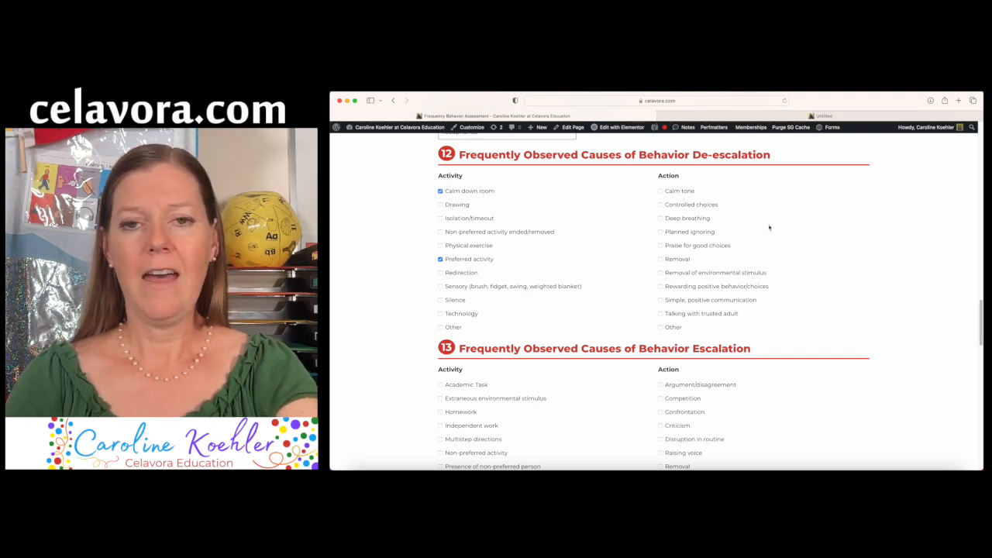
click(661, 204)
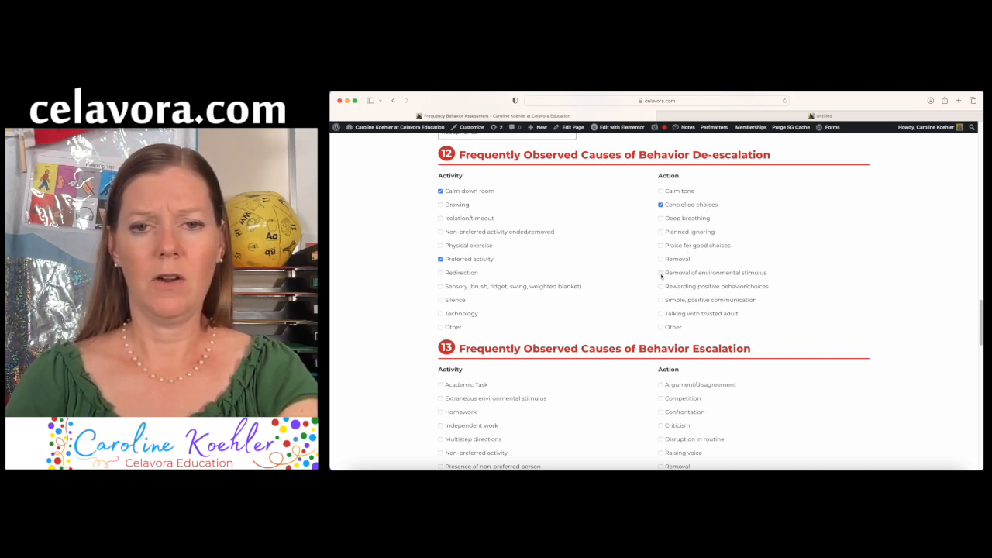
click(660, 285)
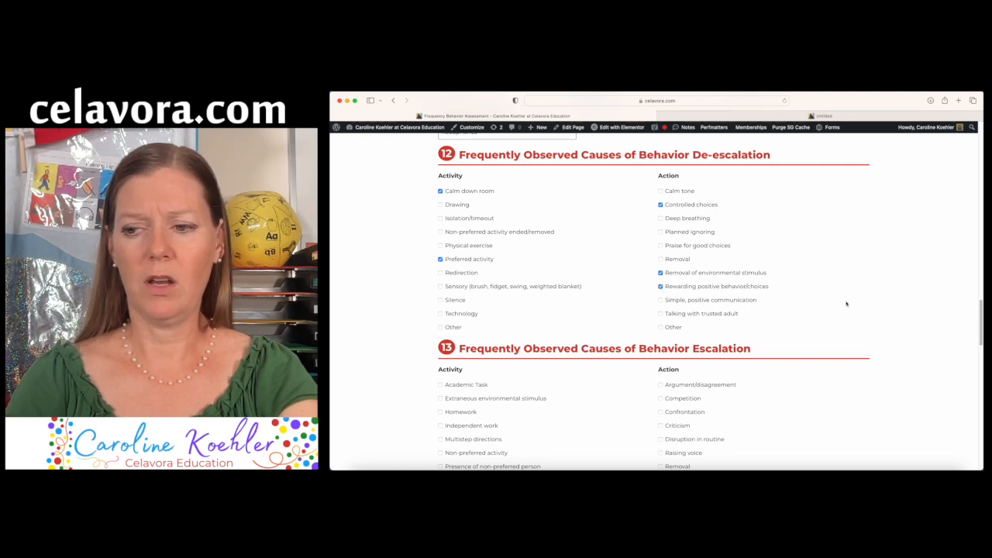
scroll(down, 3)
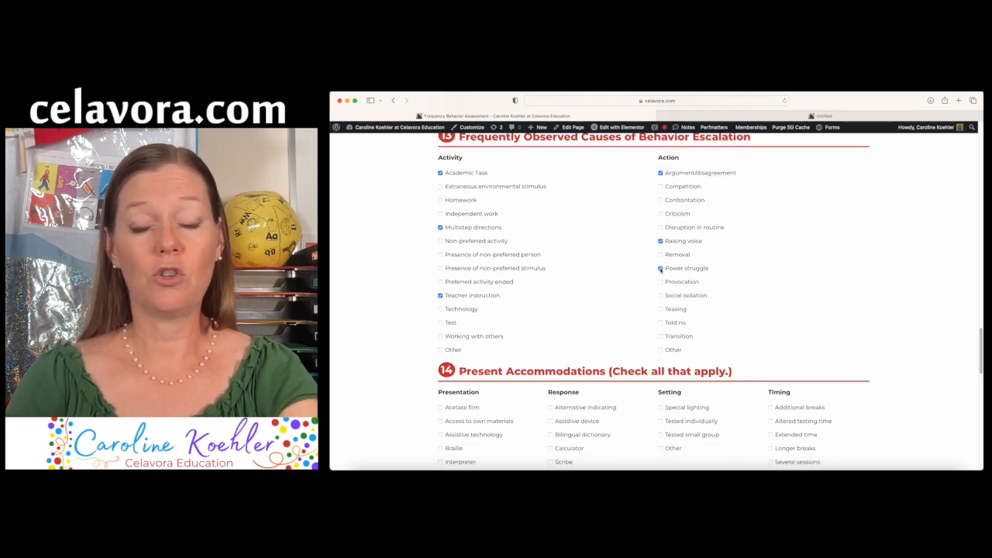
Step: Check Read aloud to student, Tested small group and Additional breaks as present accommodations
scroll(down, 3)
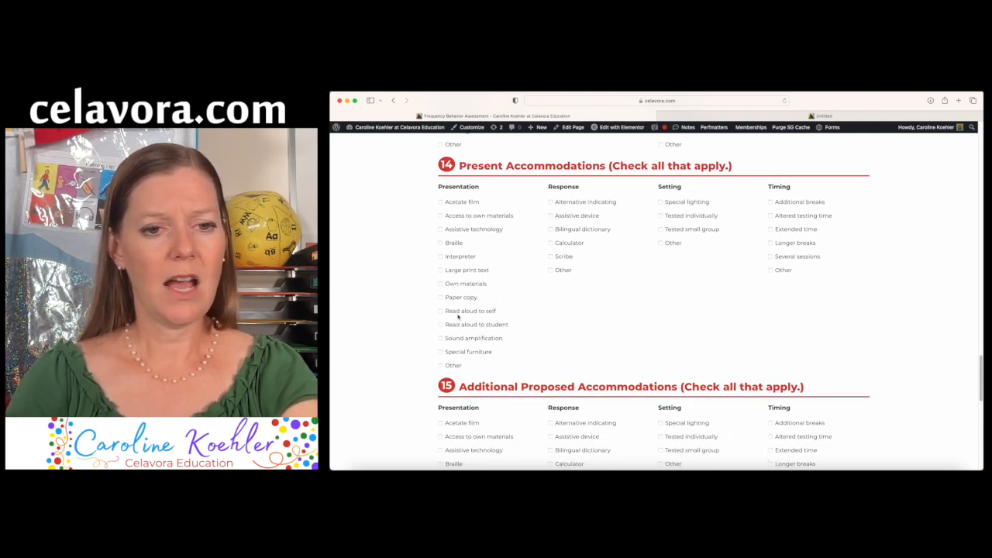
click(440, 324)
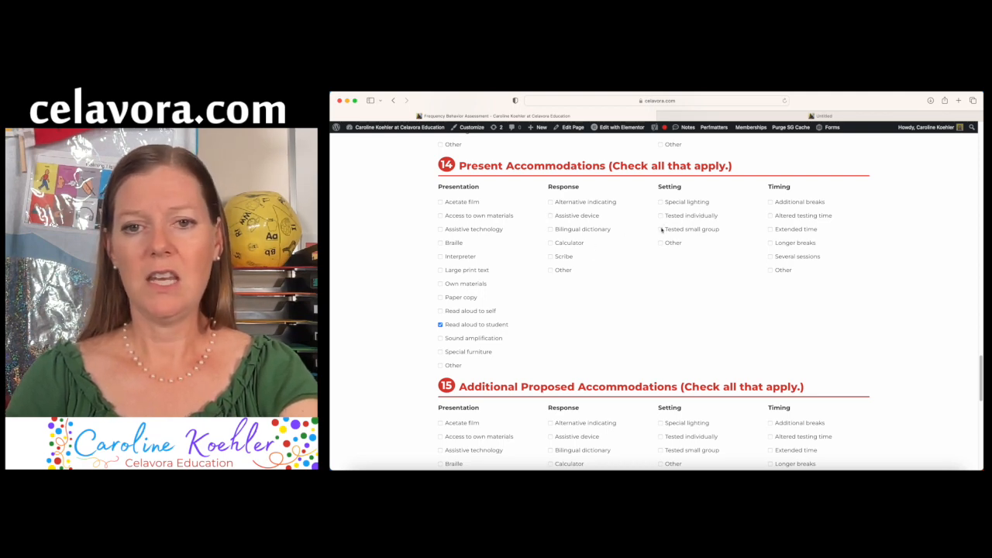
click(660, 229)
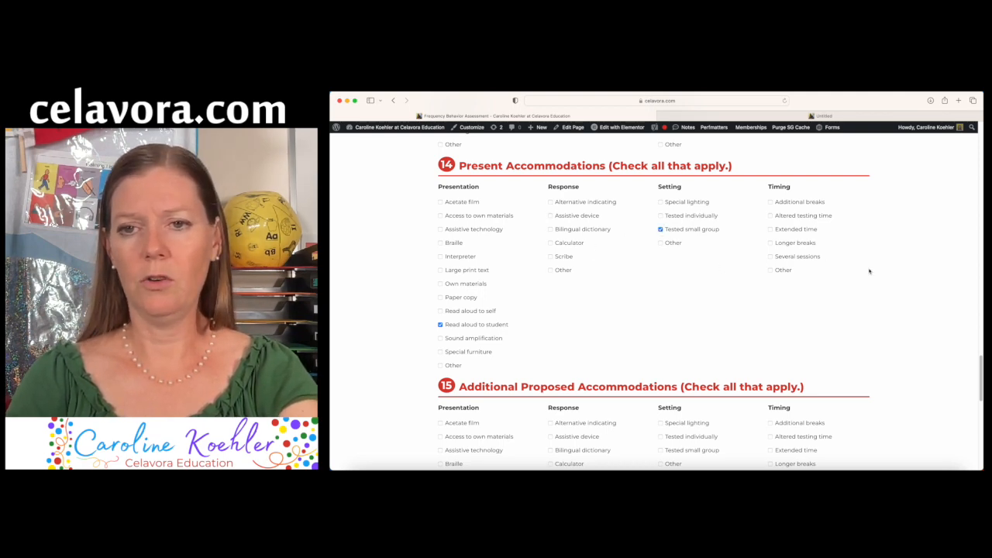
click(768, 201)
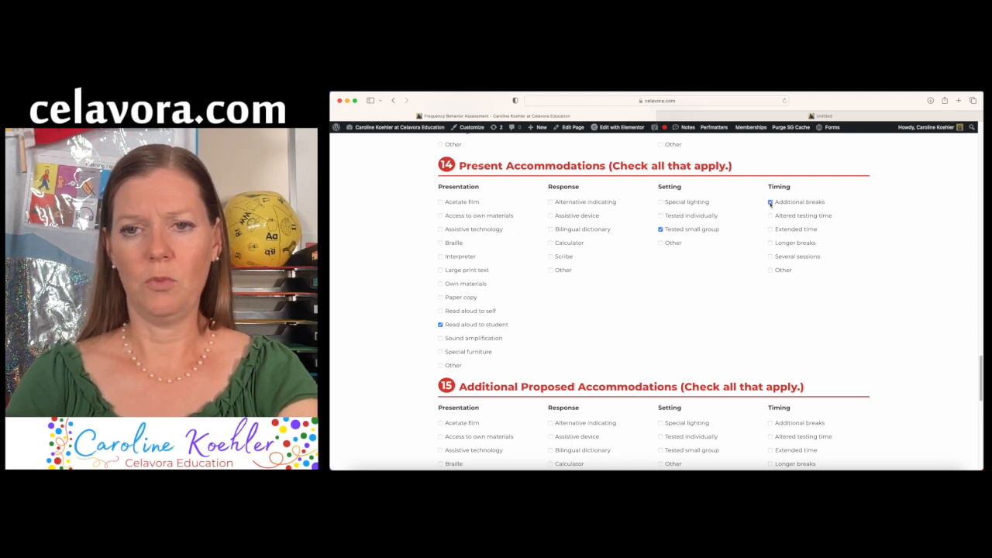
scroll(down, 3)
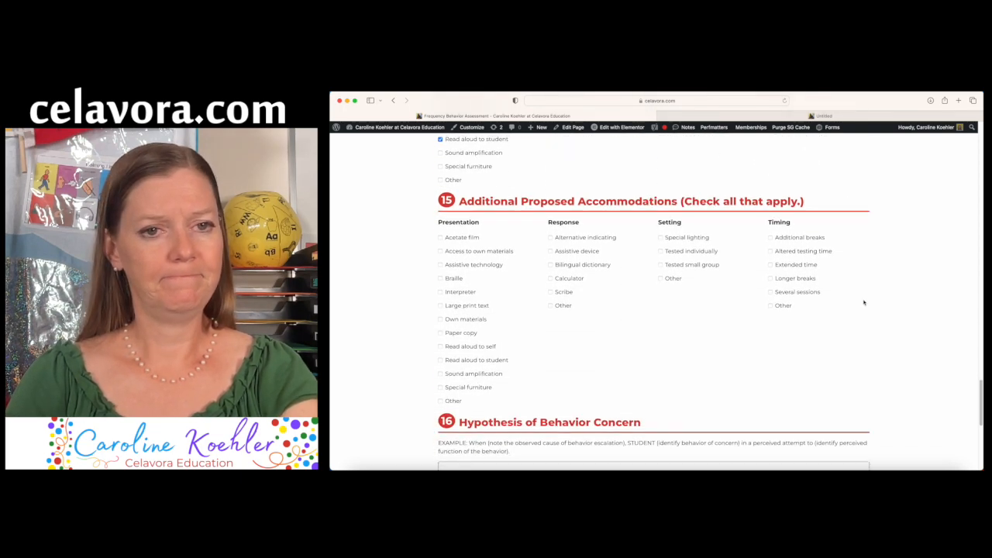
Step: Check Read aloud to self, Tested individually, Alternative indicating and Extended time as proposed accommodations
scroll(down, 3)
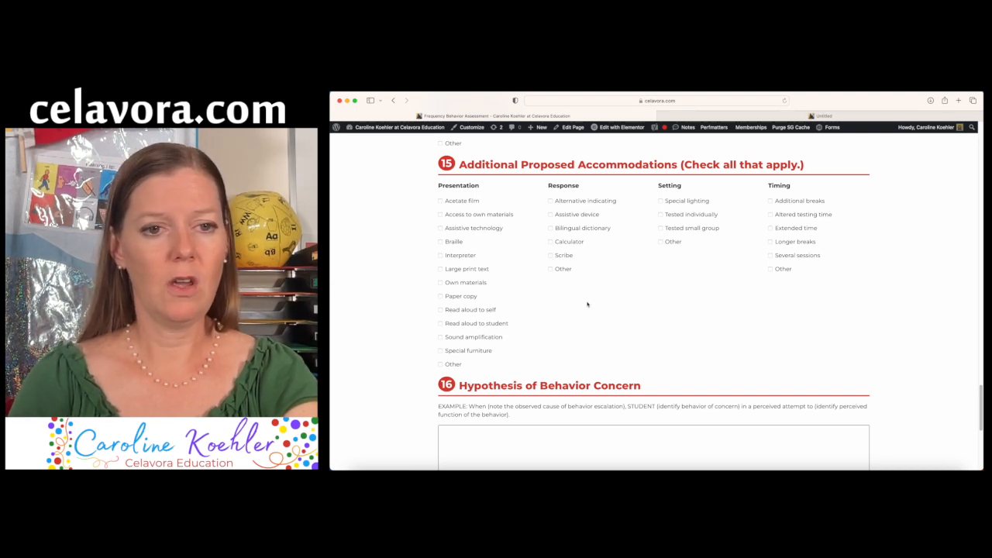
click(441, 310)
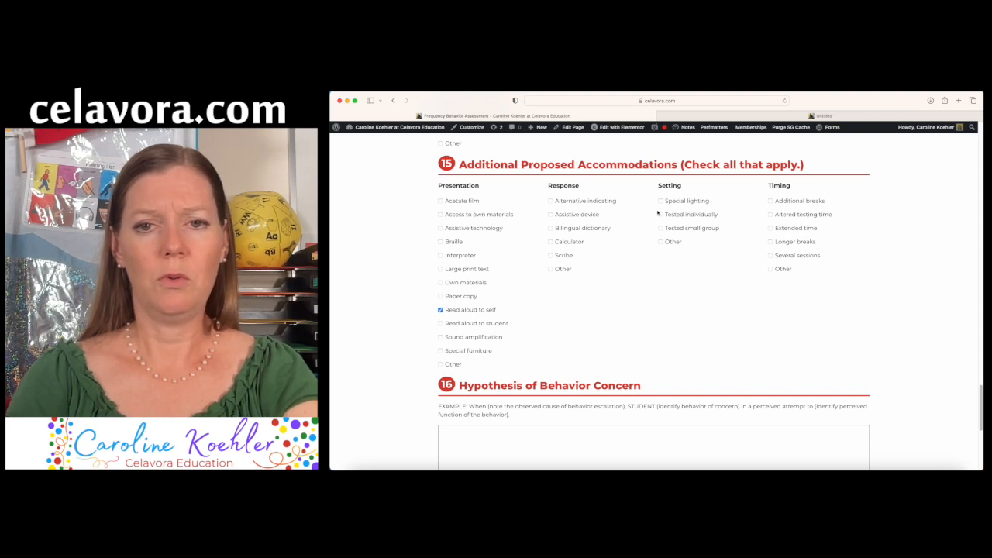
click(660, 214)
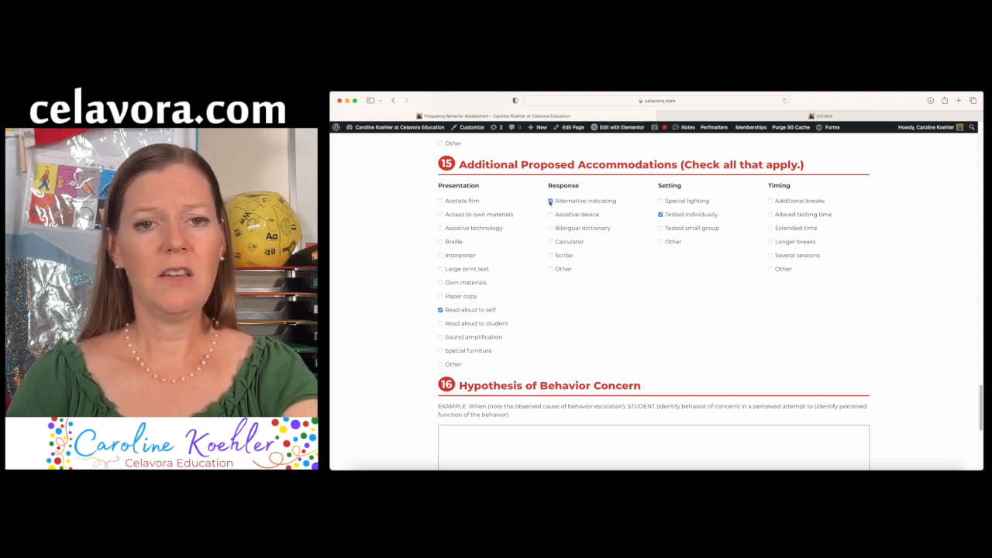
click(550, 201)
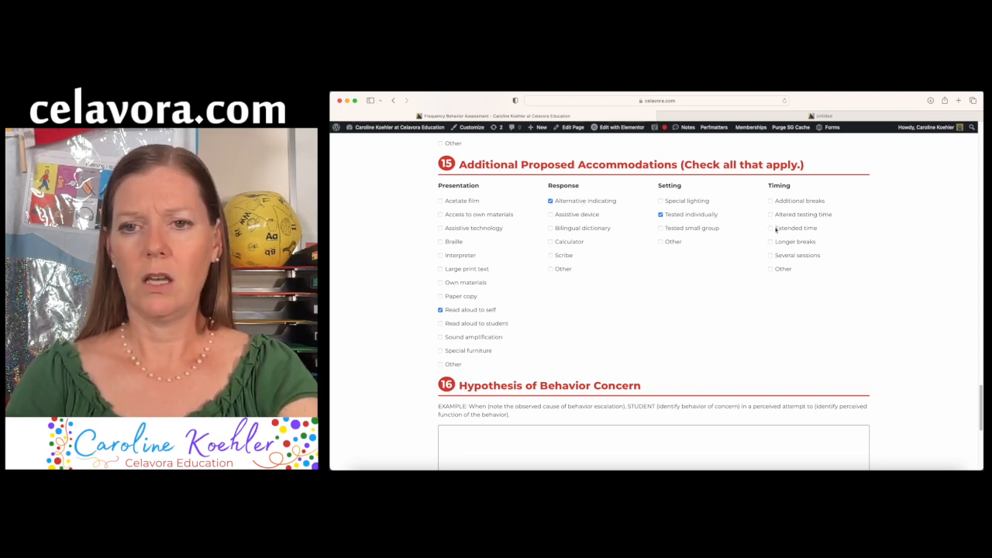
click(770, 228)
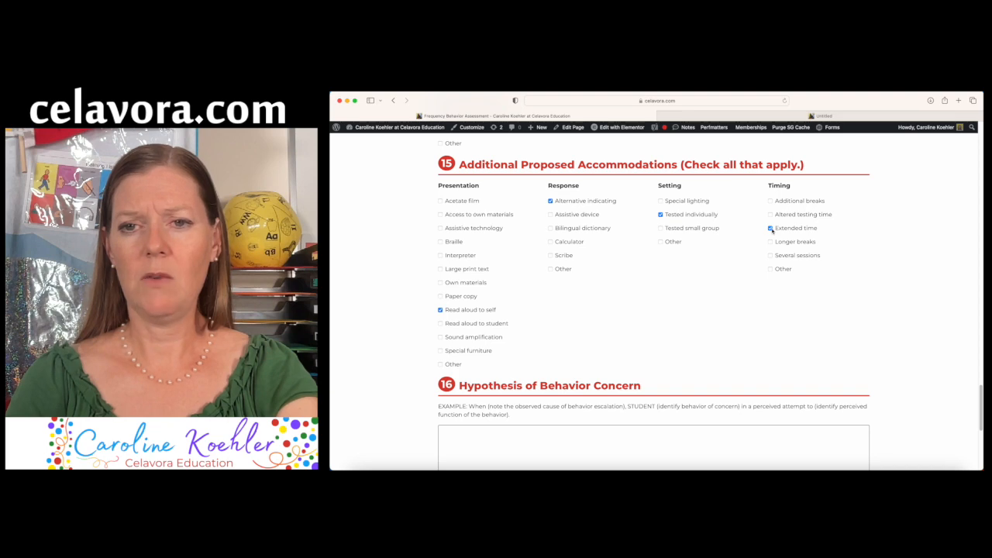
scroll(down, 3)
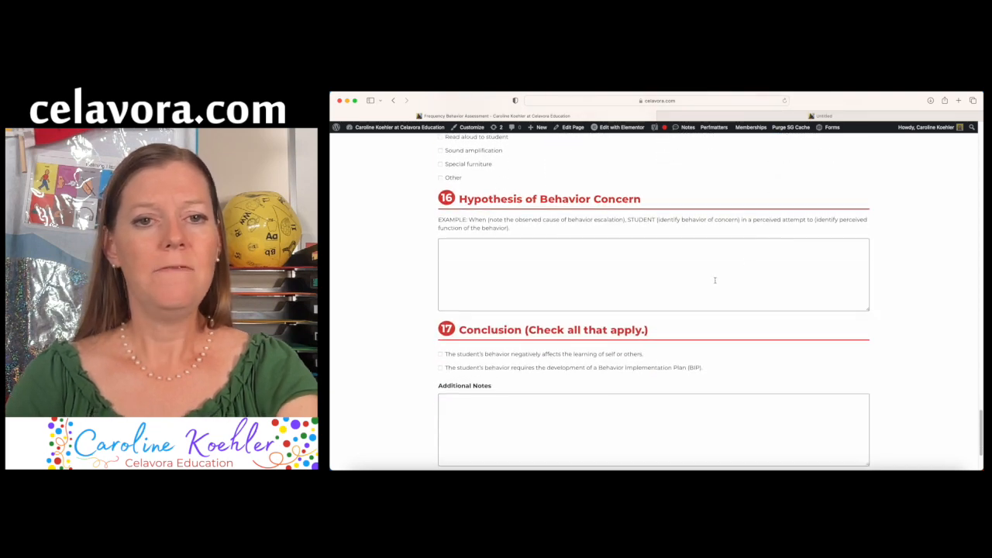
Step: Insert the example hypothesis sentence and replace the escalation placeholder with 'academic work is presented'
click(652, 274)
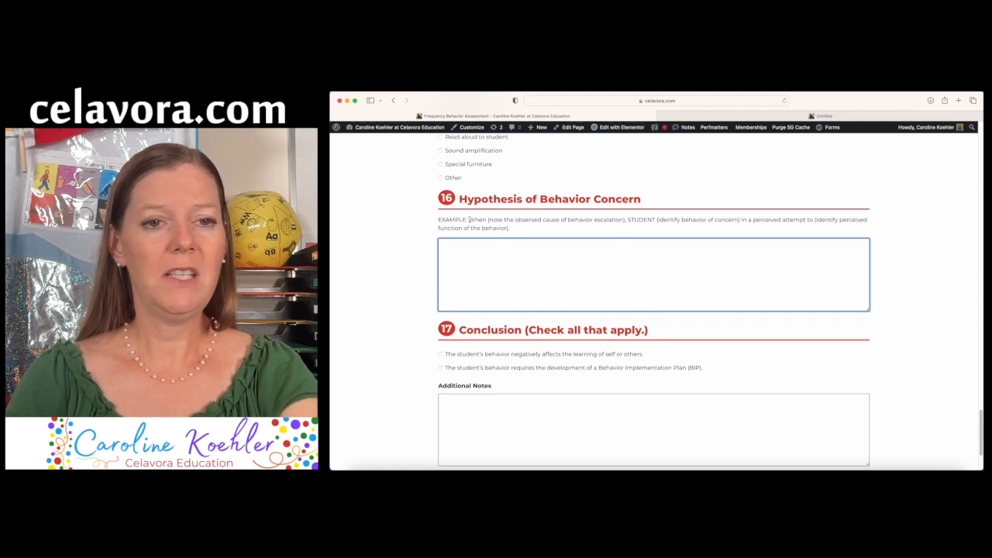
click(511, 254)
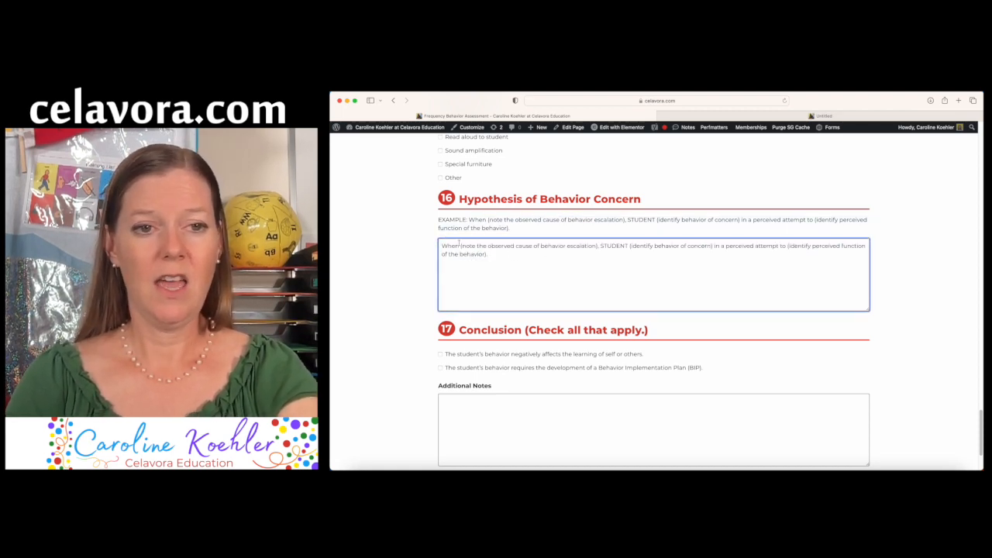
double_click(449, 245)
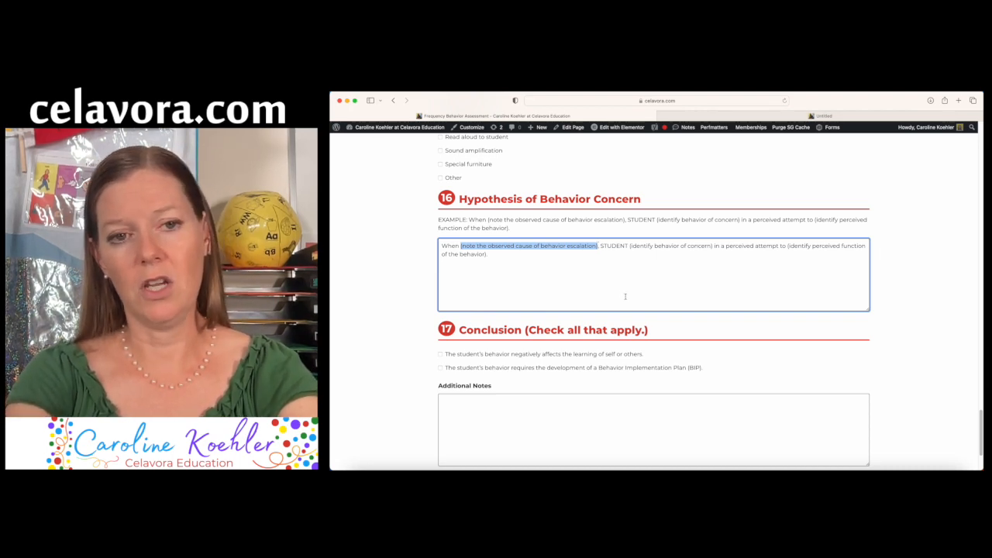
text(academic)
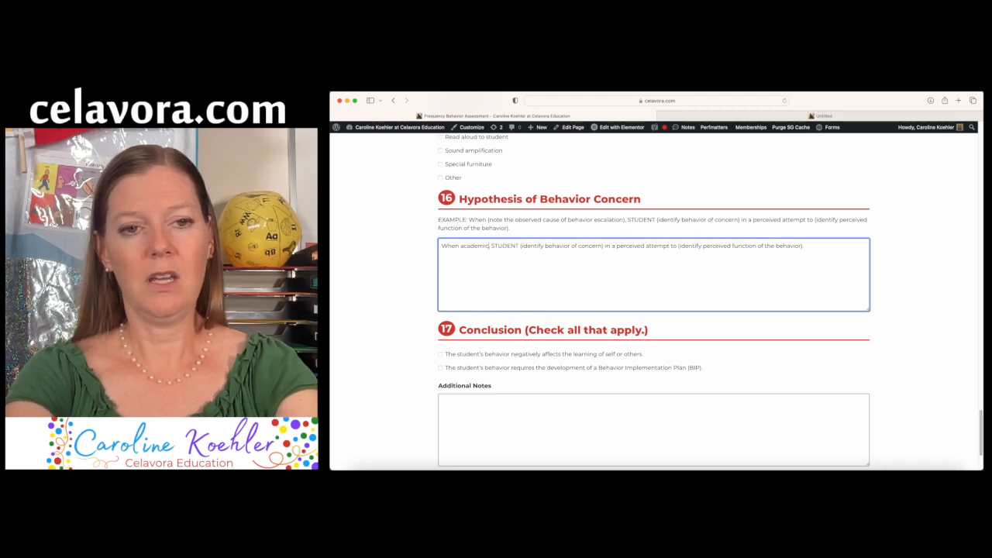
text(work is presented, Jack)
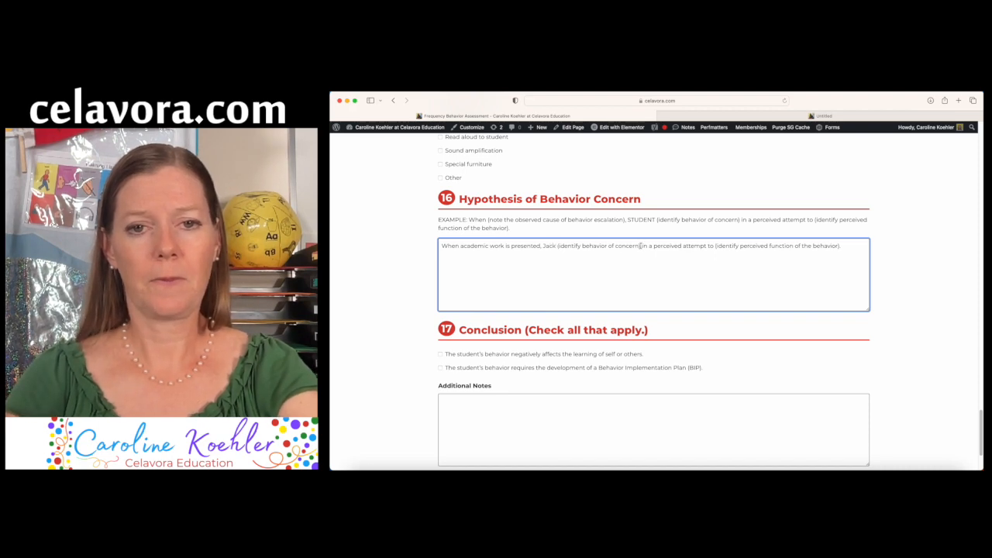
Step: Replace the behavior and function placeholders with 'evades the work' and 'avoid engaging in the activity.'
double_click(599, 245)
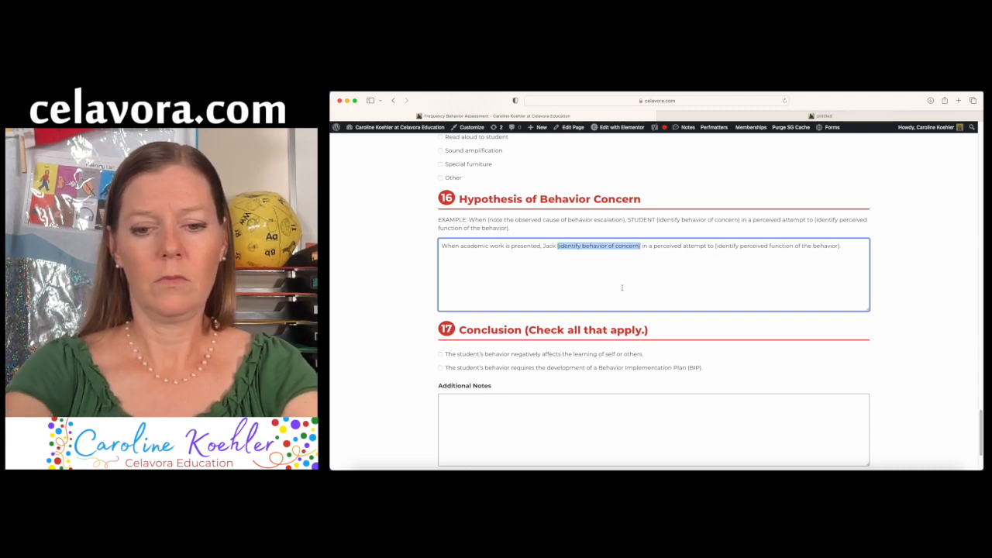
text(evades)
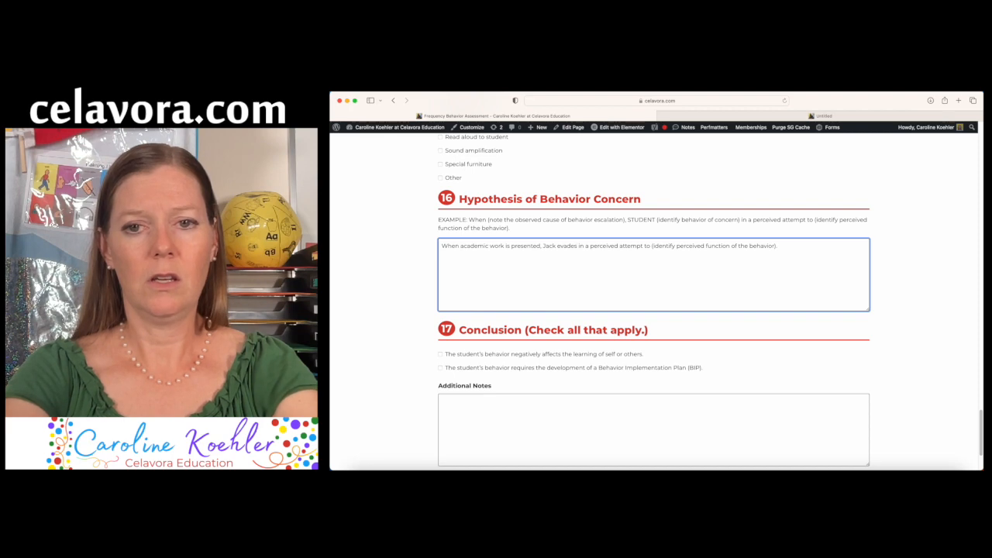
text(the work)
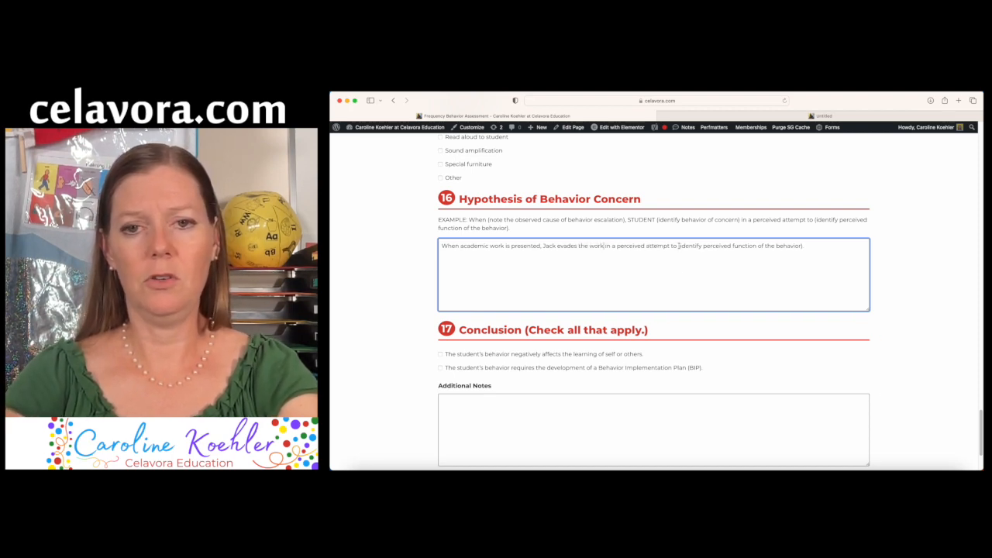
double_click(741, 244)
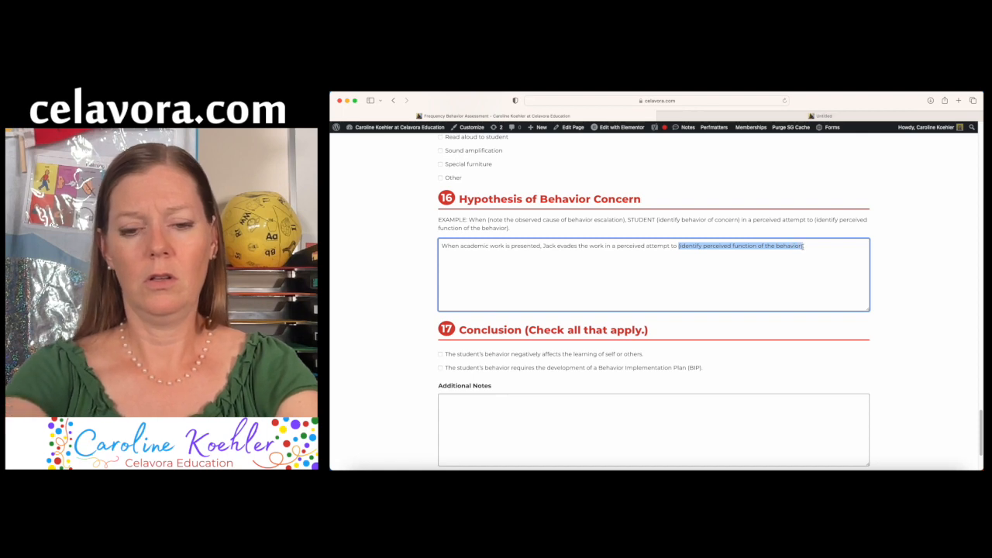
text(avoid eng)
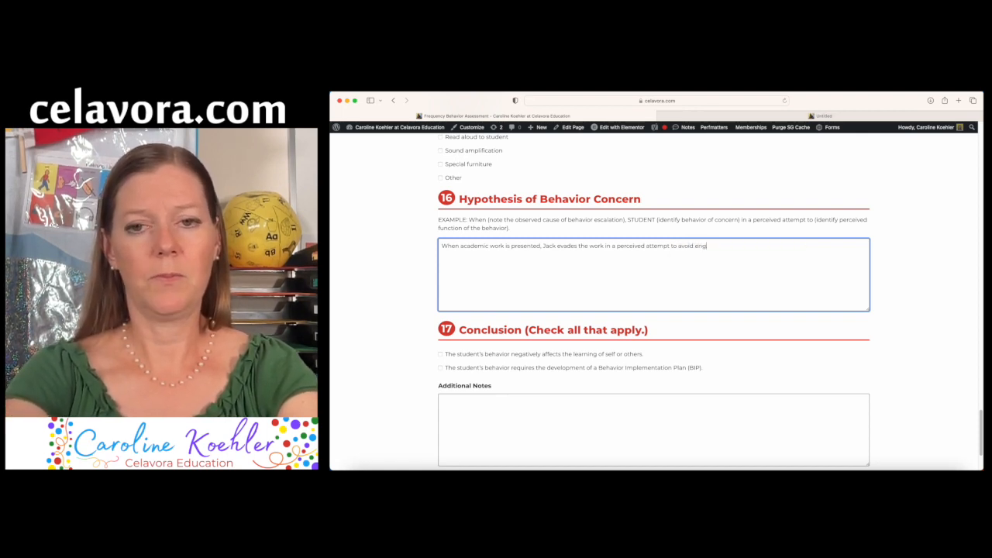
text(aging in the a)
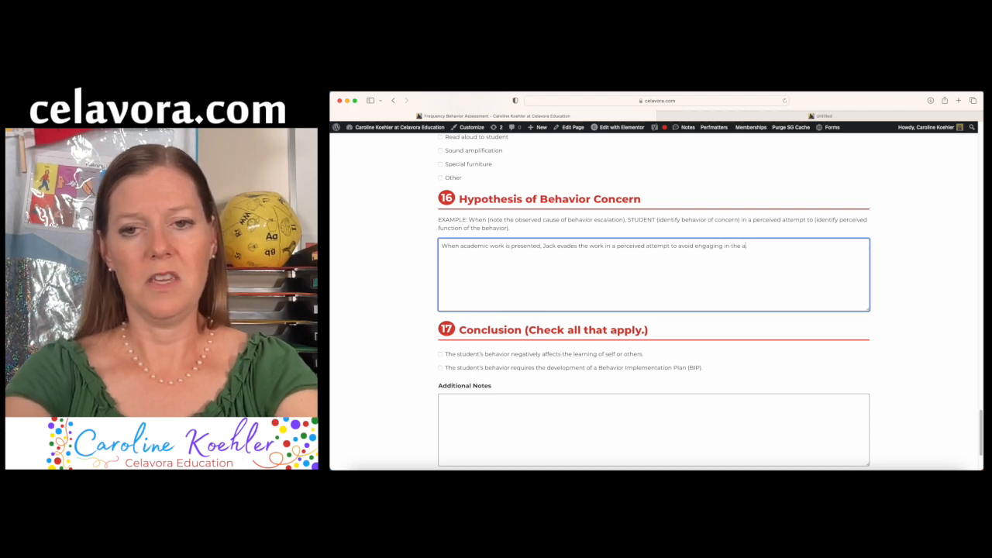
text(ctivity.)
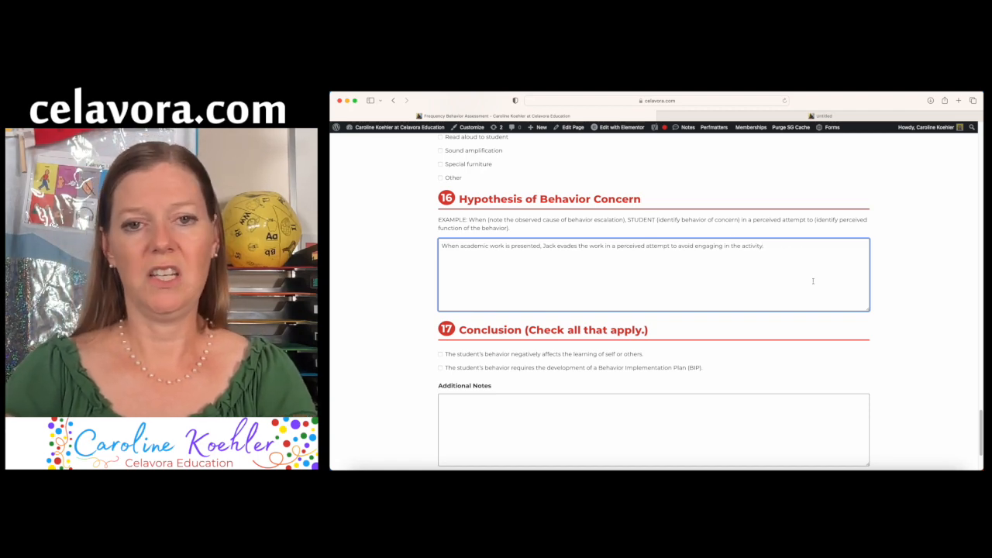
Step: Check both Conclusion statements — affects learning, needs an intervention plan — and submit the assessment
scroll(down, 3)
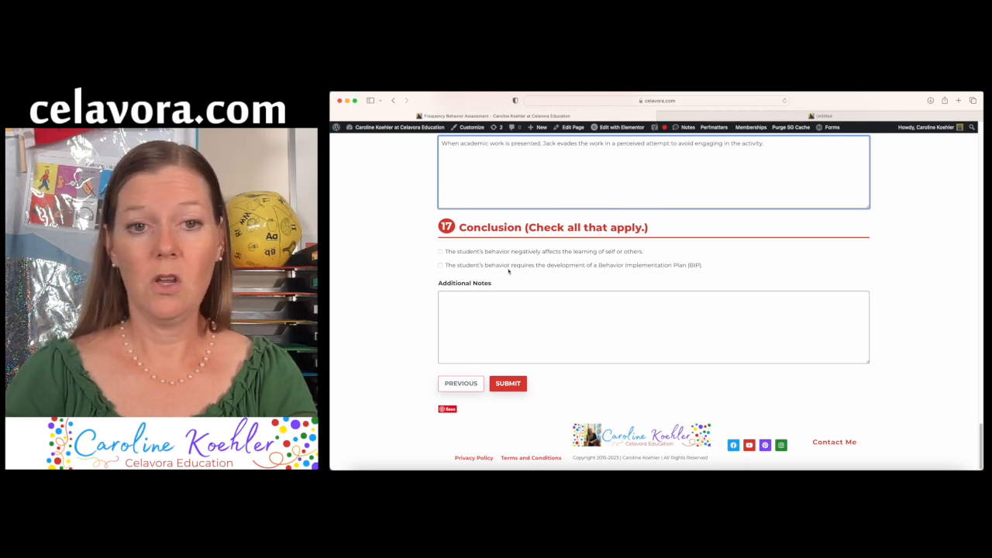
click(440, 251)
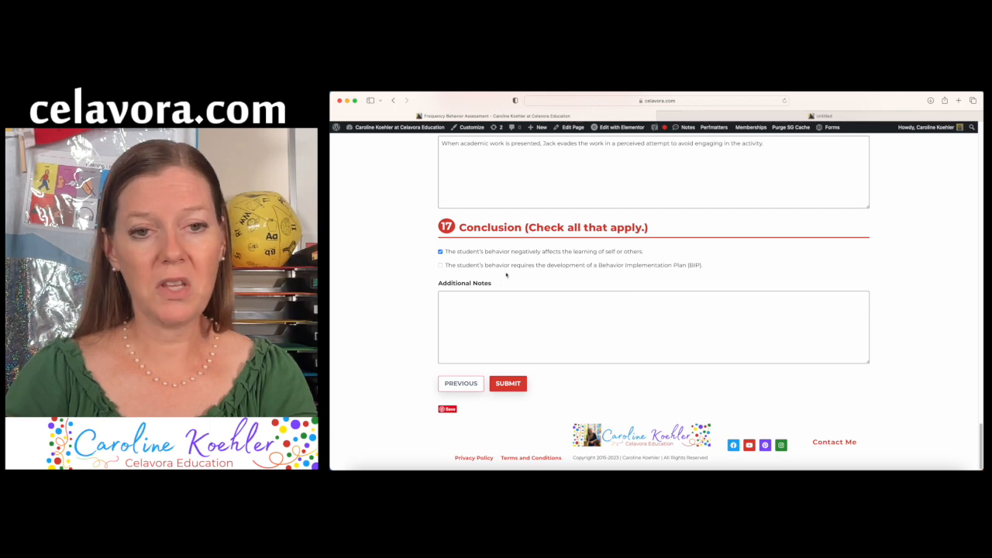
click(440, 265)
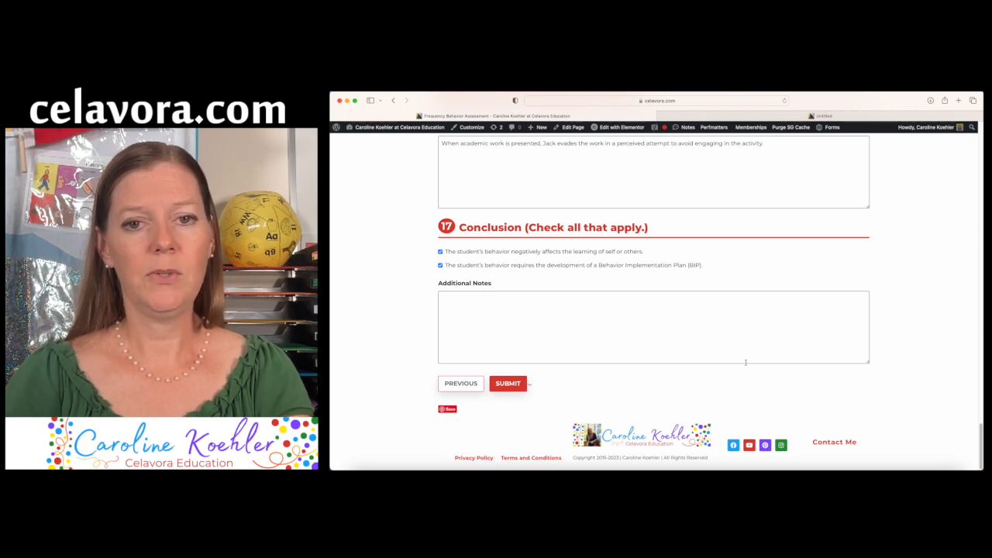
click(508, 383)
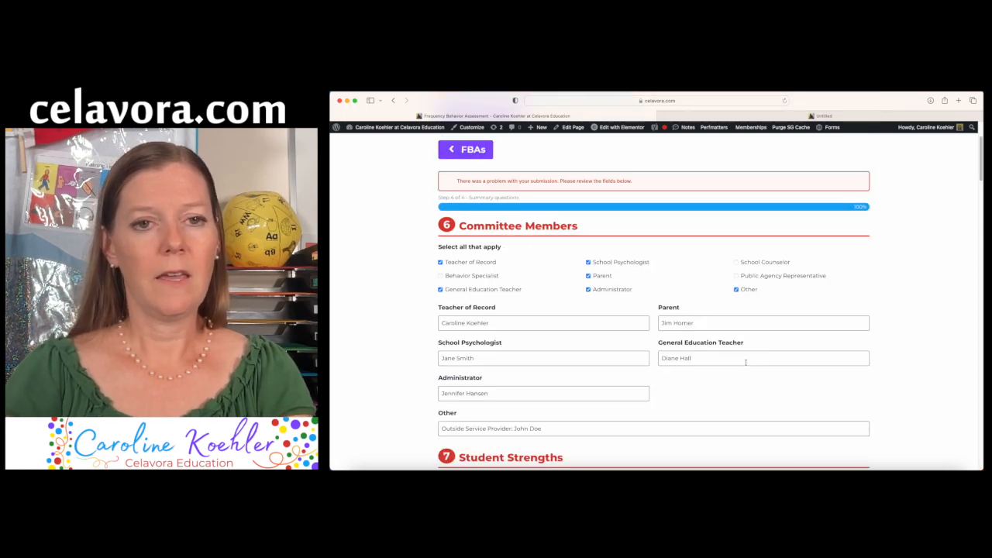
Step: Review the flagged required field and resubmit so Jack Horner's 08/02/2023 assessment is saved
scroll(down, 3)
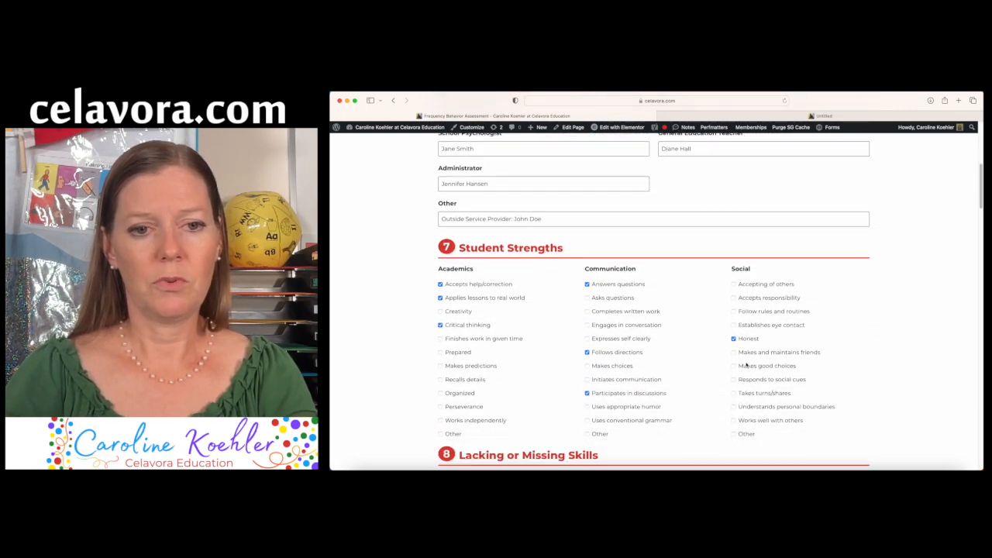
scroll(down, 3)
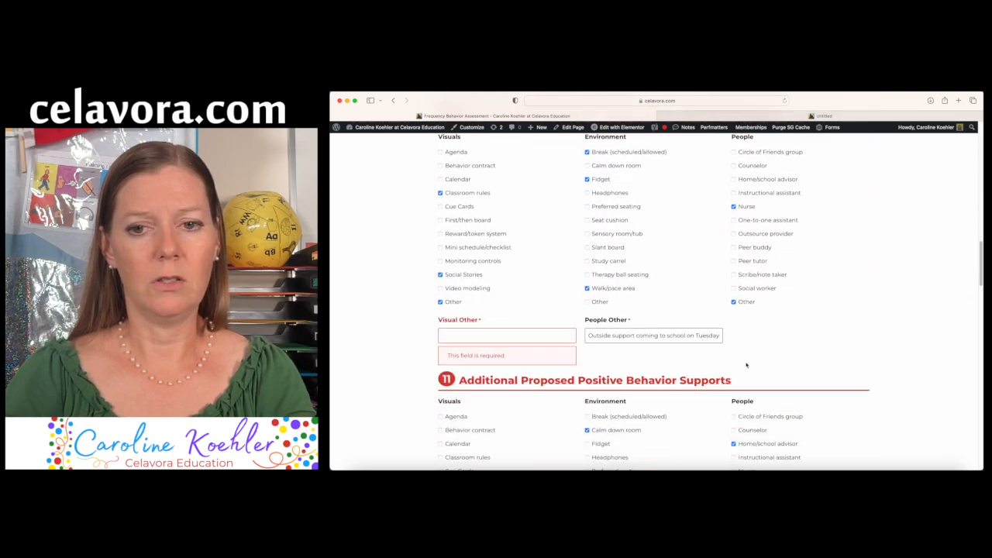
scroll(down, 3)
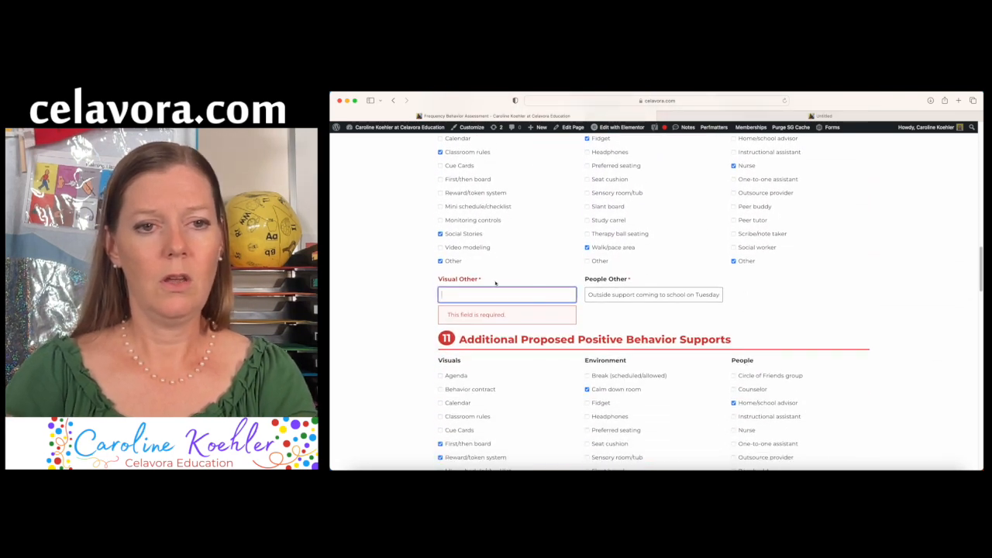
scroll(down, 3)
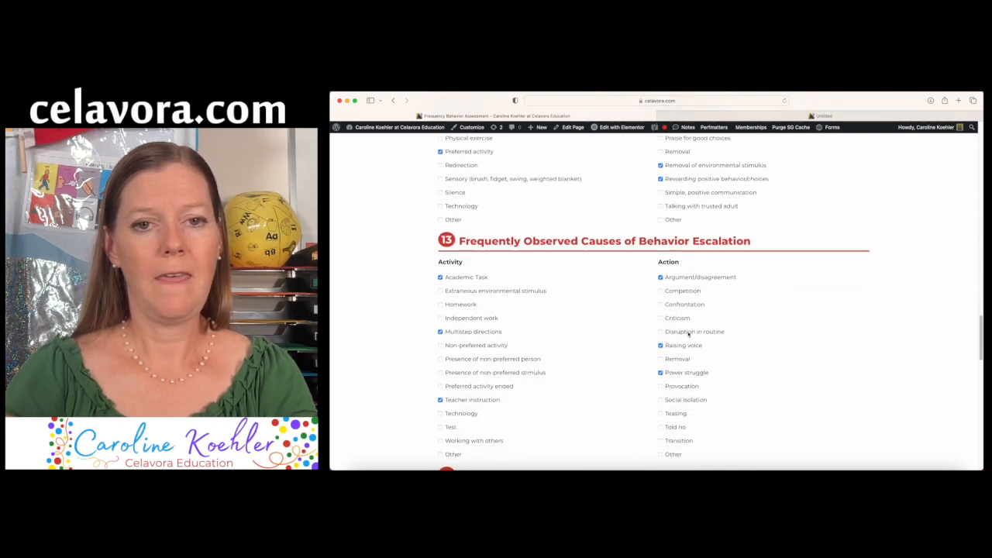
scroll(down, 3)
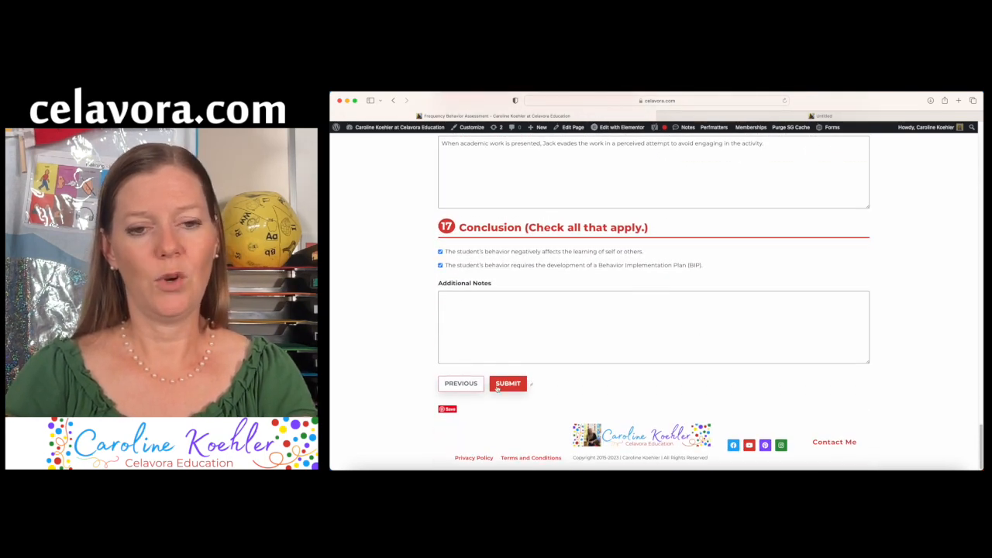
click(509, 383)
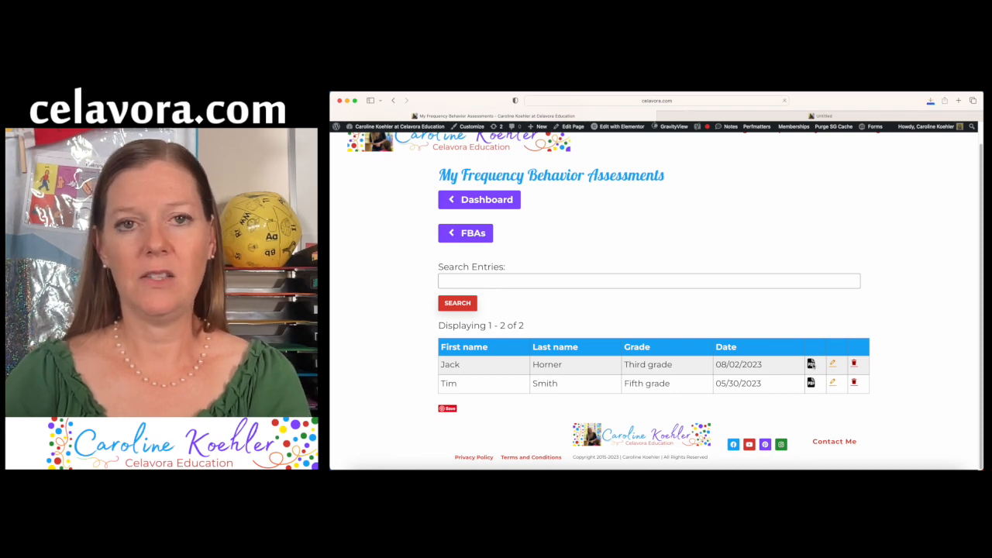
Step: Download Jack Horner's PDF summary report and read its opening pages in Preview
click(810, 363)
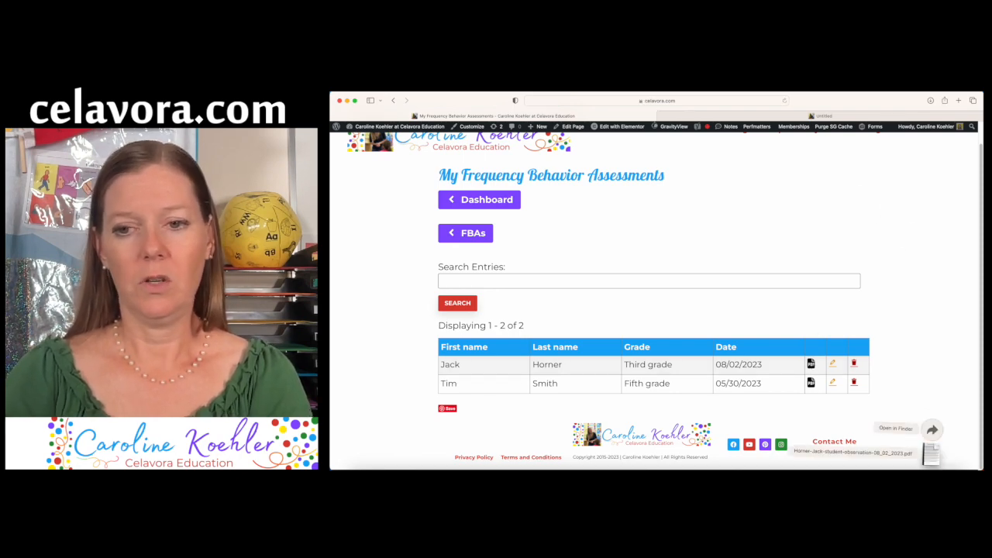
click(810, 362)
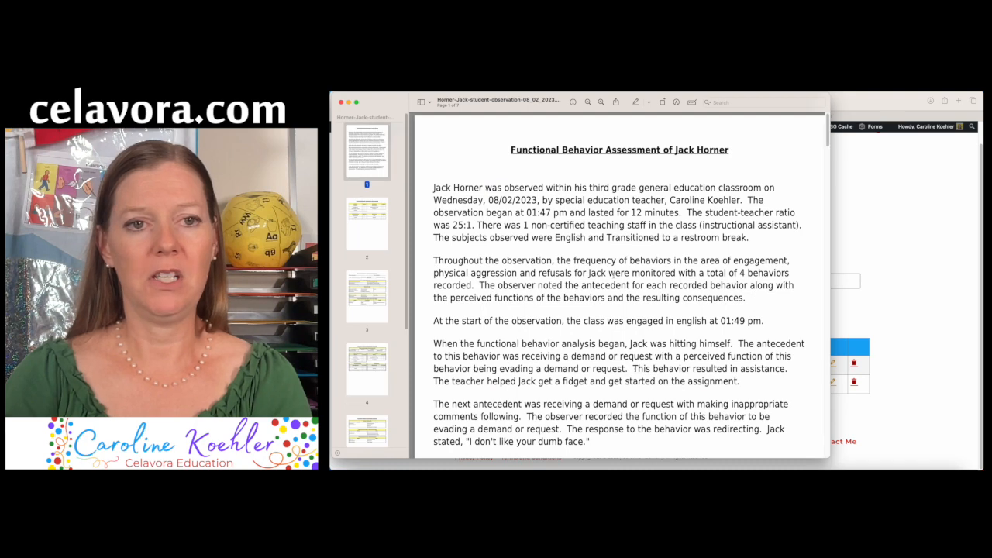
scroll(down, 3)
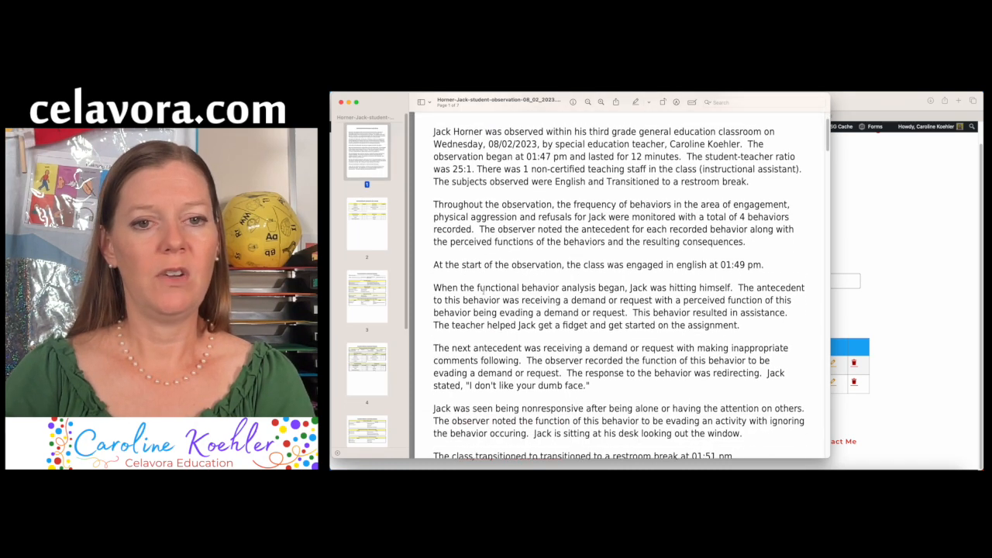
scroll(down, 3)
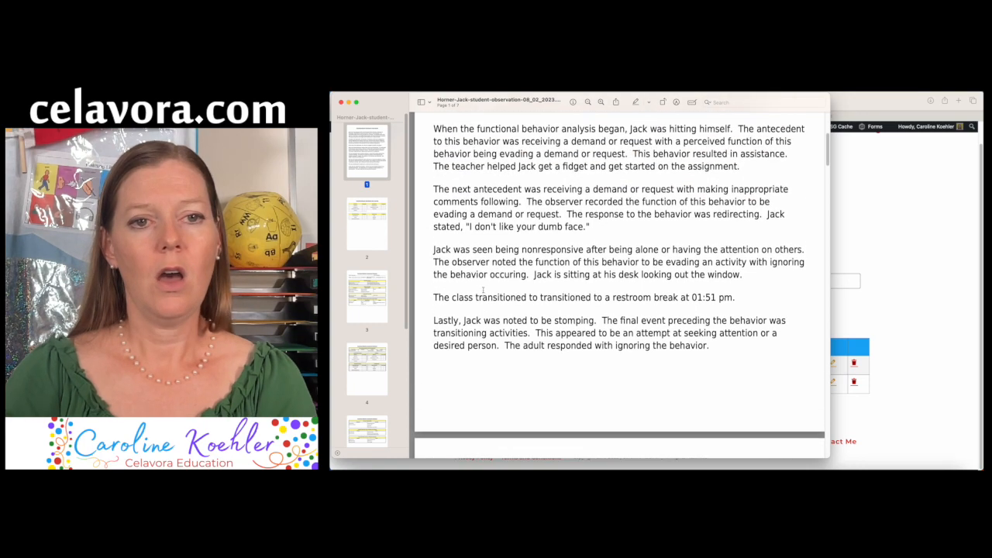
scroll(up, 3)
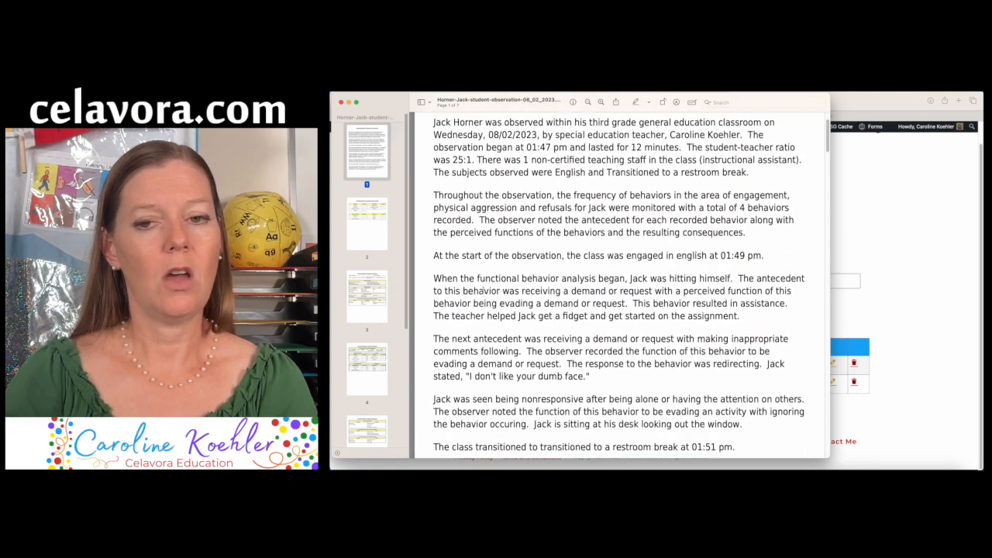
scroll(down, 3)
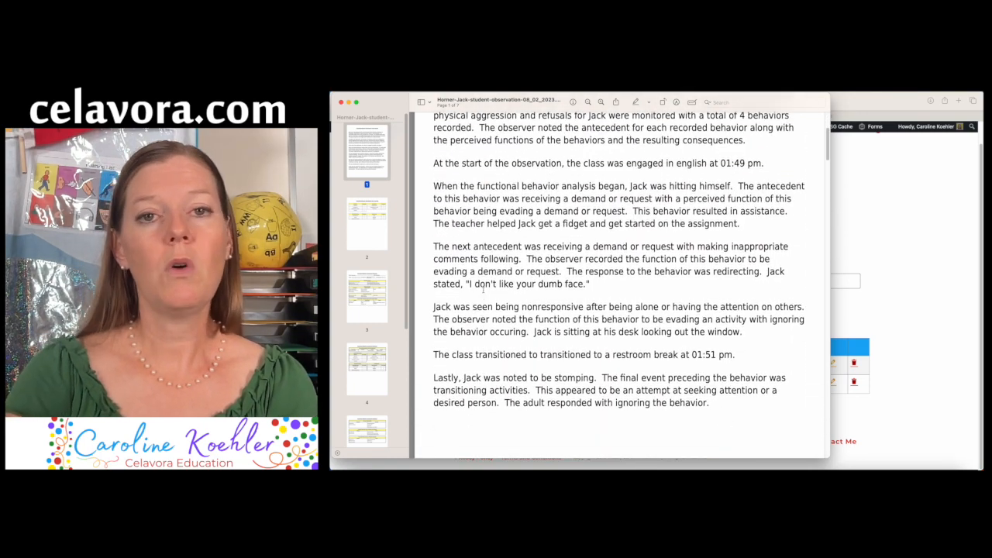
scroll(up, 3)
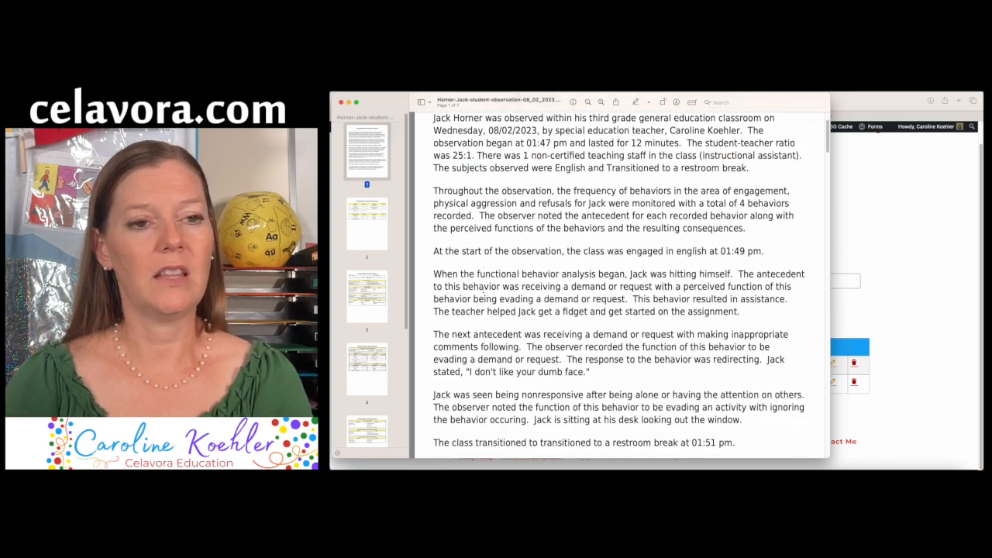
Step: Jump to the chart overview page of the report and read through it
click(366, 225)
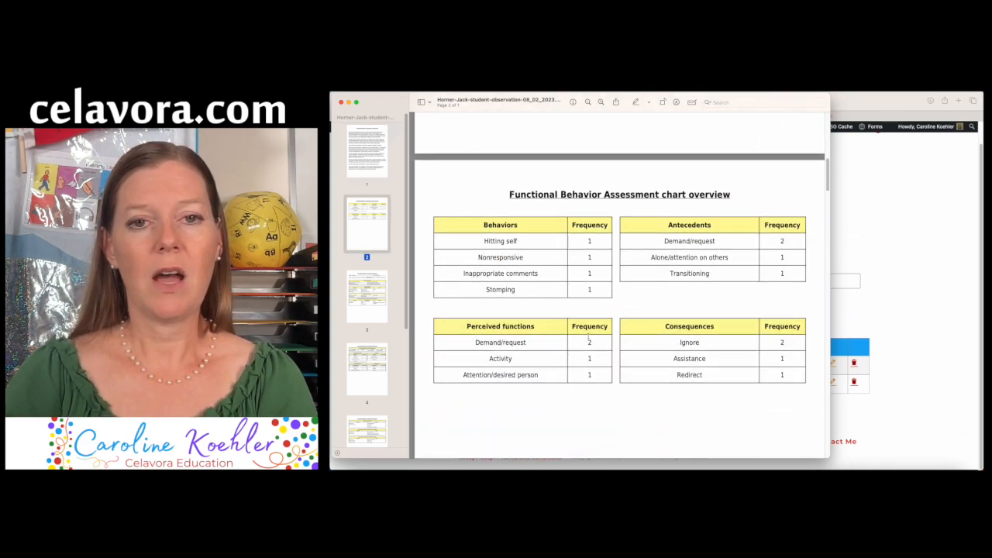
scroll(down, 3)
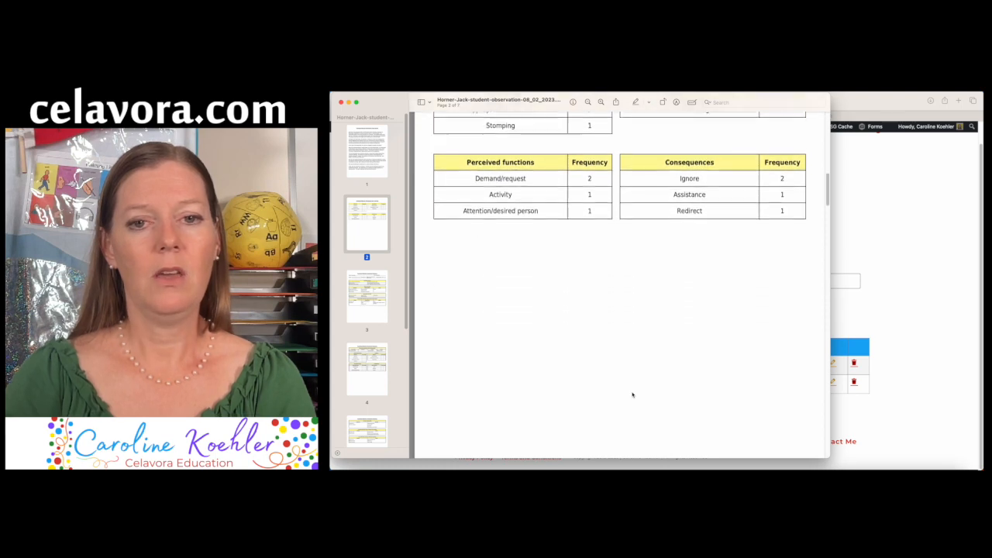
scroll(down, 3)
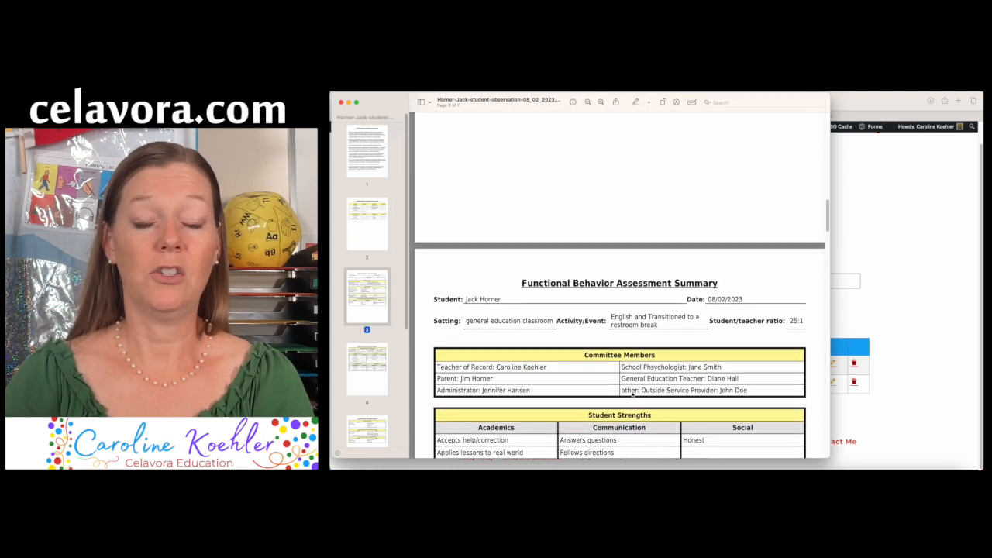
scroll(up, 3)
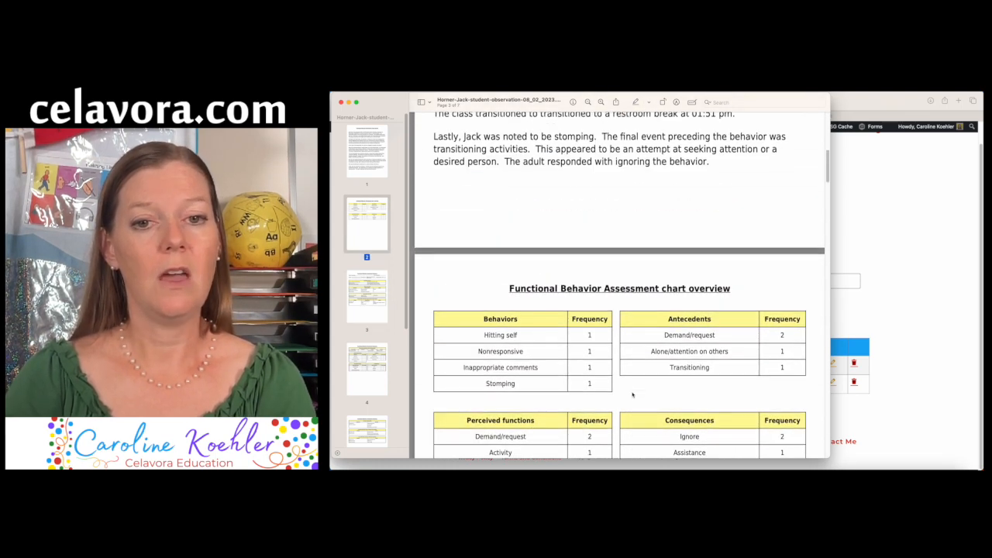
scroll(down, 3)
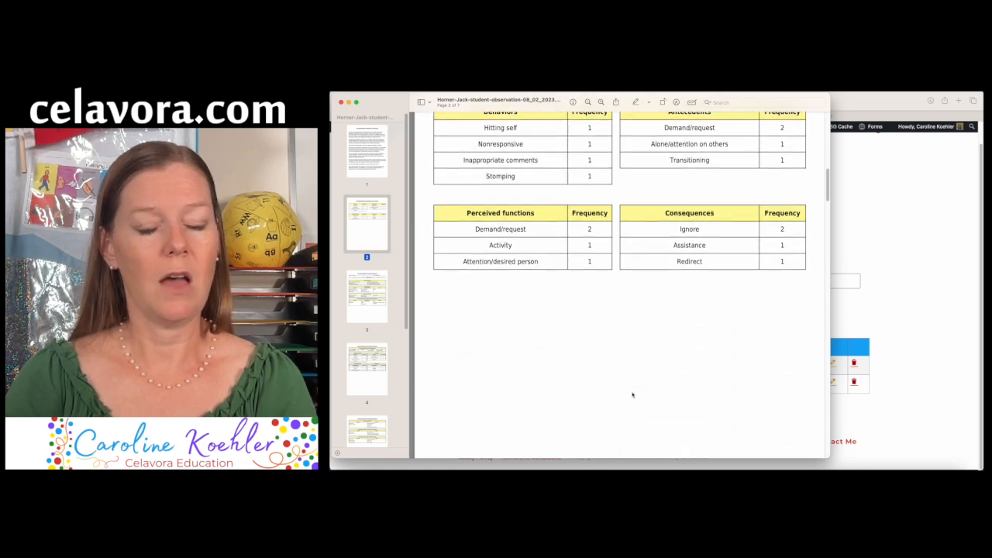
Step: Jump to the assessment summary page, read it, then return to the assessments list
click(366, 296)
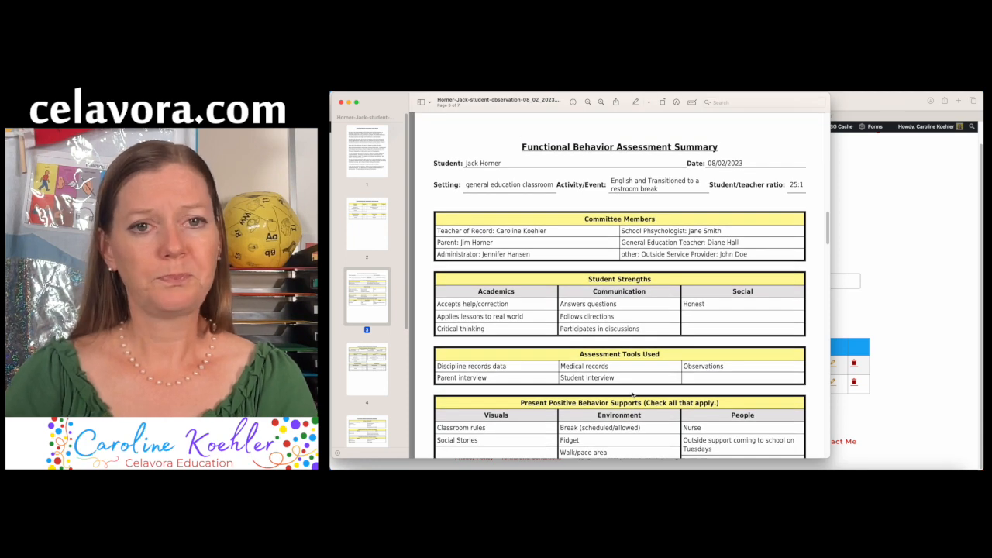
scroll(down, 3)
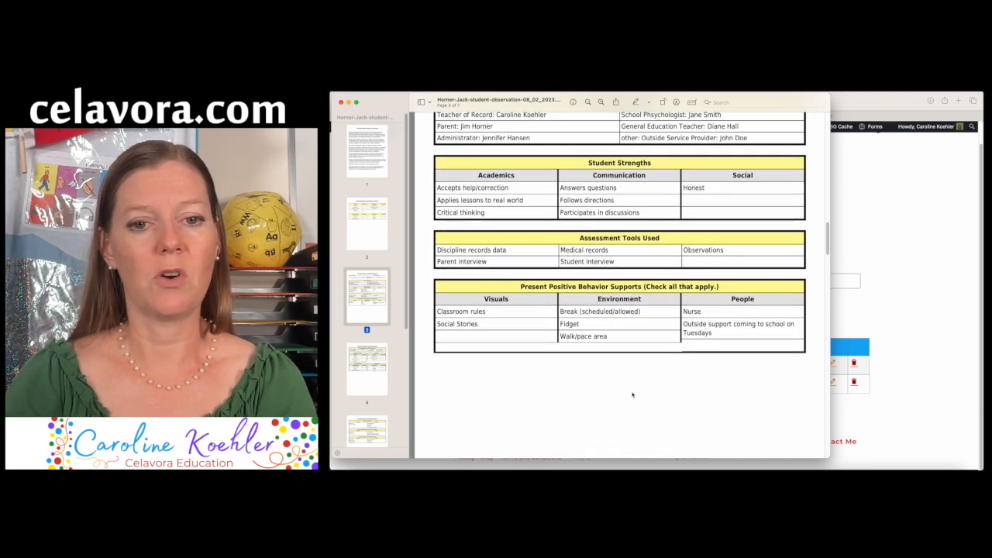
scroll(down, 3)
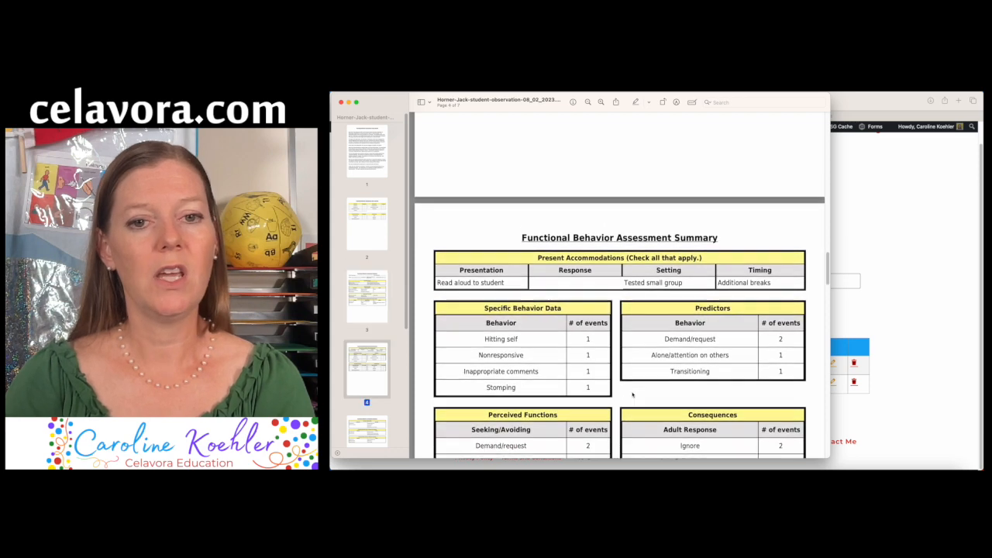
scroll(down, 3)
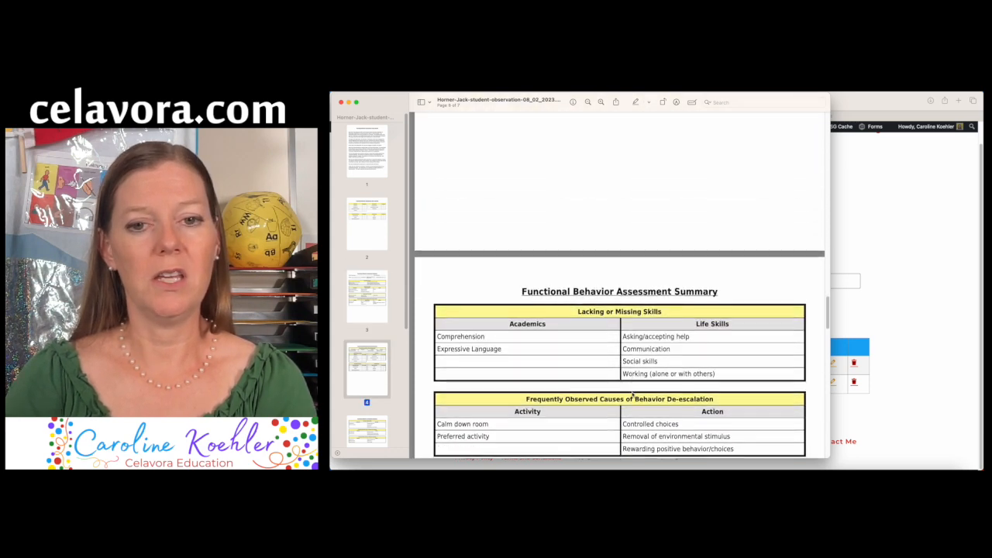
scroll(down, 3)
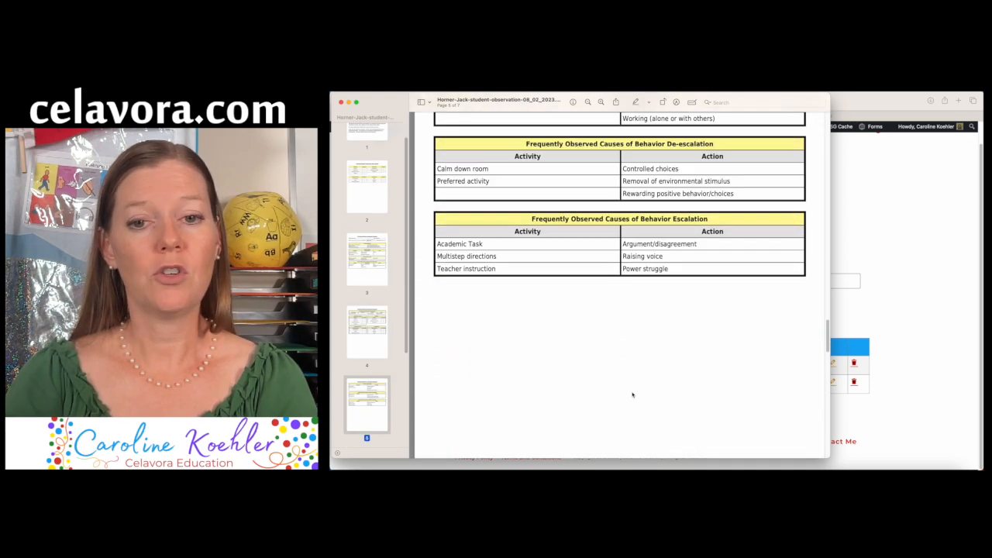
scroll(up, 3)
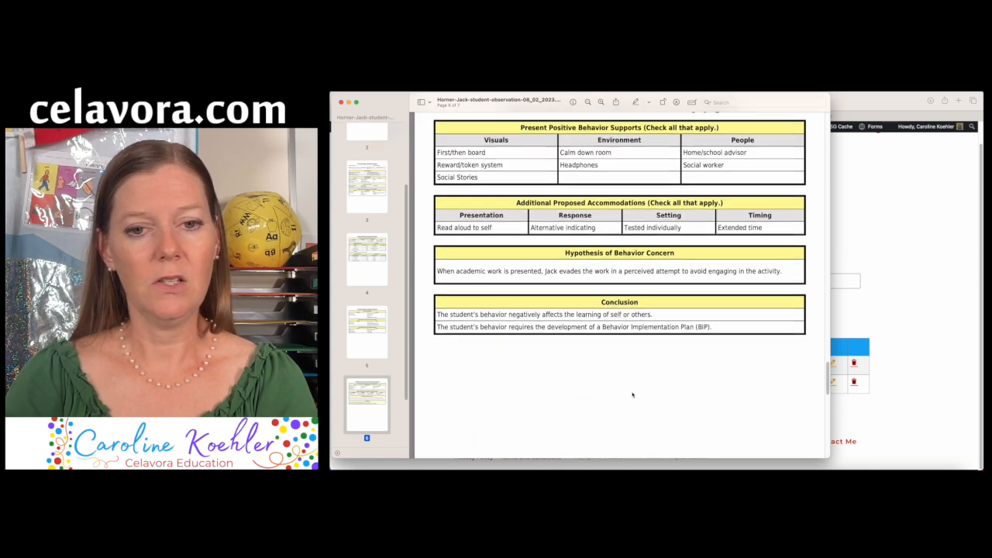
scroll(up, 3)
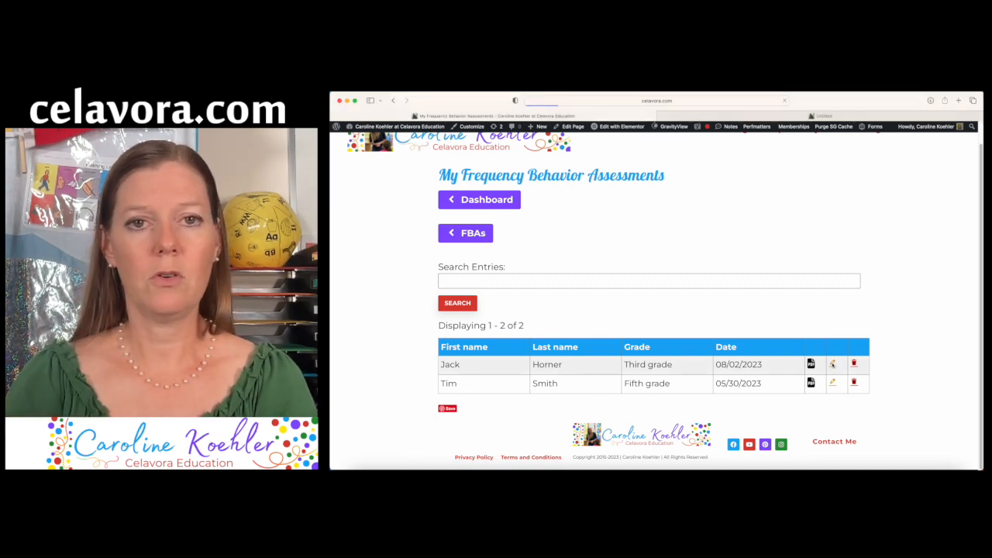
Step: Reopen Jack Horner's saved entry in edit mode, browse it, then return to the FBAs hub
click(834, 364)
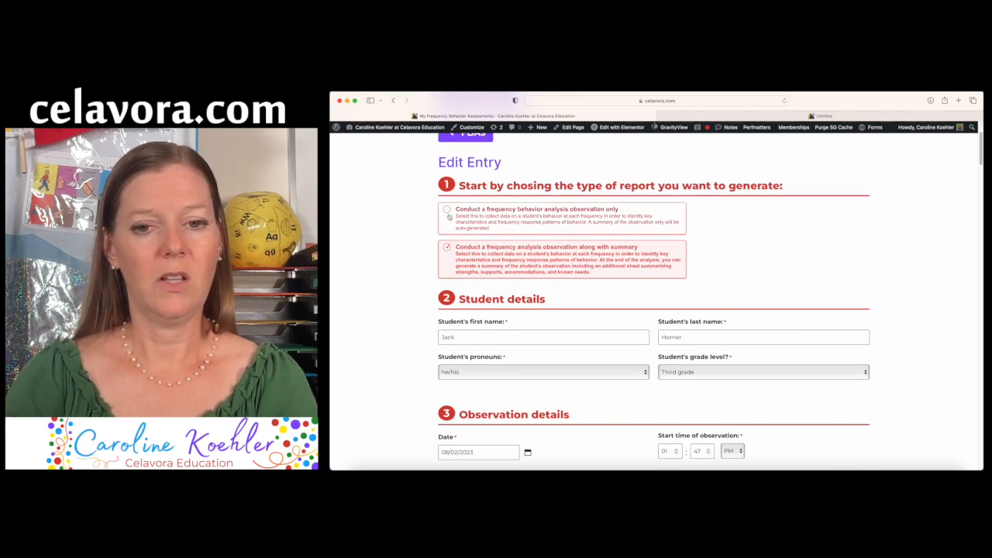
scroll(down, 3)
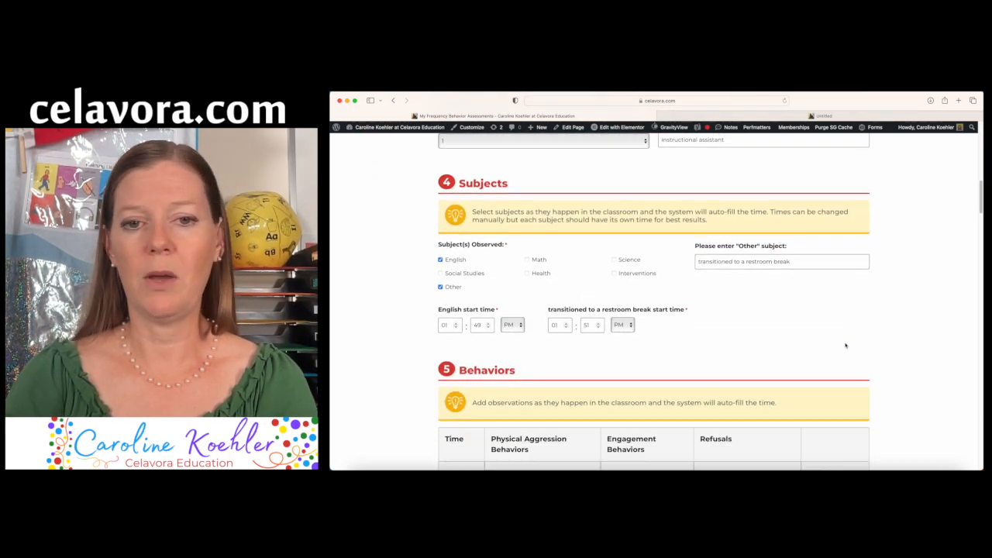
scroll(down, 3)
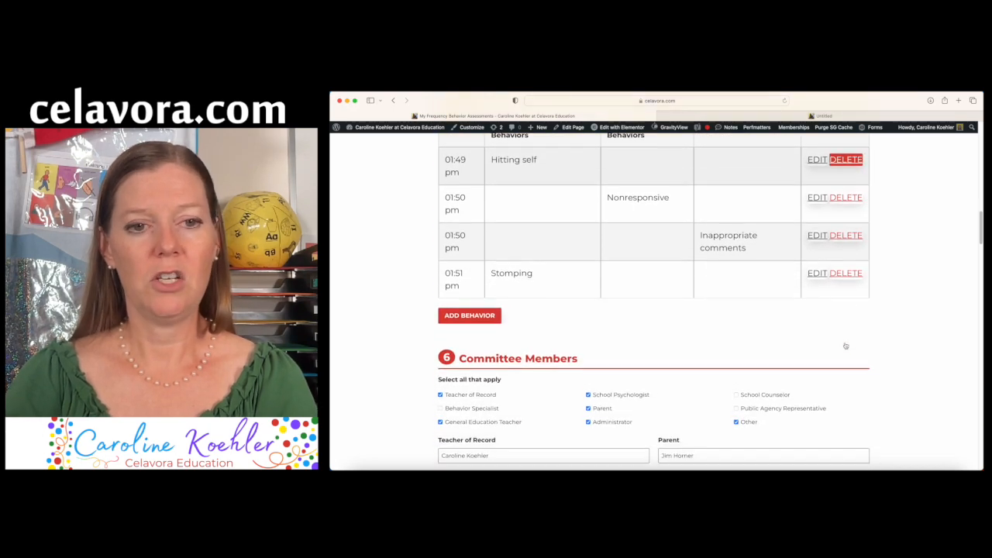
scroll(up, 3)
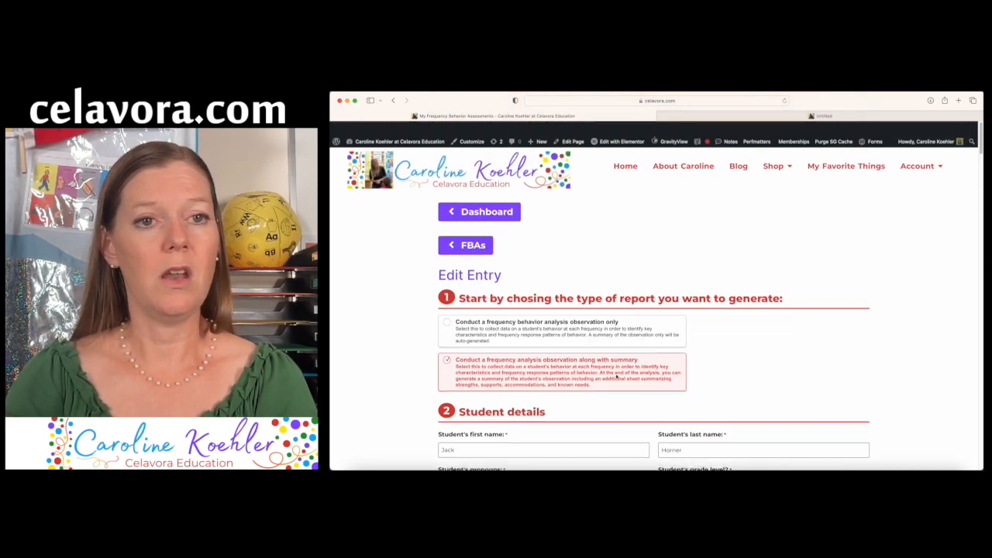
scroll(down, 3)
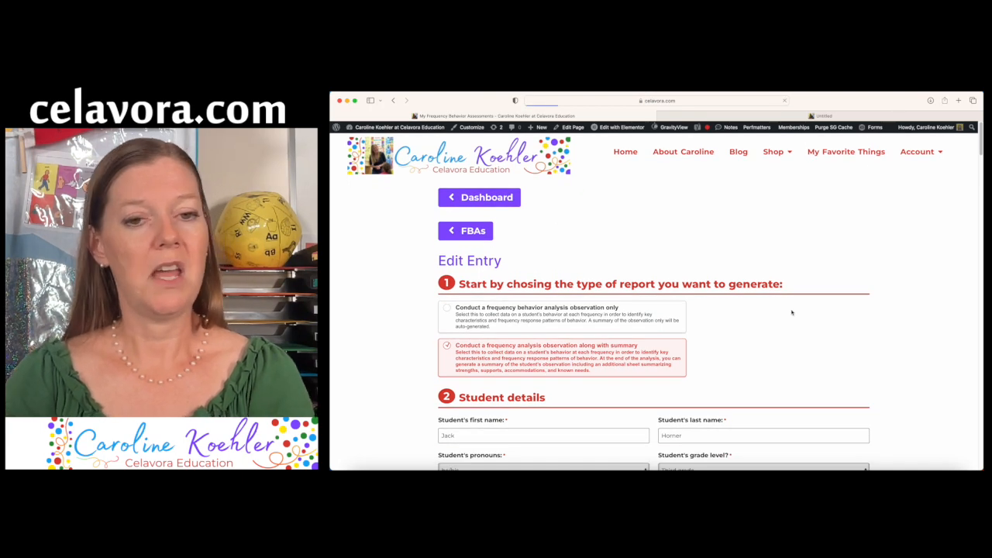
click(465, 229)
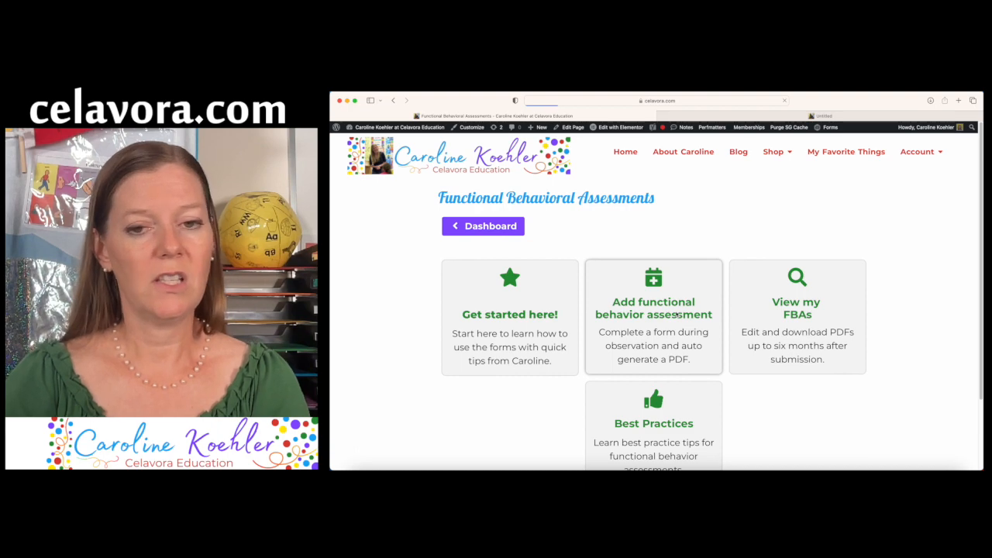
click(654, 307)
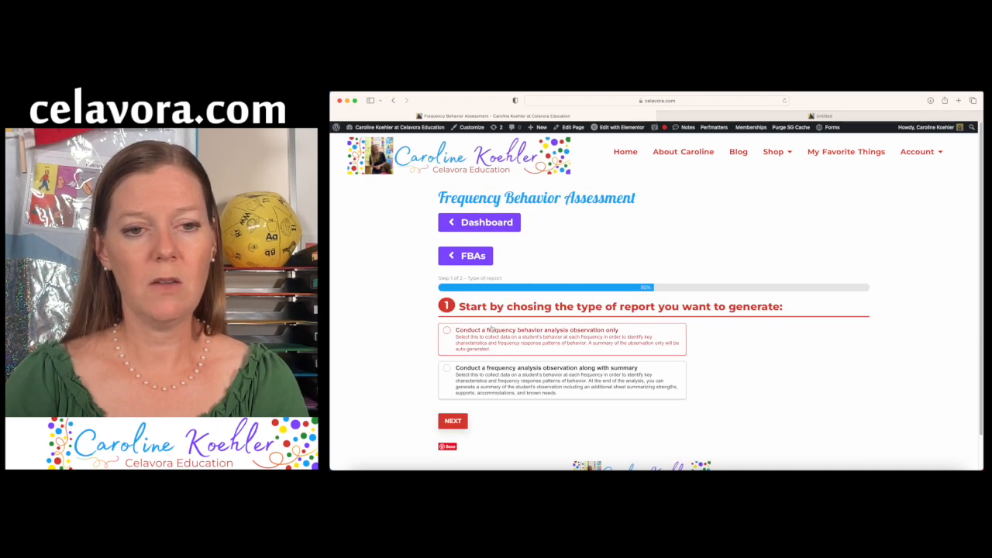
click(446, 329)
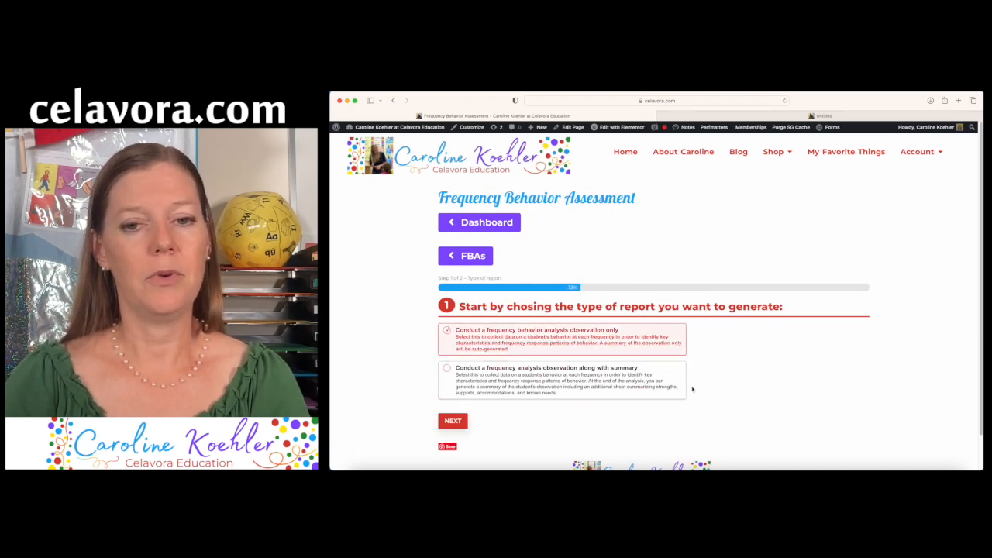
scroll(down, 3)
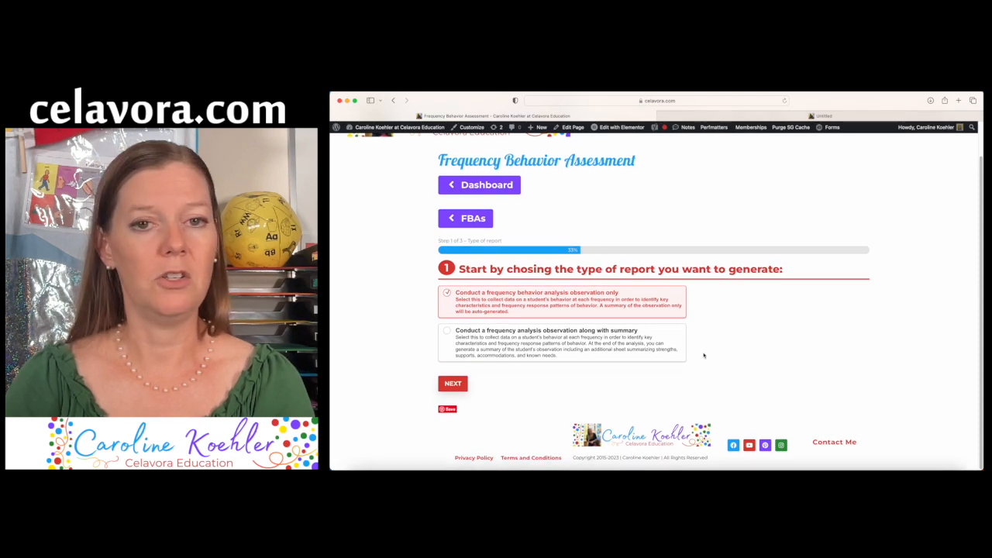
scroll(up, 3)
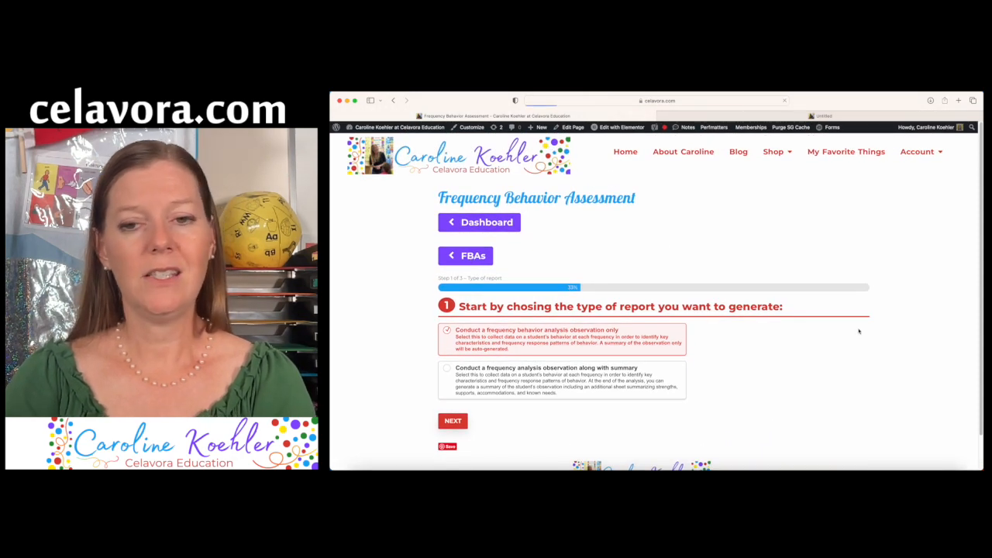
click(465, 255)
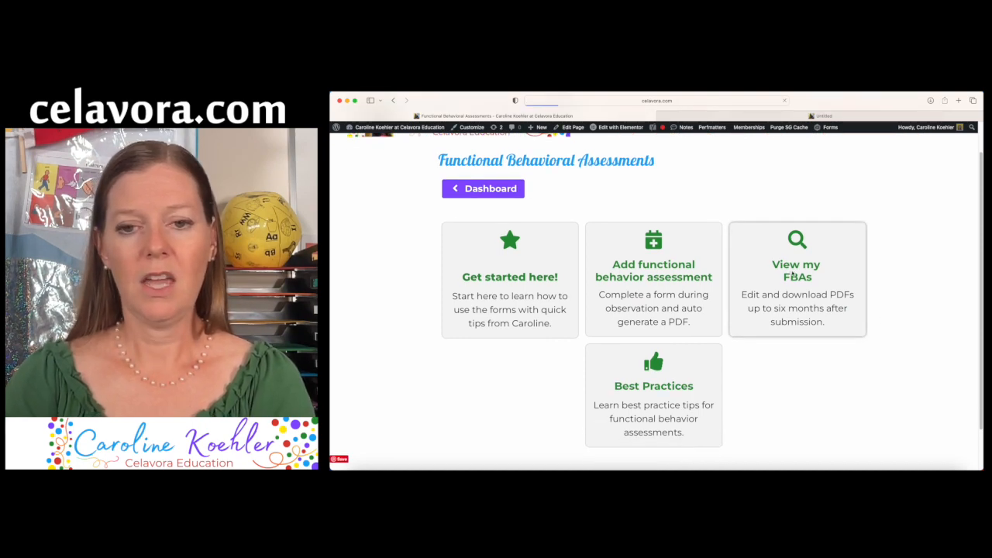
click(796, 270)
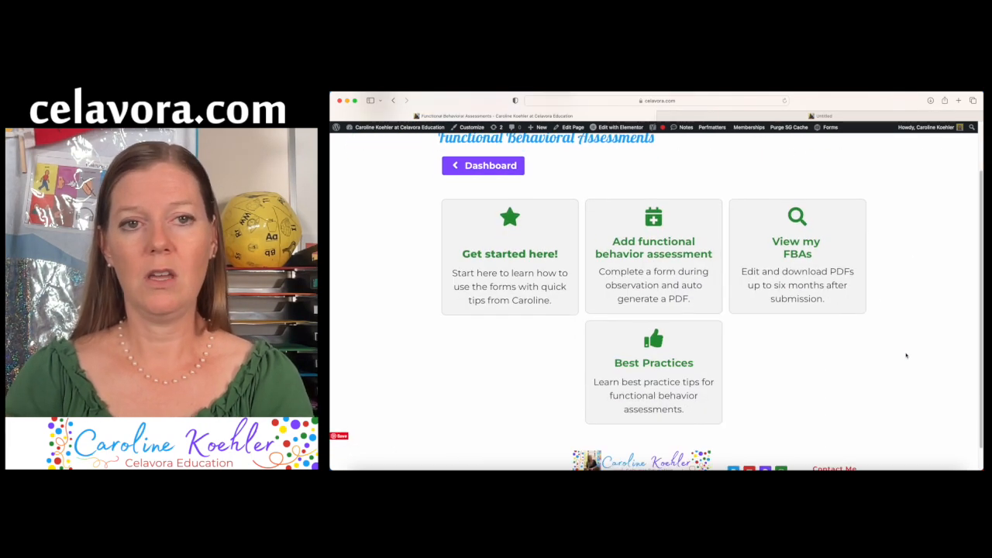
scroll(down, 3)
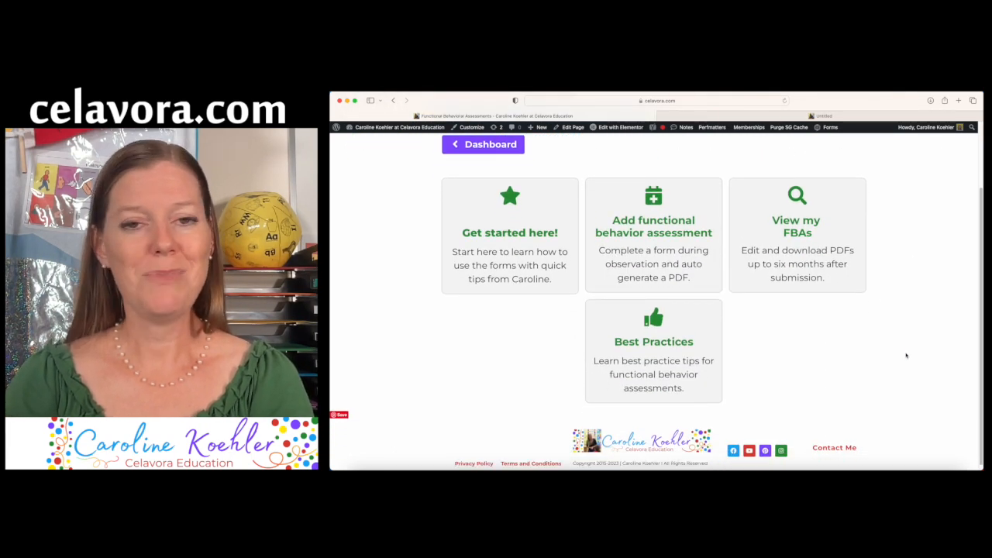